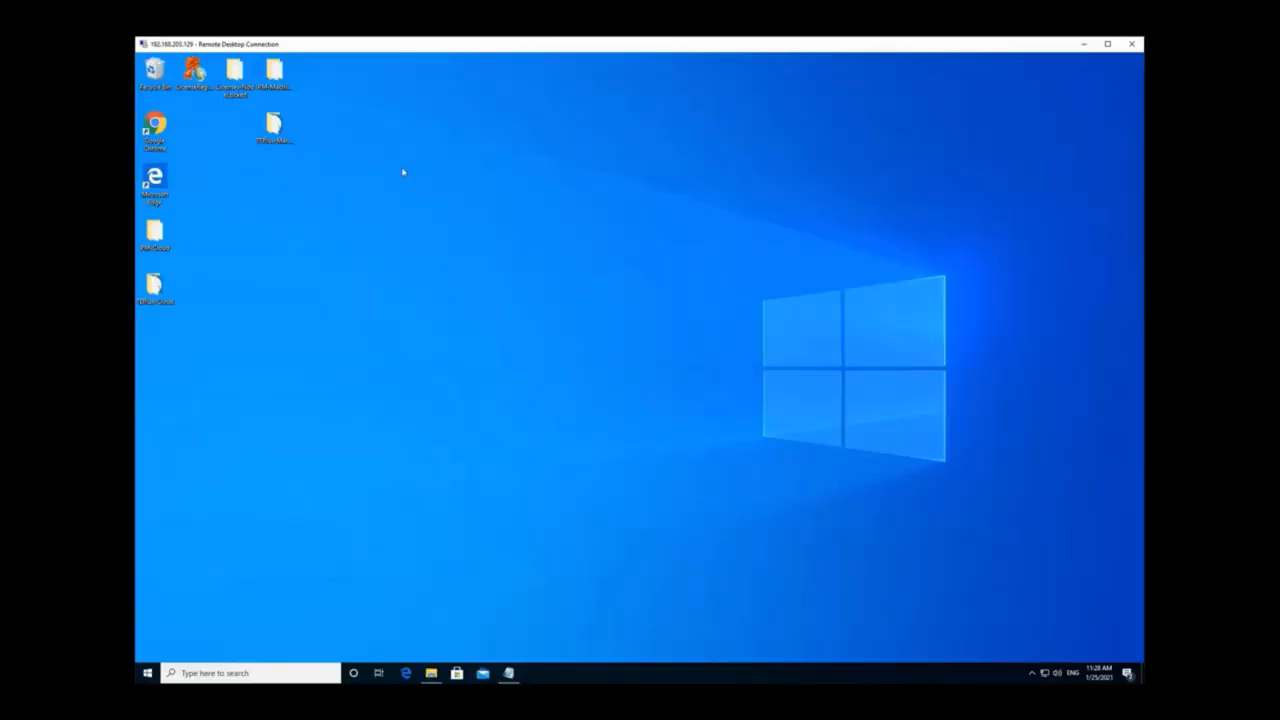
pyautogui.moveTo(403, 178)
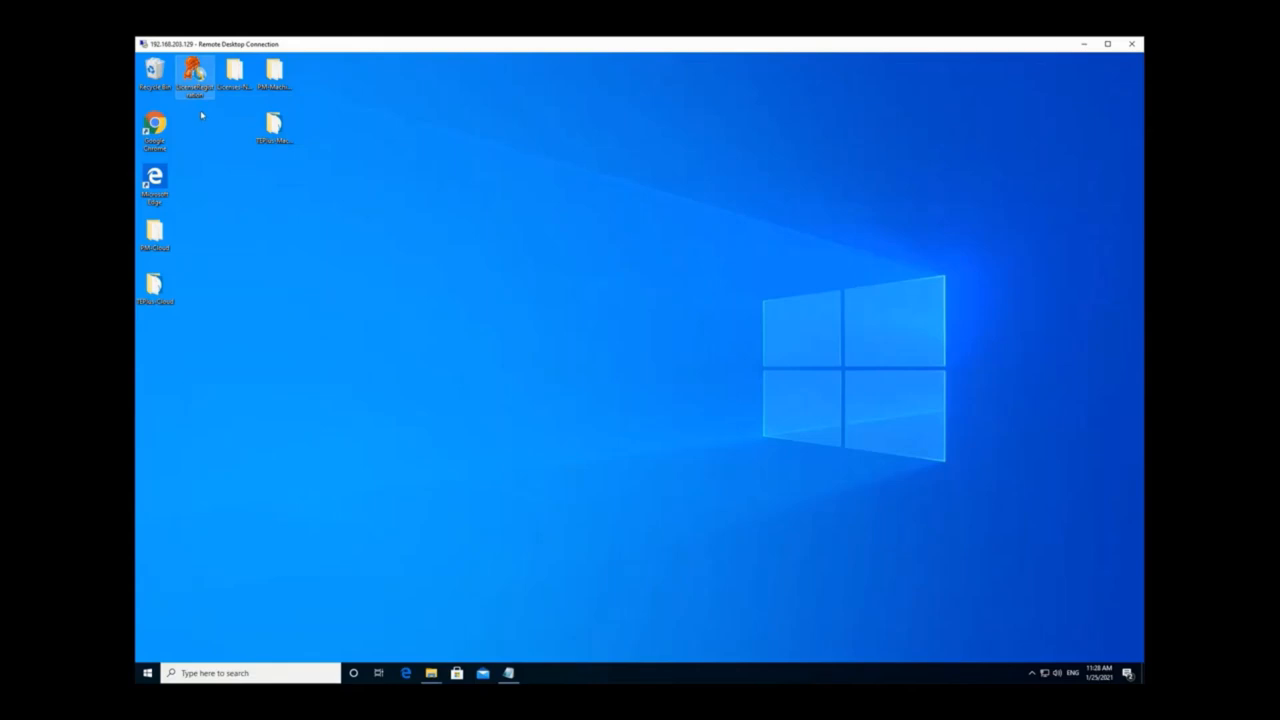
# Step: Copy the machine-dependent code from Skyline License Registration, then close the window
pyautogui.doubleClick(196, 72)
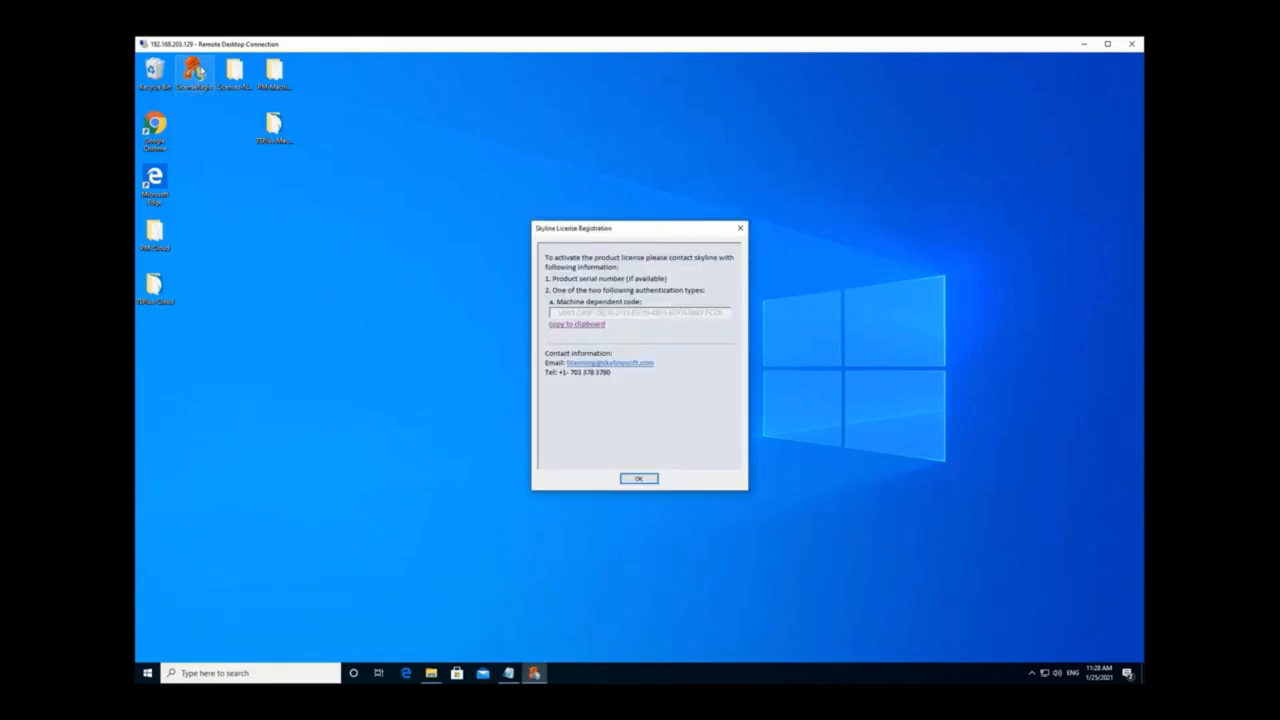
pyautogui.moveTo(639, 228); pyautogui.dragTo(490, 154)
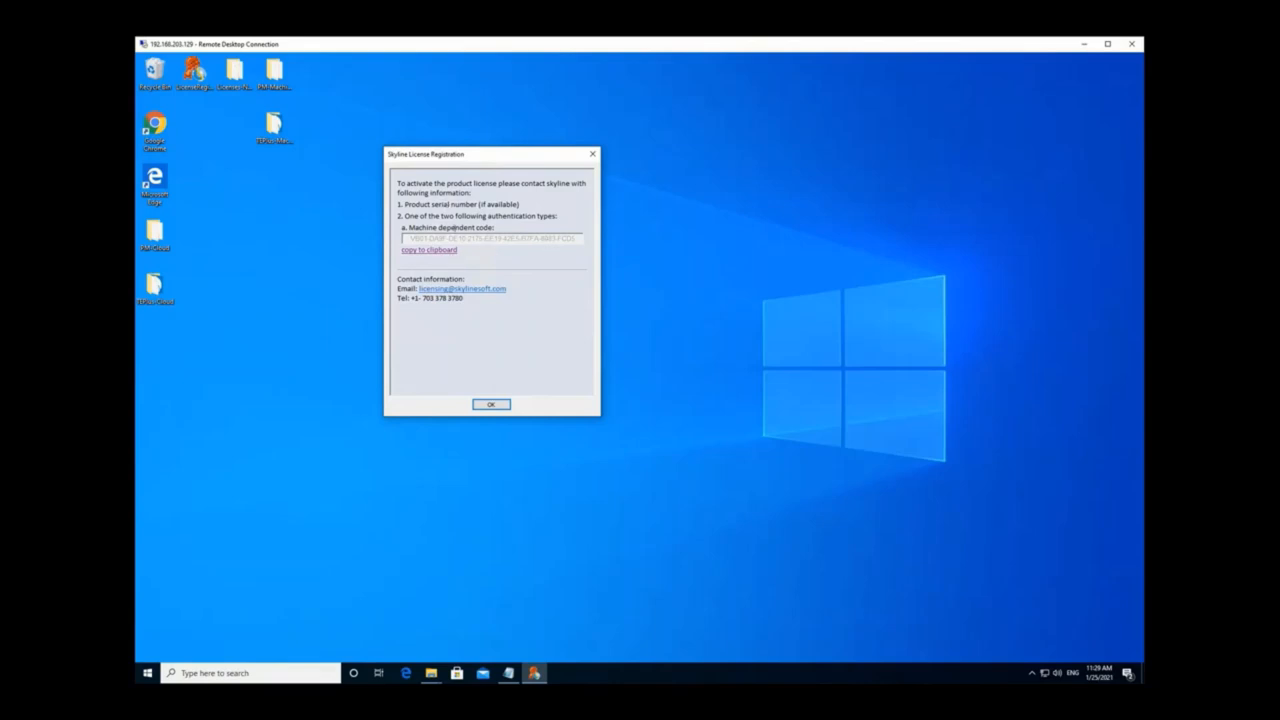
pyautogui.click(429, 250)
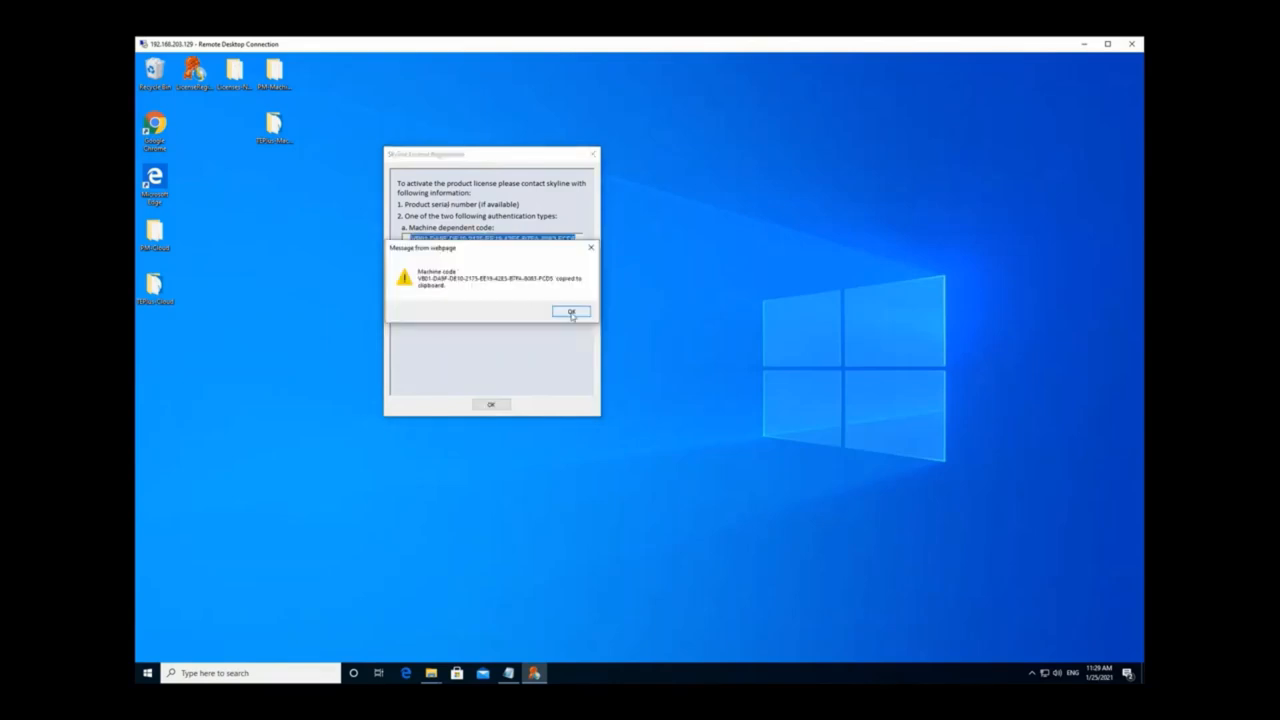
pyautogui.click(571, 311)
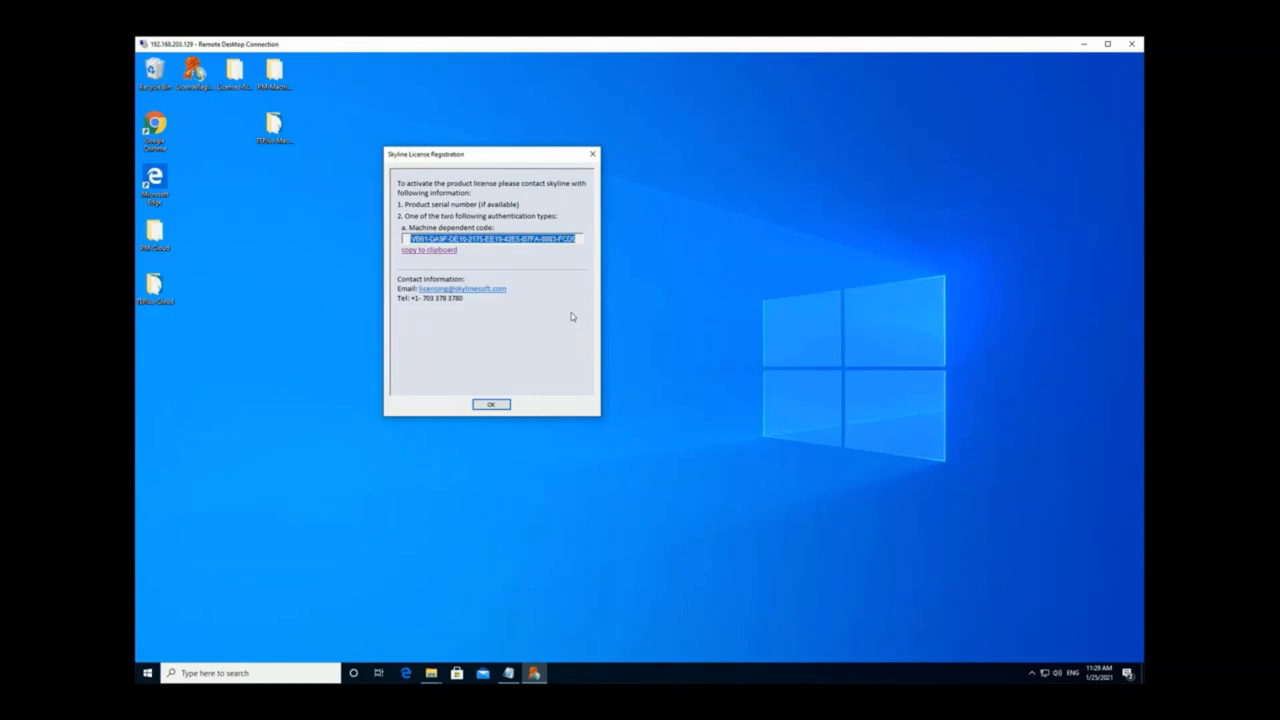
pyautogui.moveTo(514, 394)
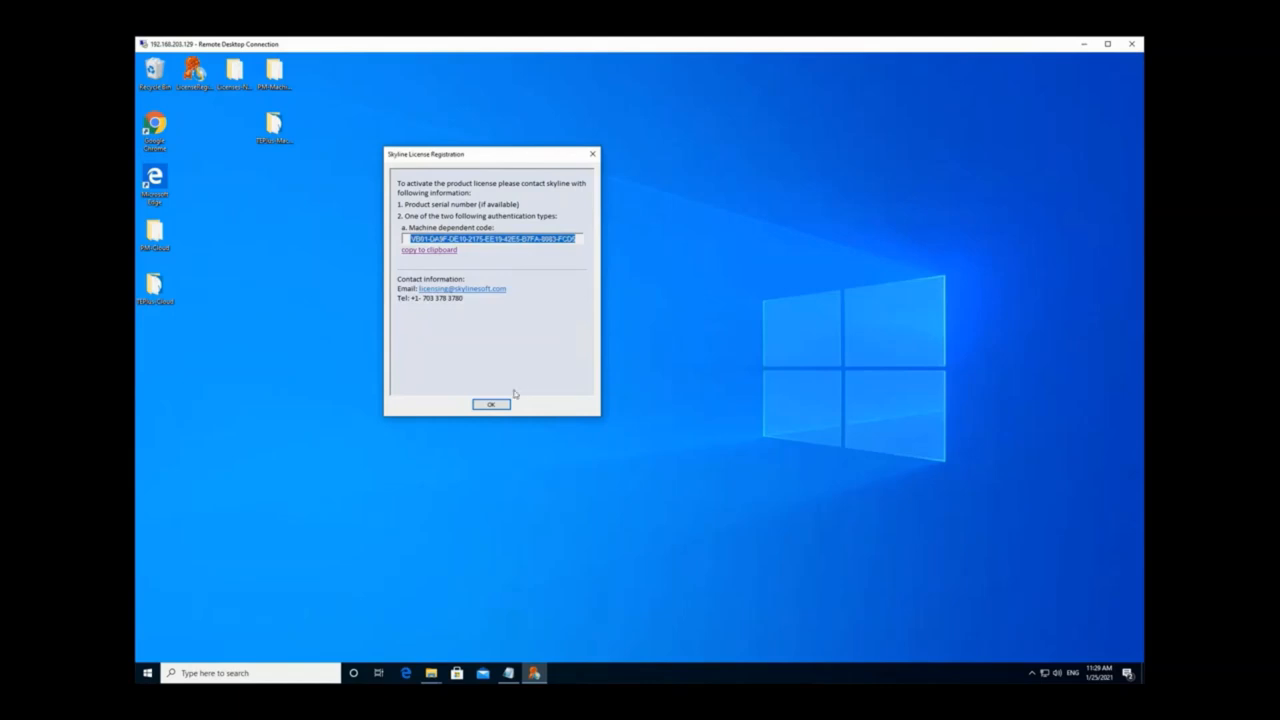
pyautogui.click(490, 404)
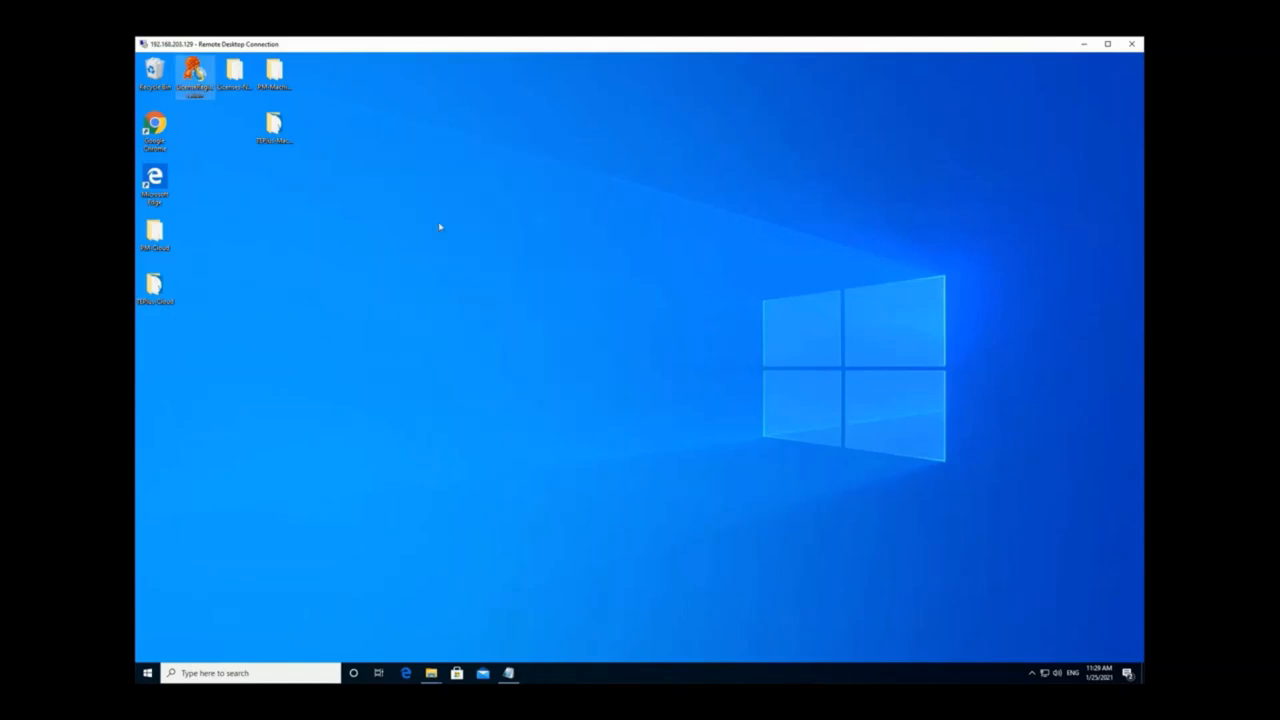
# Step: Replace SLPhotoMesh.lic in PM-MachineCode with the Licenses-NodeLocked copy and run PhotoMeshSetup
pyautogui.doubleClick(195, 72)
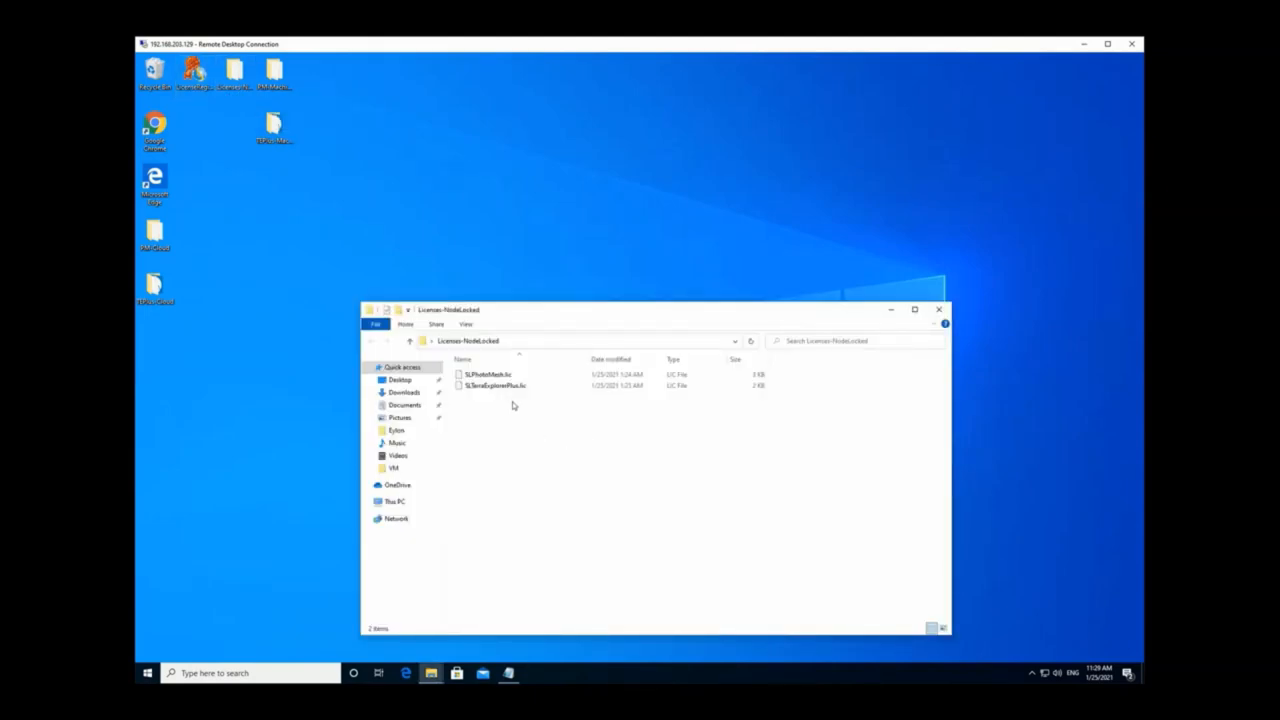
pyautogui.click(488, 374)
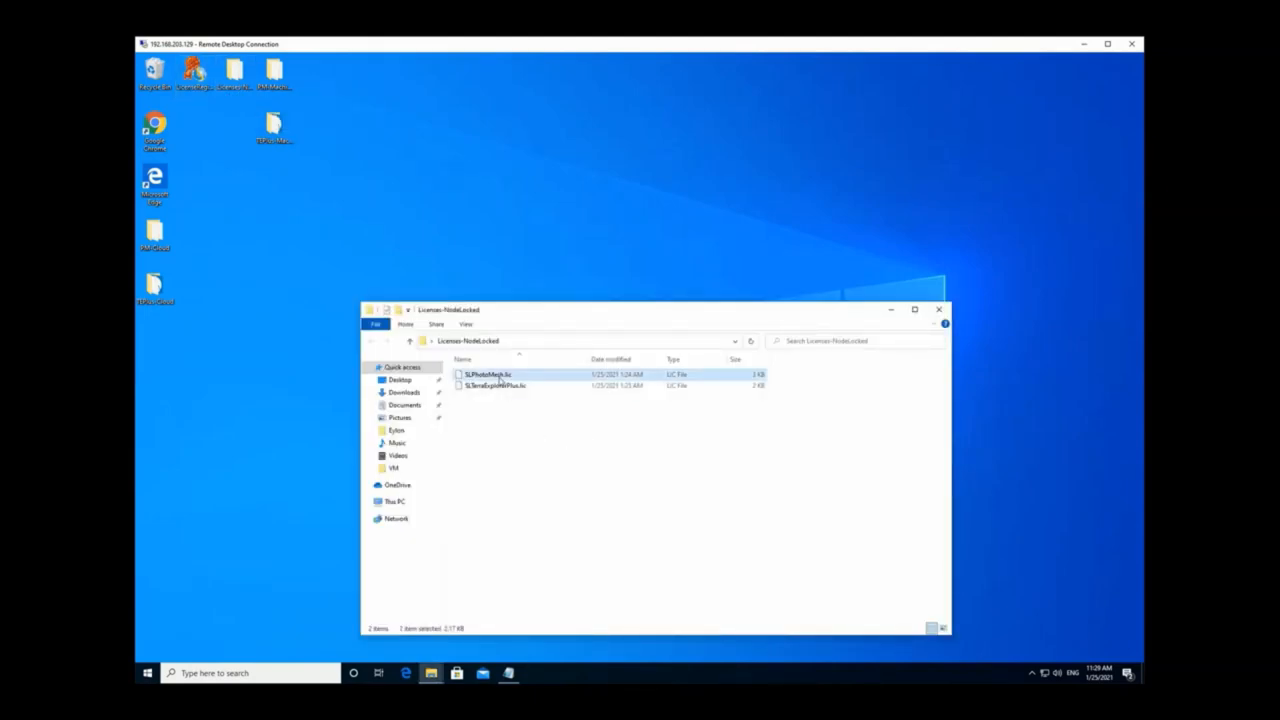
pyautogui.click(495, 386)
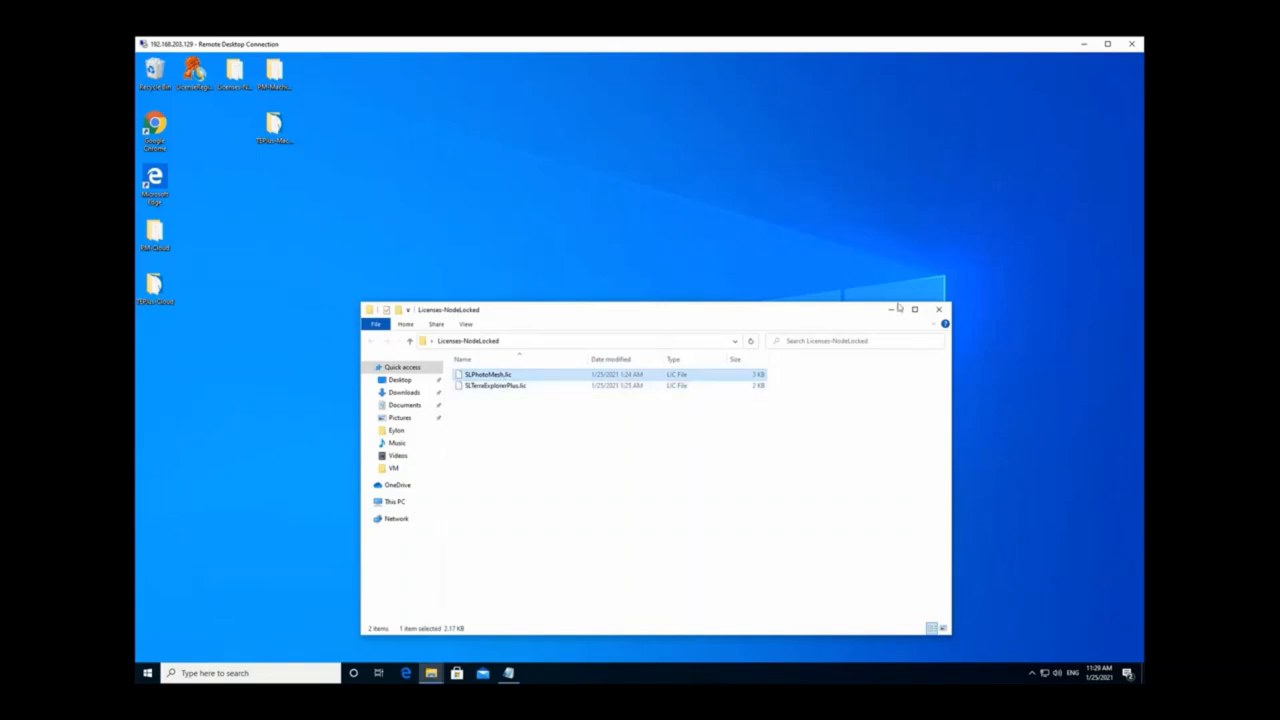
pyautogui.moveTo(855, 290)
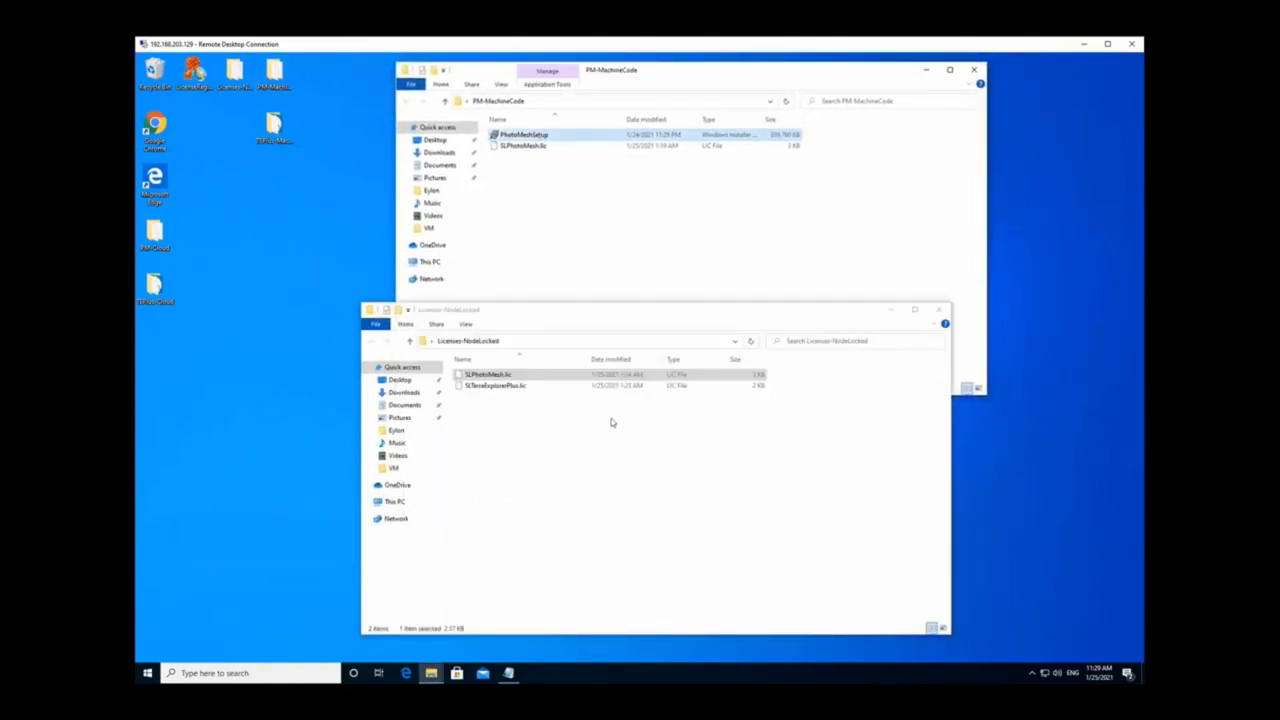
pyautogui.click(488, 374)
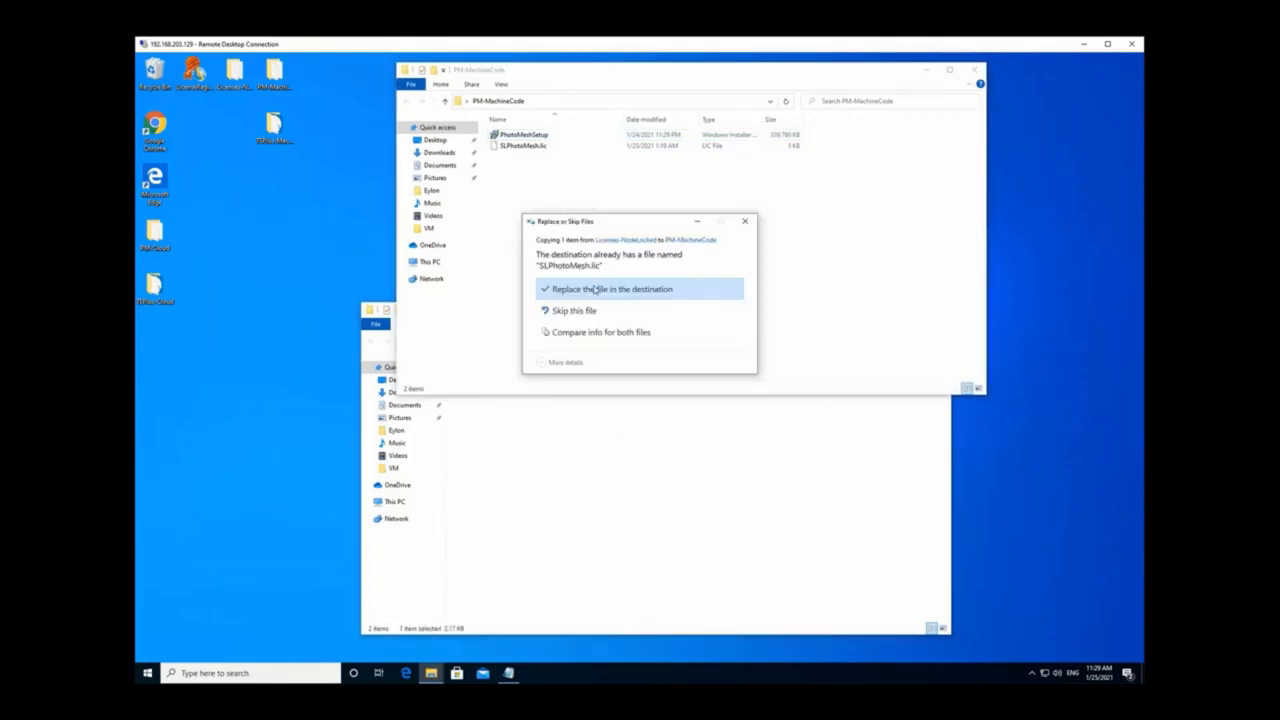
pyautogui.click(612, 289)
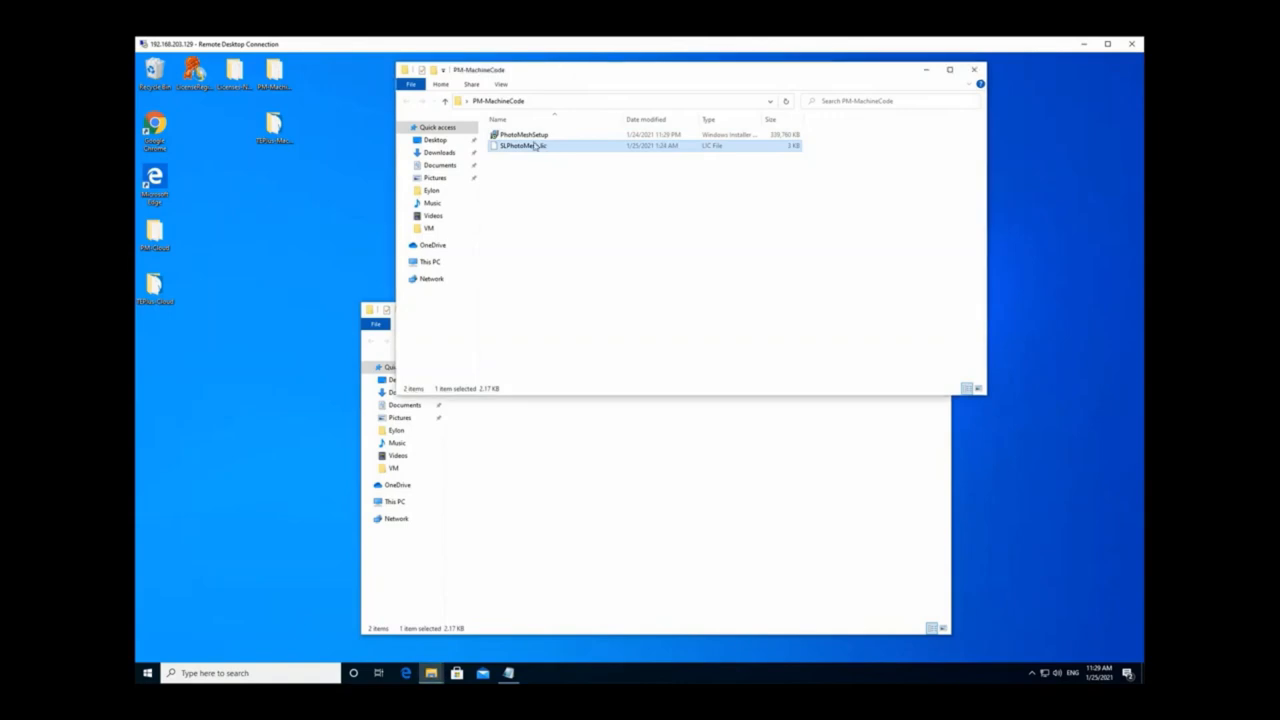
pyautogui.doubleClick(520, 134)
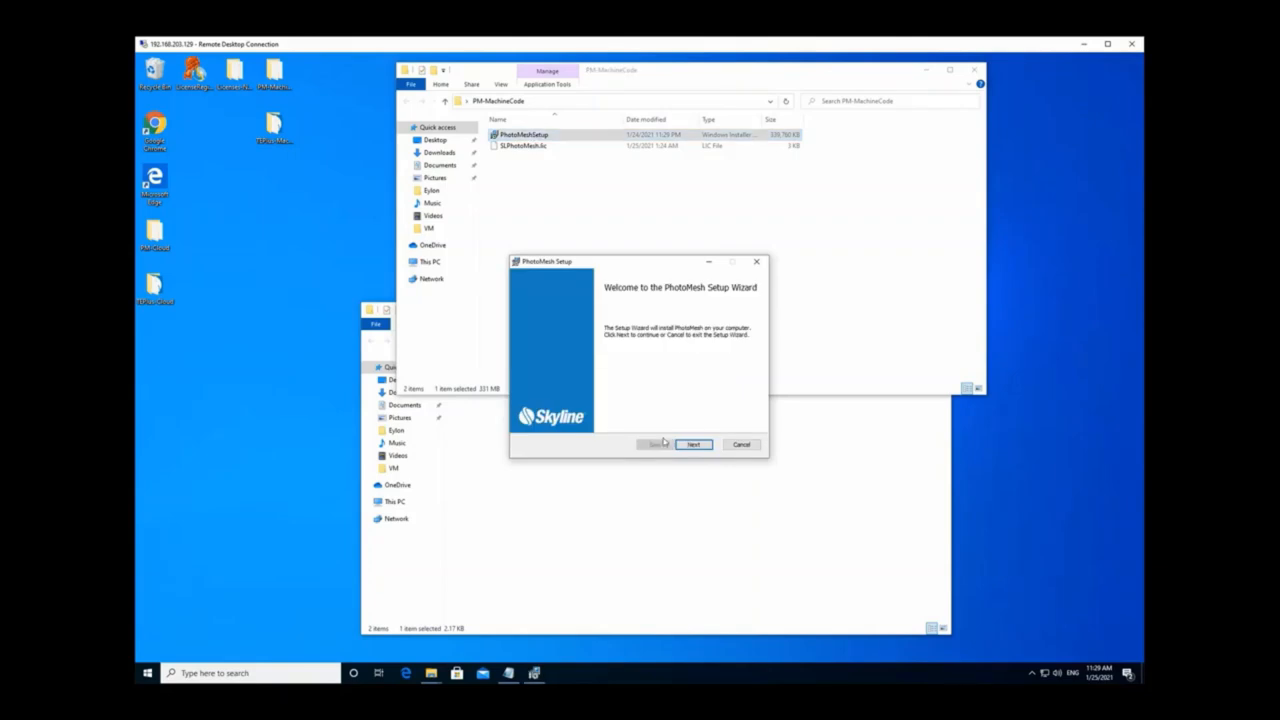
# Step: Install PhotoMesh, accepting the license terms and leaving HASP Run-time unchecked
pyautogui.click(693, 444)
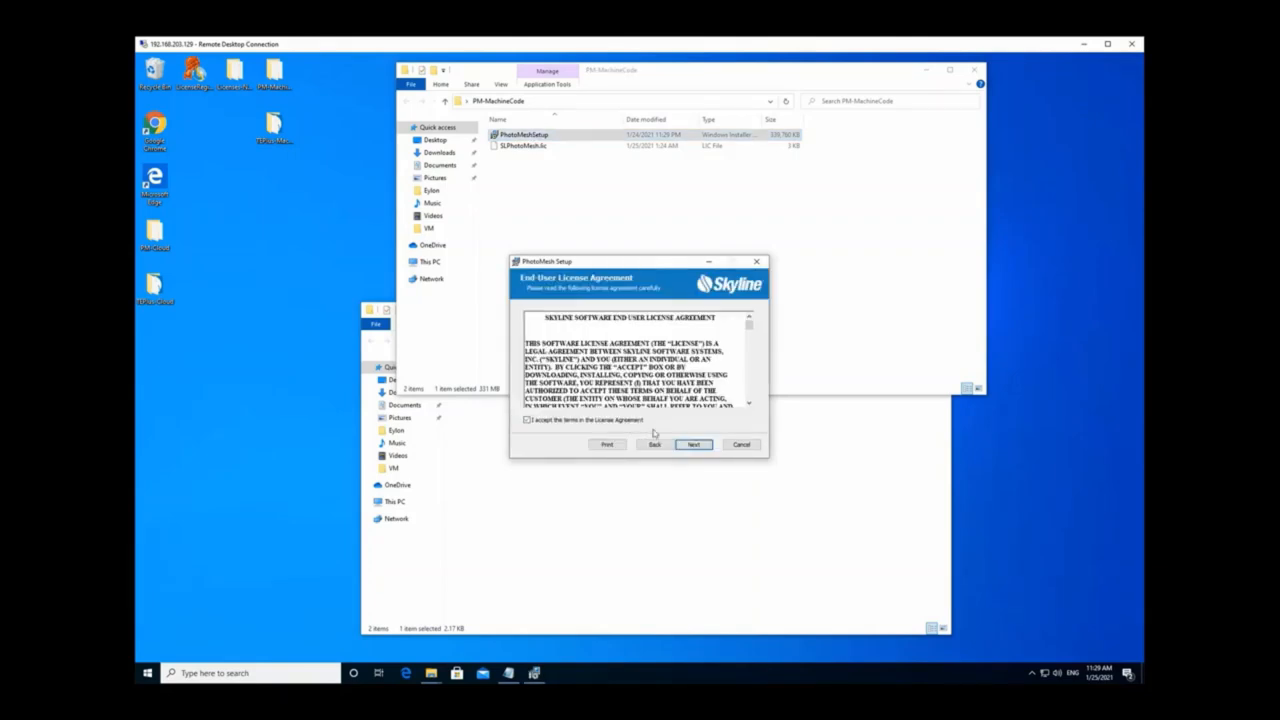
pyautogui.click(694, 444)
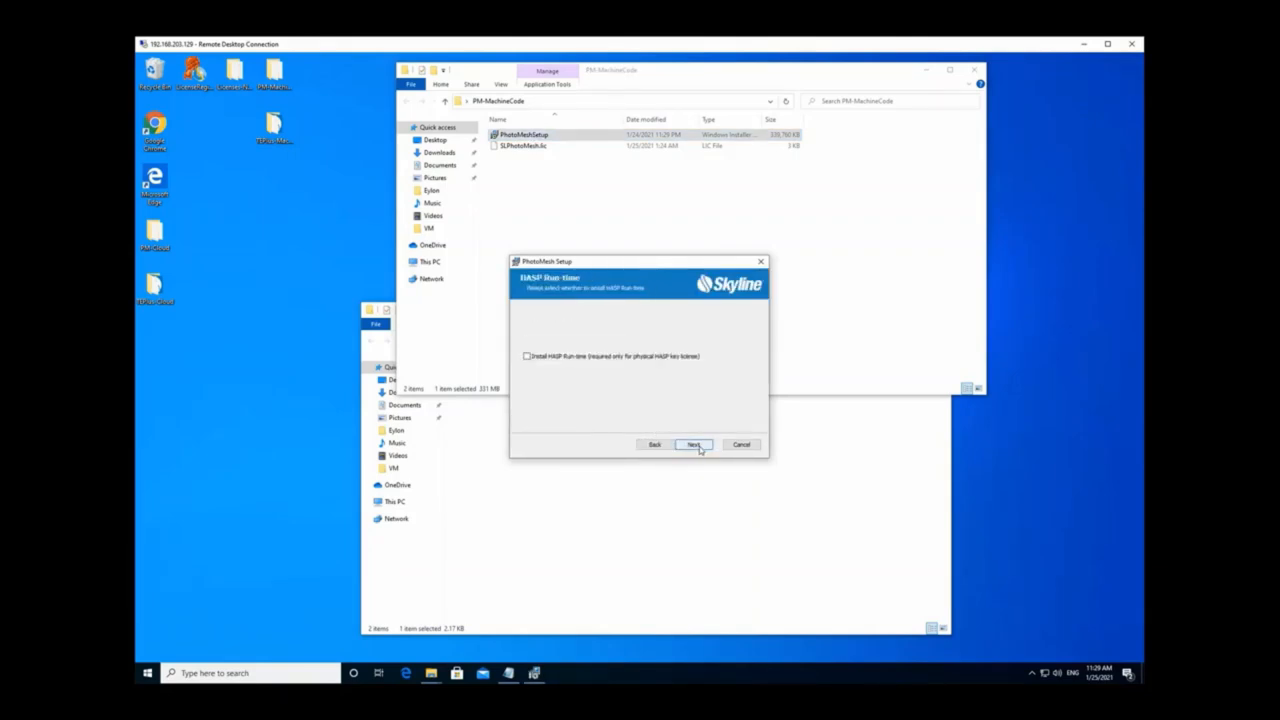
pyautogui.click(693, 444)
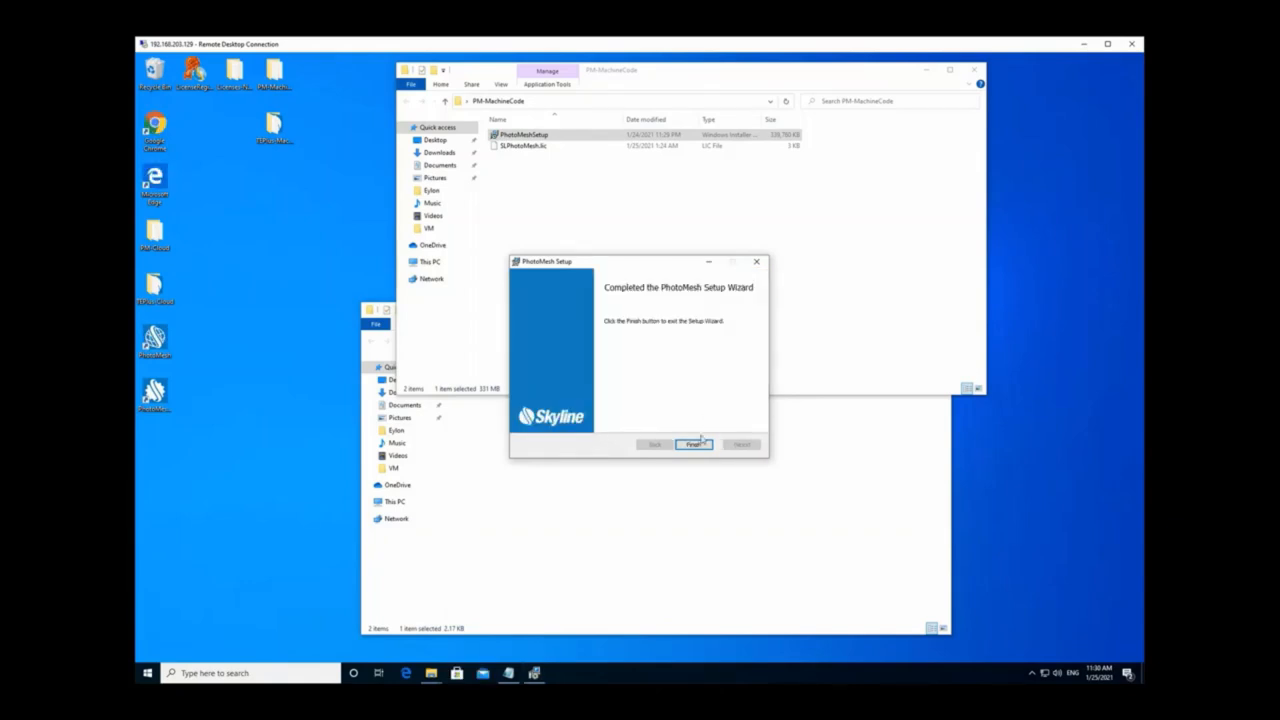
pyautogui.click(694, 444)
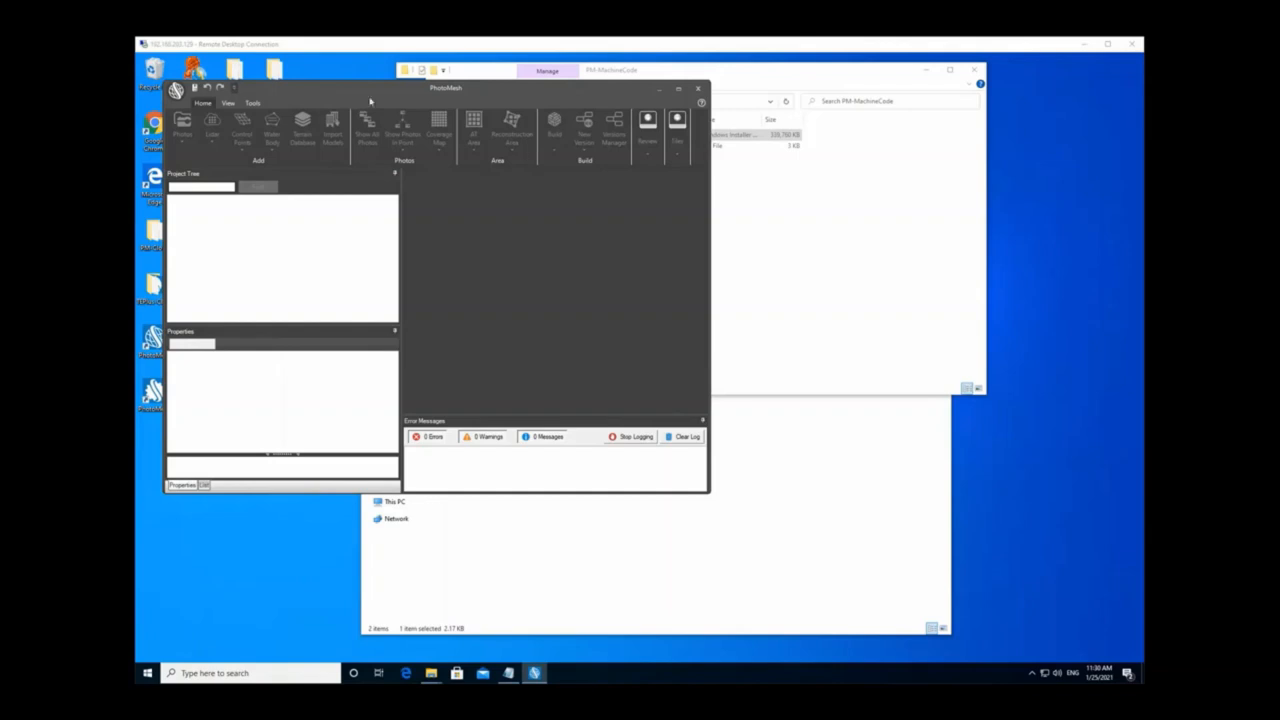
# Step: Review the PhotoMesh UAV license in Resources > License Manager, then close it
pyautogui.click(203, 103)
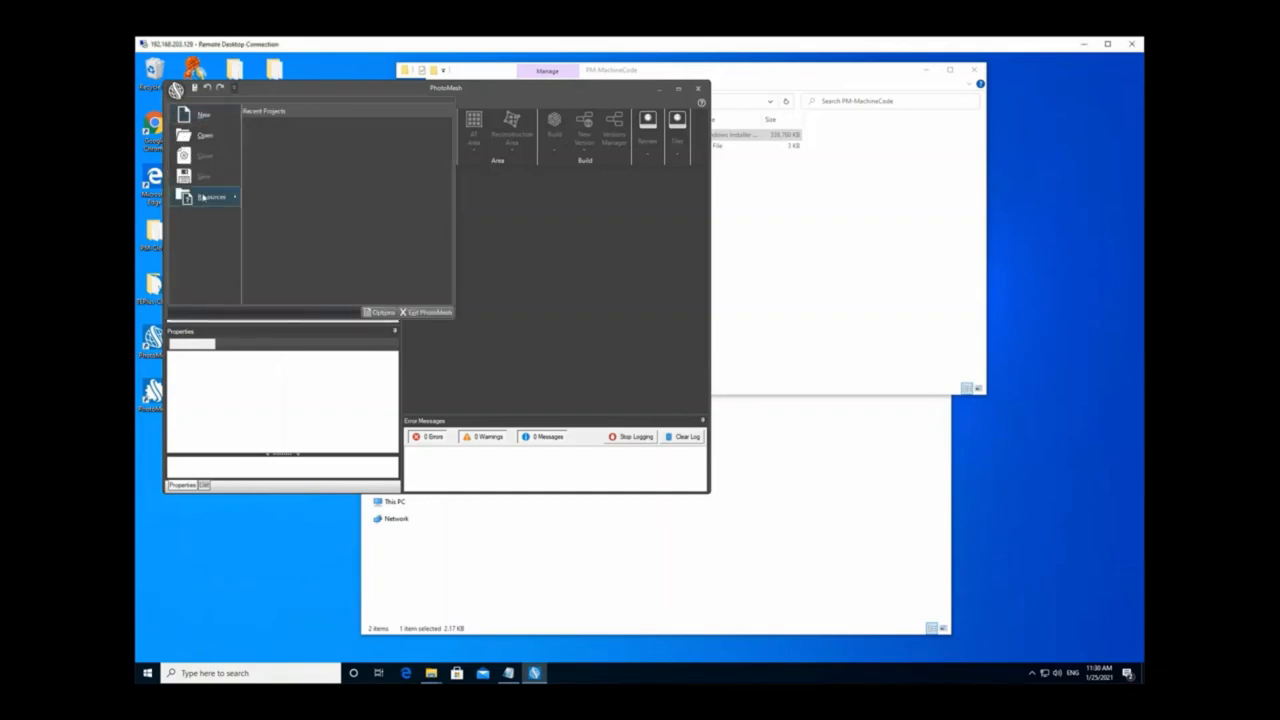
pyautogui.click(212, 196)
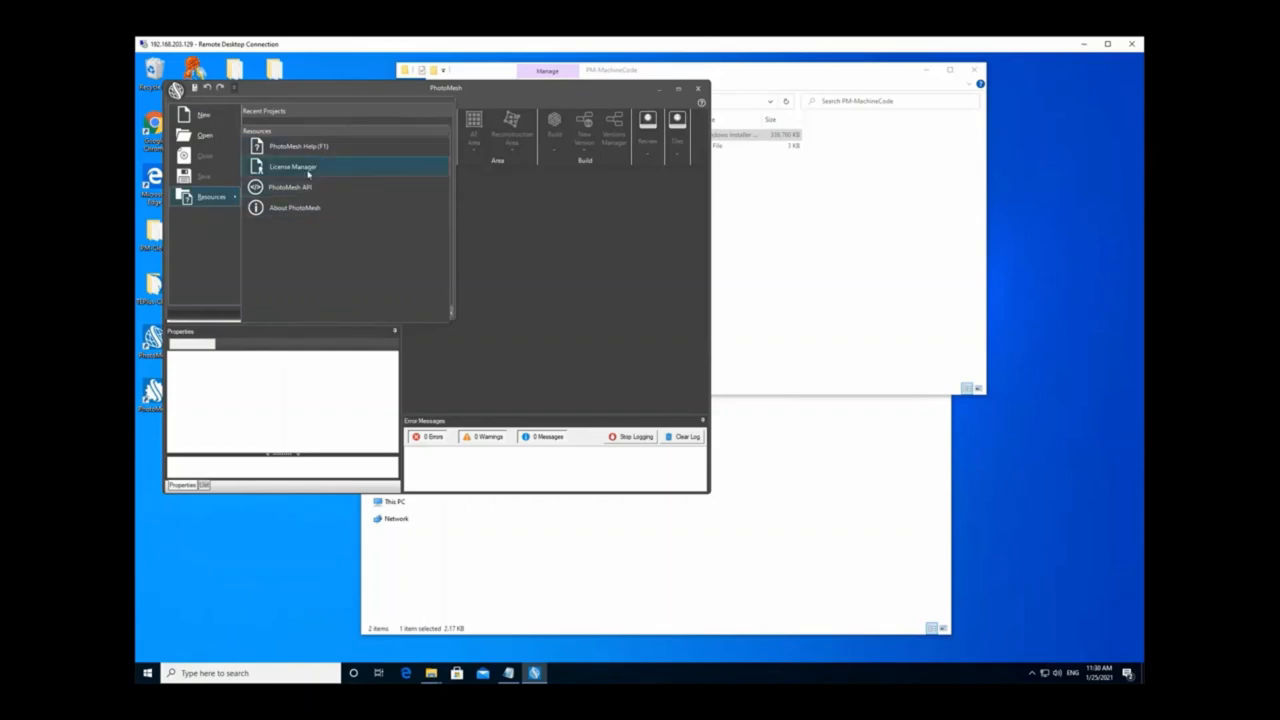
pyautogui.click(293, 166)
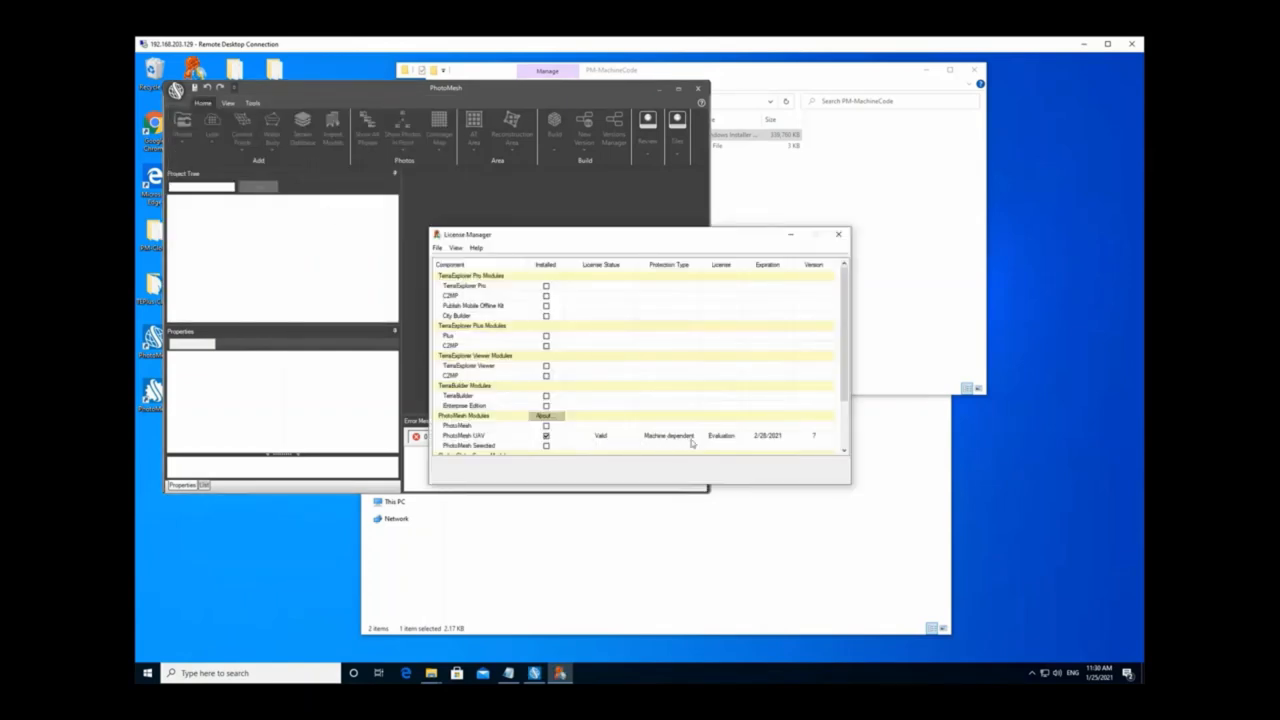
pyautogui.click(838, 234)
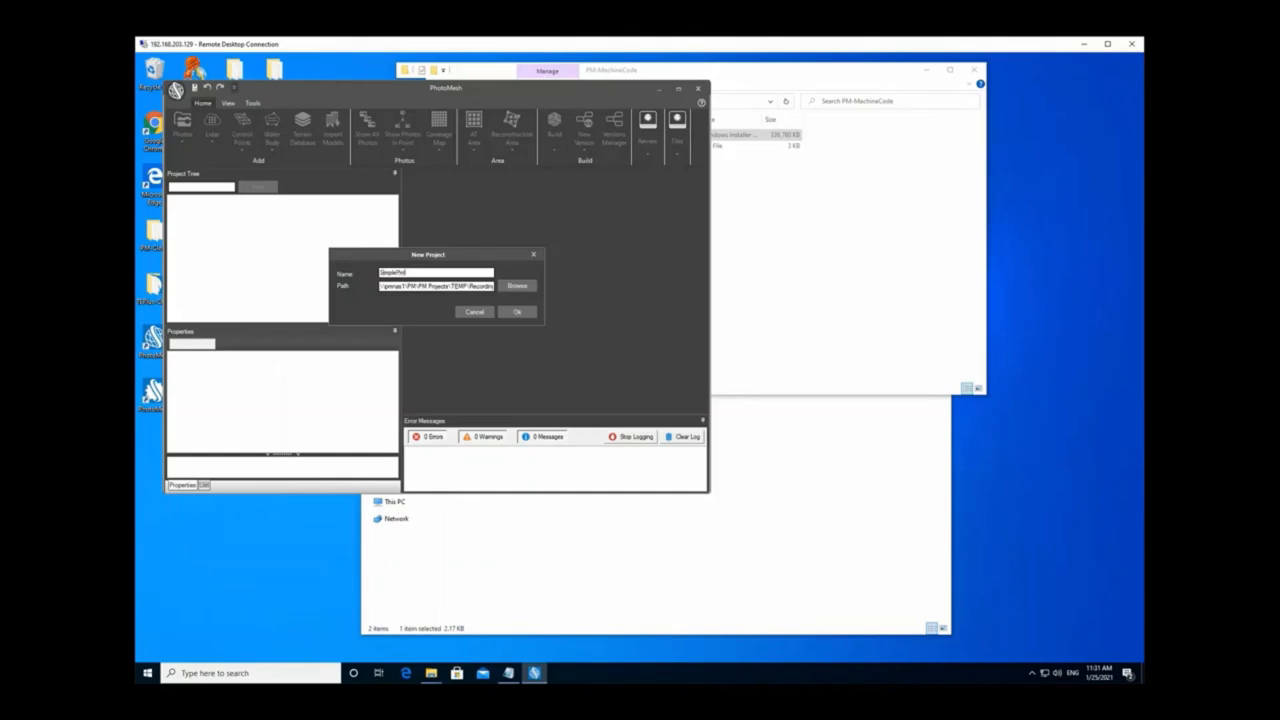
# Step: Accept the default SimpleProject name and path in the New Project dialog
pyautogui.click(517, 311)
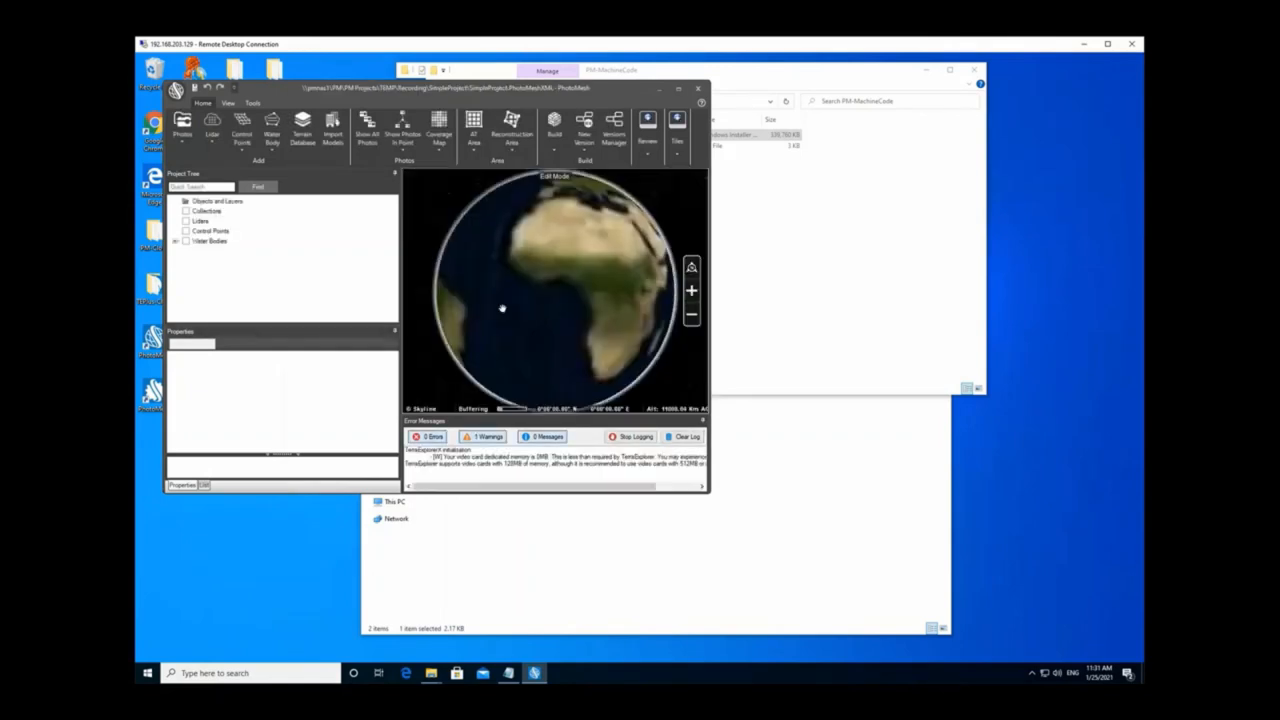
# Step: Load a photo folder as separate per-subfolder collections, then cancel the import
pyautogui.click(182, 130)
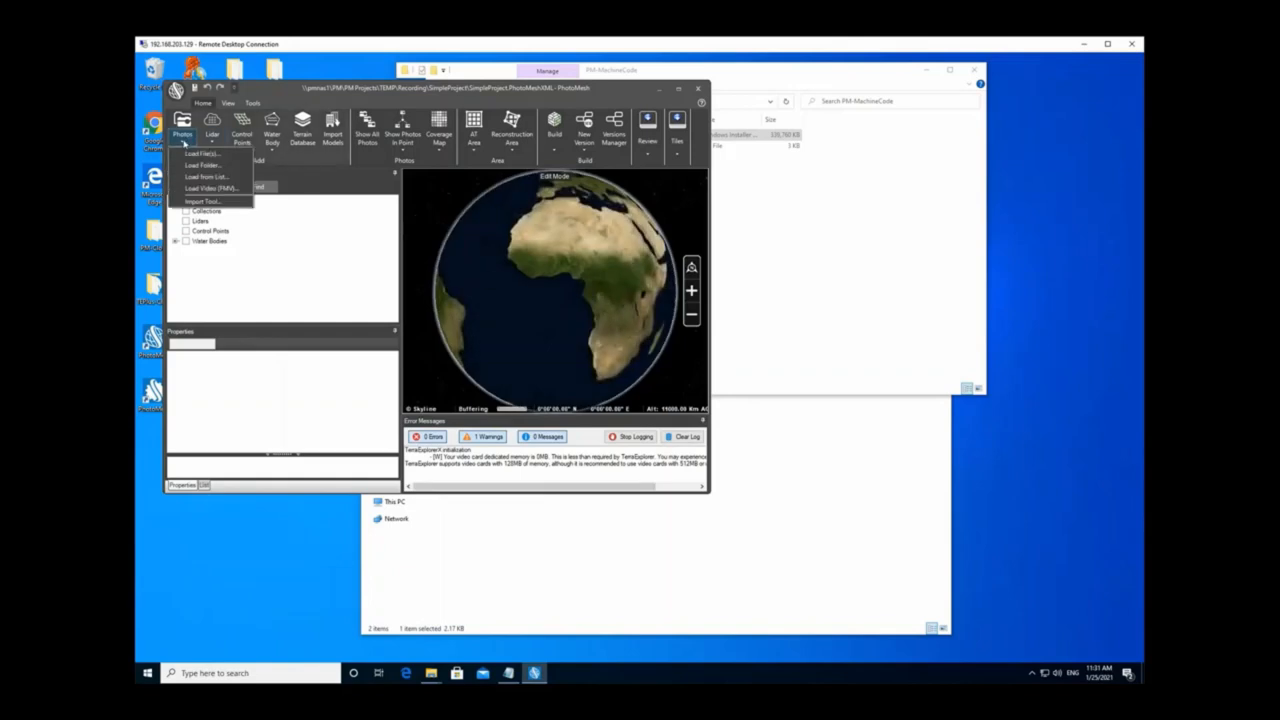
pyautogui.moveTo(205, 177)
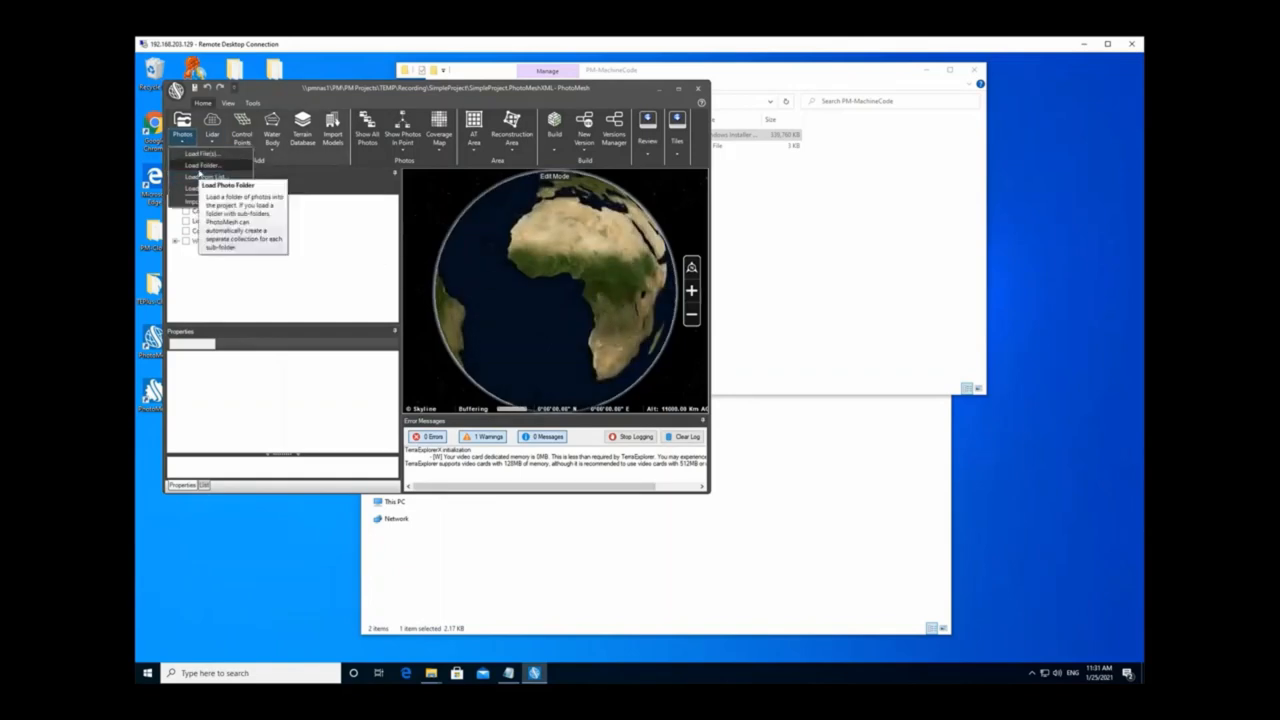
pyautogui.click(227, 185)
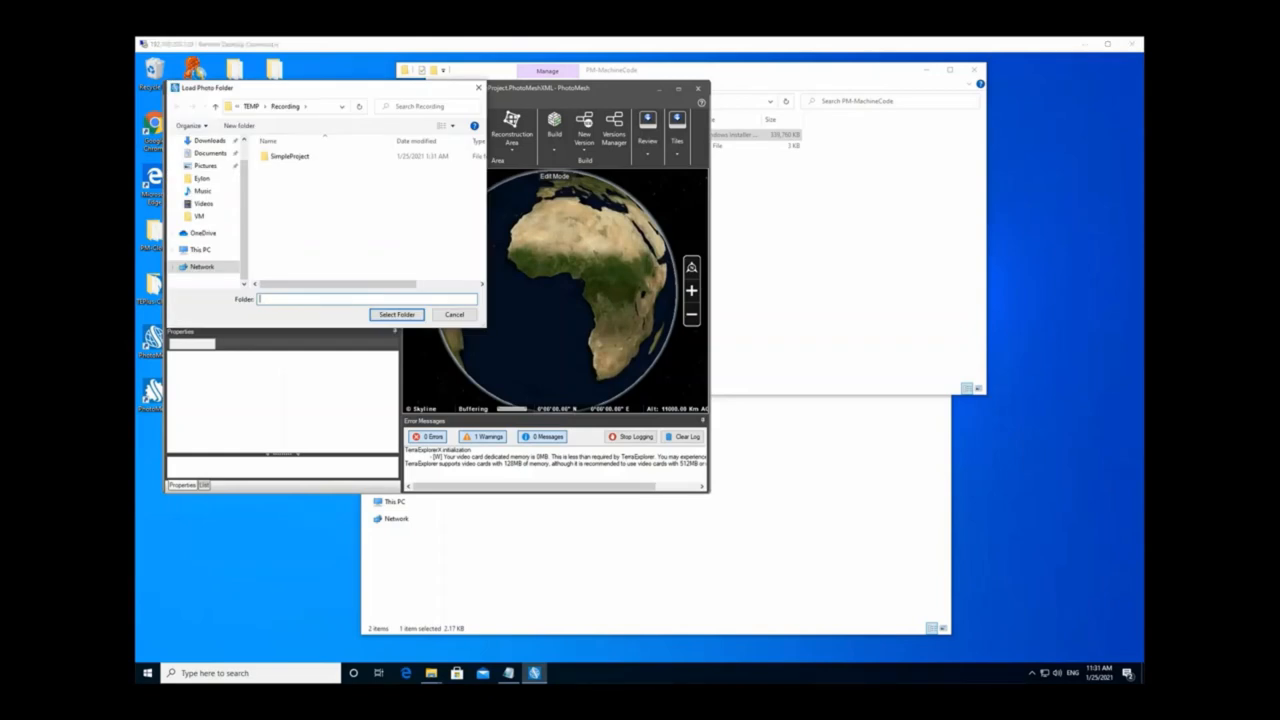
pyautogui.moveTo(357, 305)
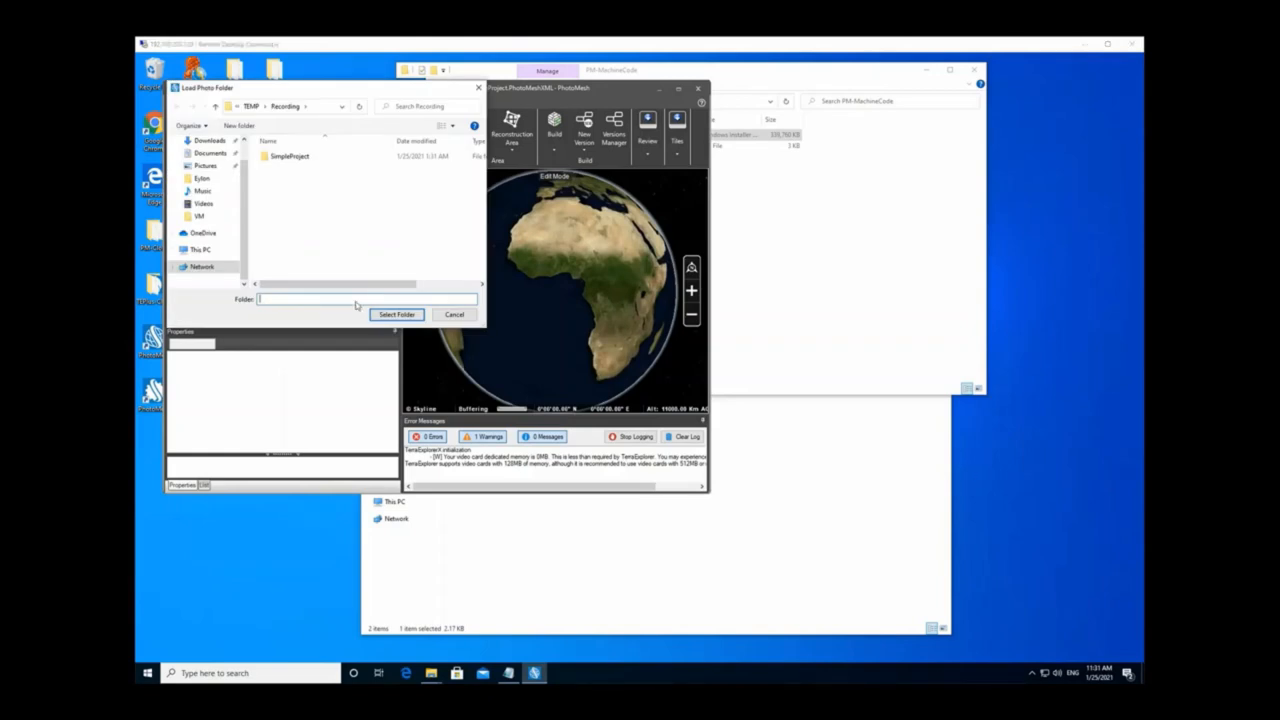
pyautogui.click(396, 314)
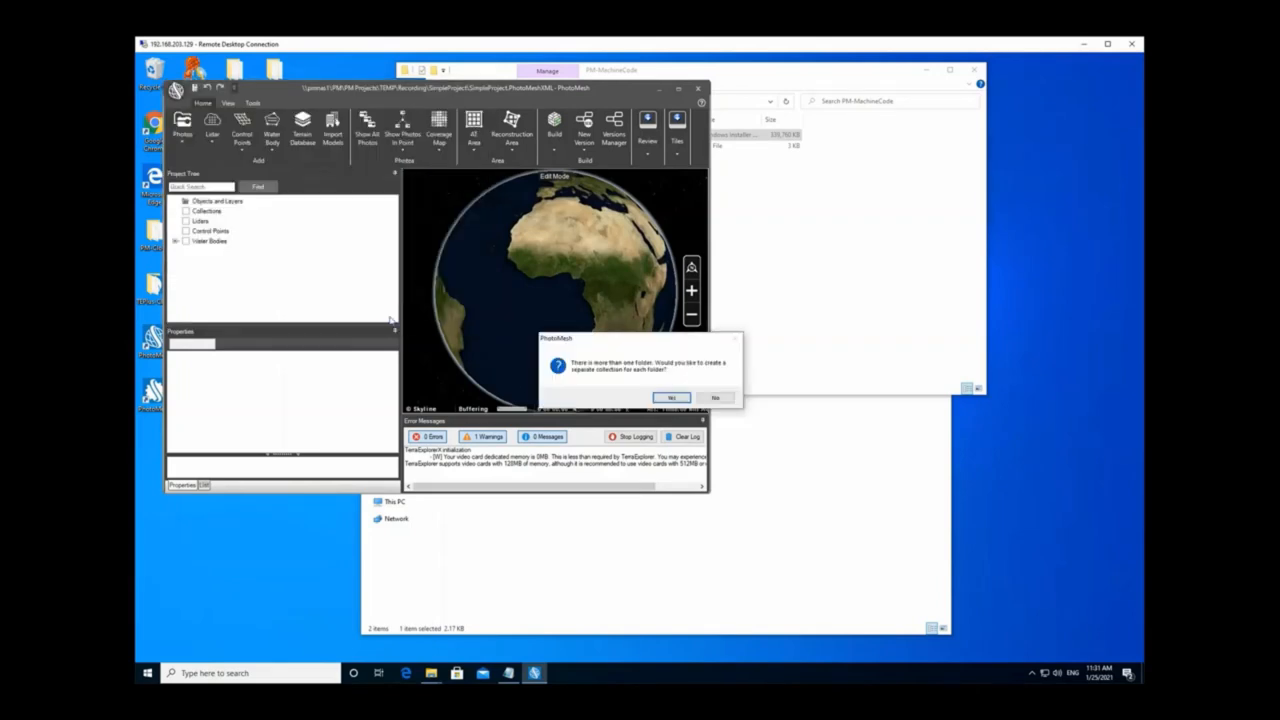
pyautogui.click(671, 397)
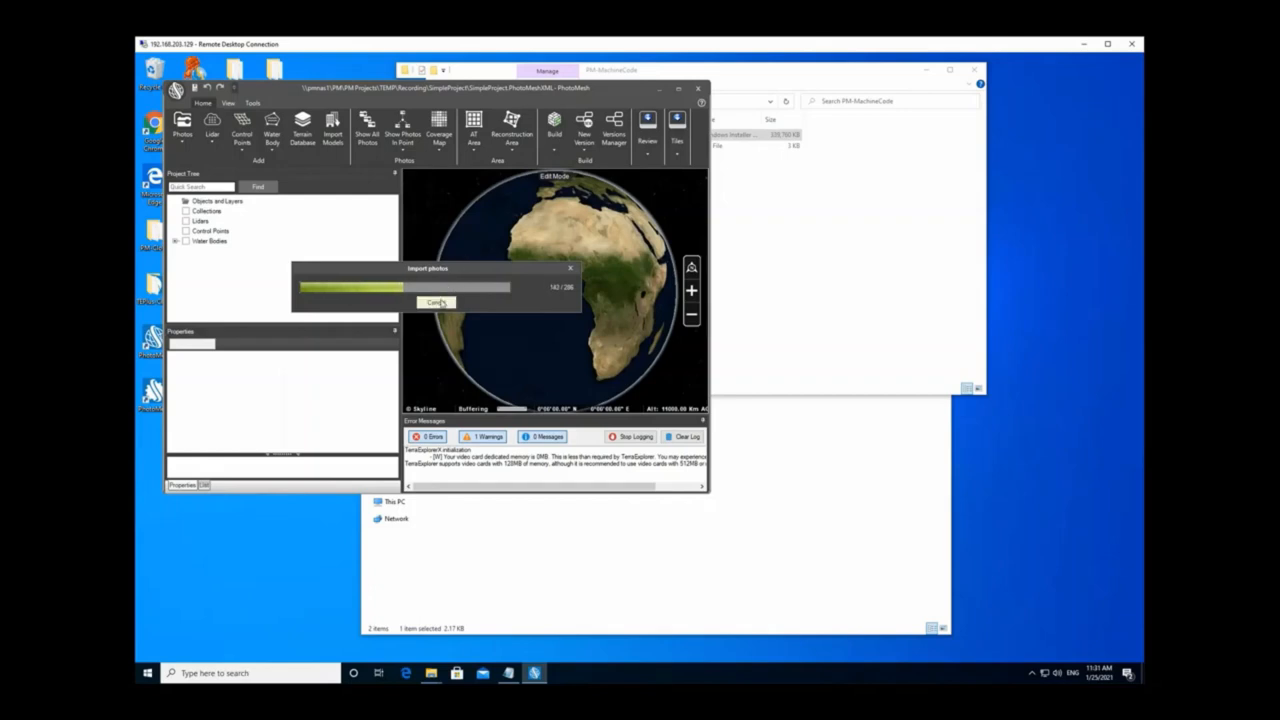
pyautogui.click(435, 302)
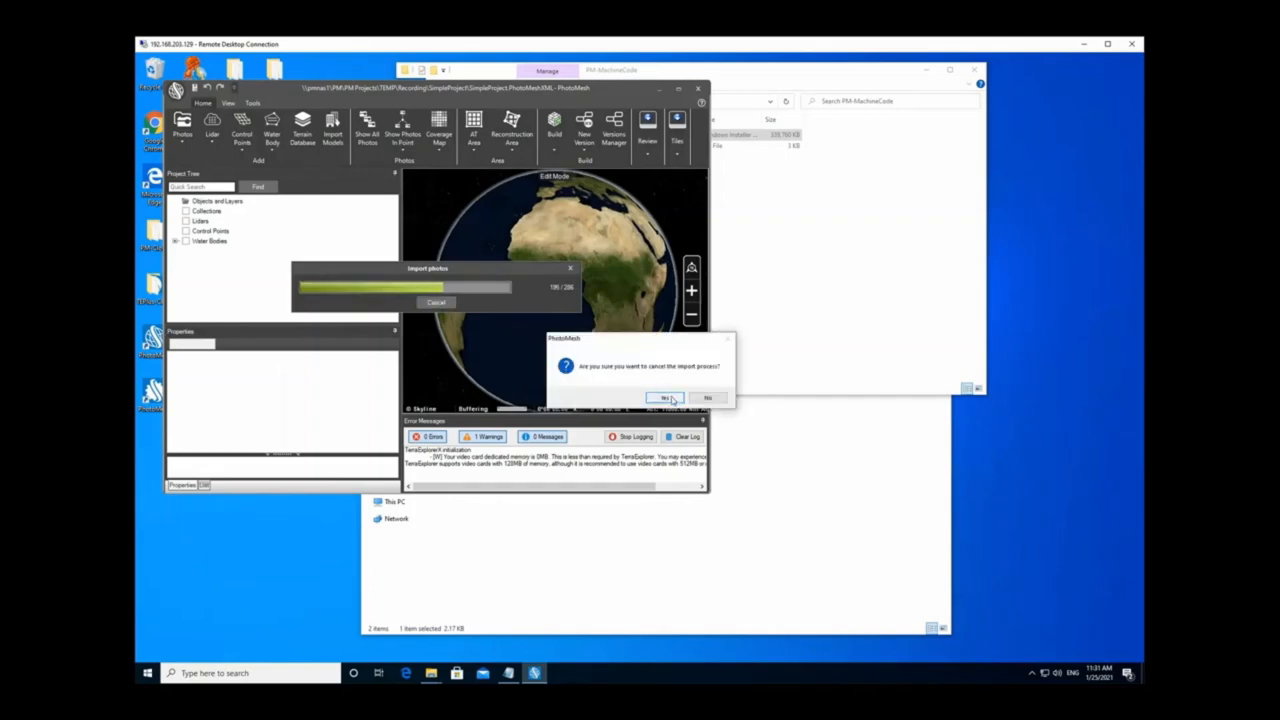
pyautogui.click(664, 397)
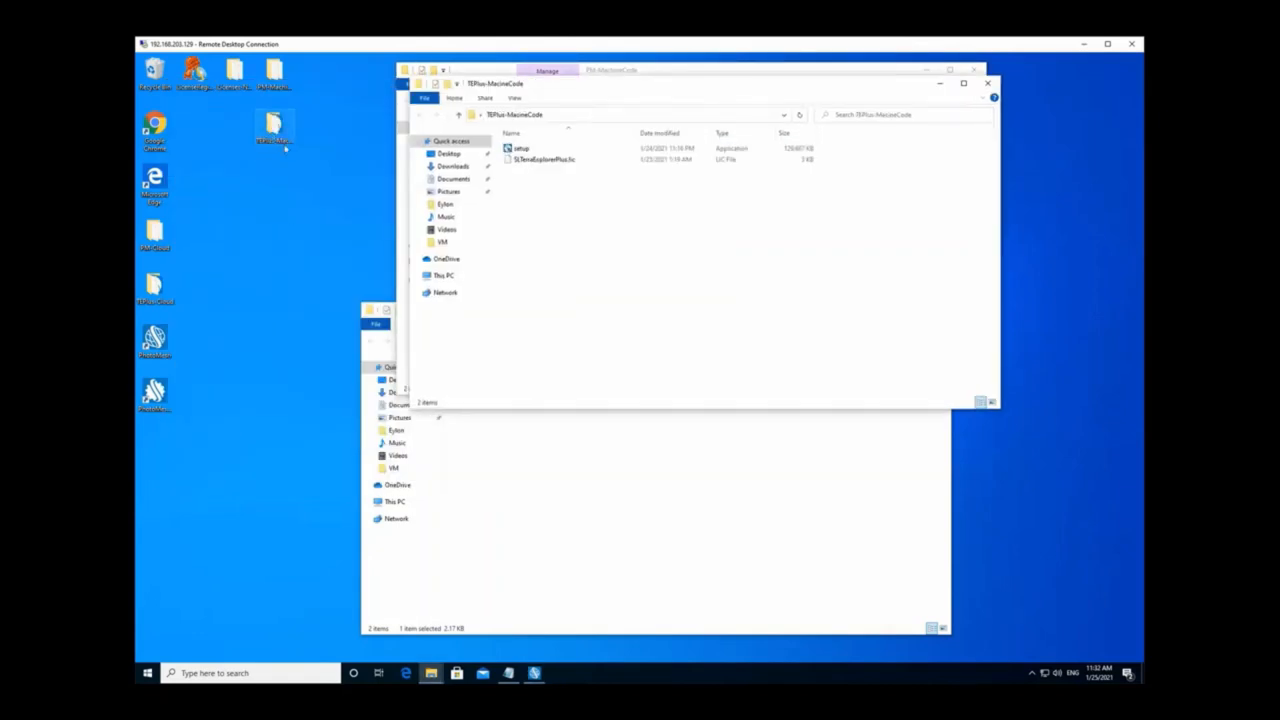
# Step: Copy SLTerraExplorerPlus.lic into TEPlus-MacineCode and launch setup
pyautogui.click(521, 148)
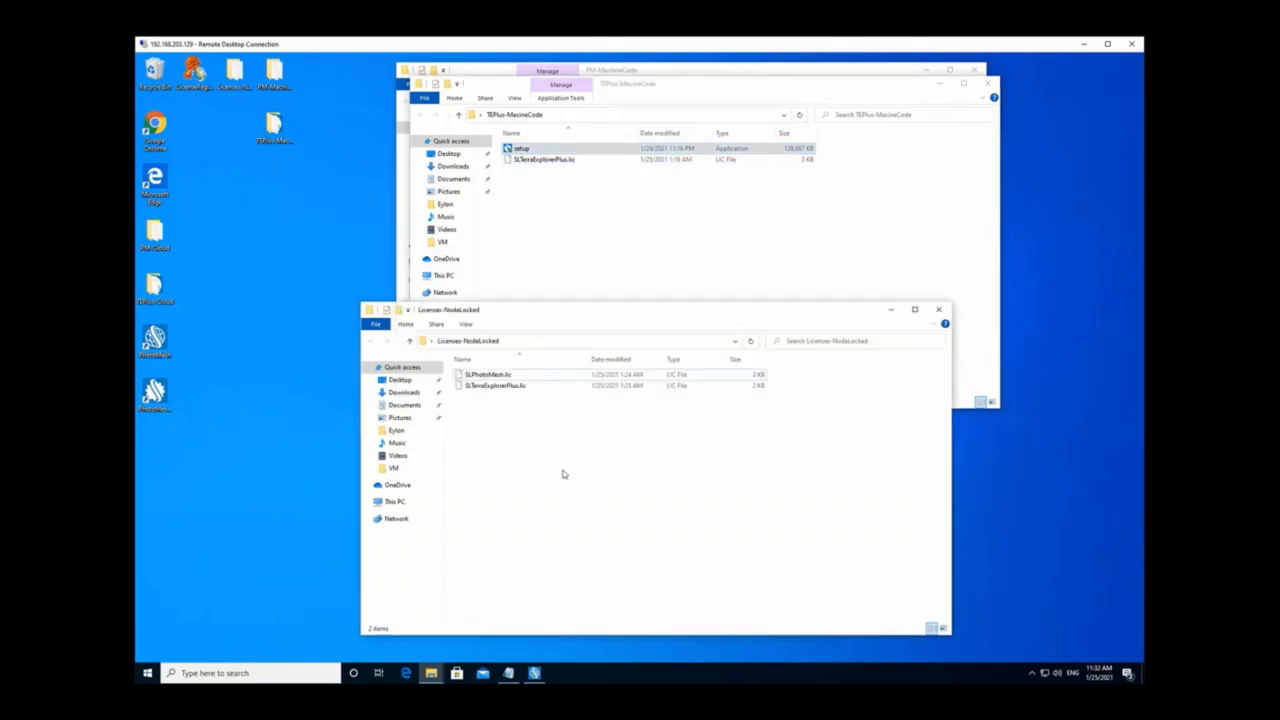
pyautogui.click(495, 386)
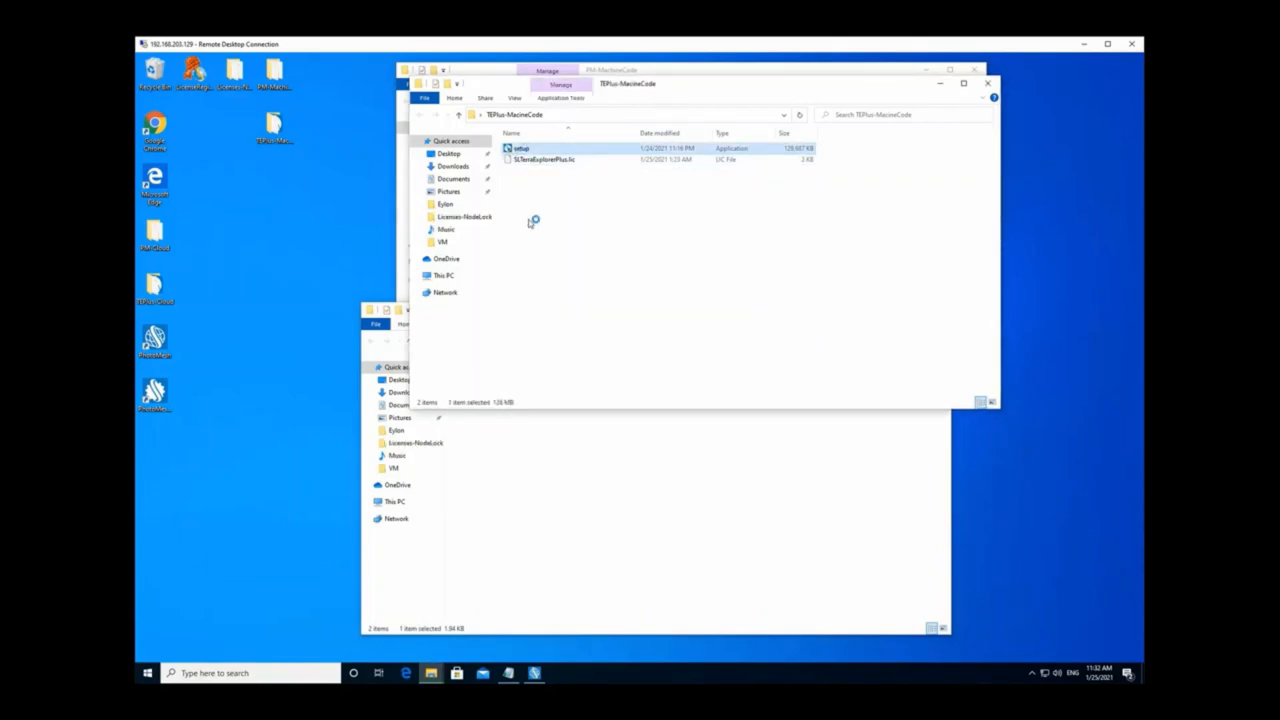
pyautogui.doubleClick(520, 148)
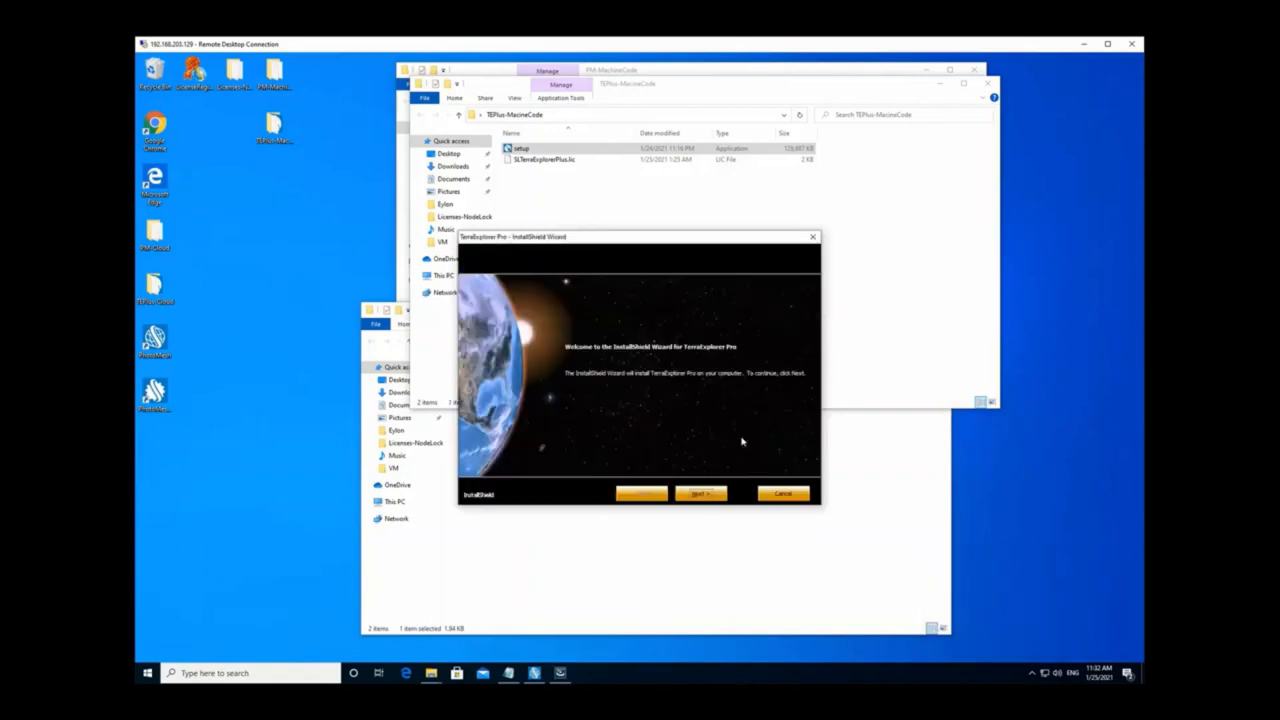
# Step: Install TerraExplorer Pro with default customer info, destination folder and HASP settings
pyautogui.click(700, 493)
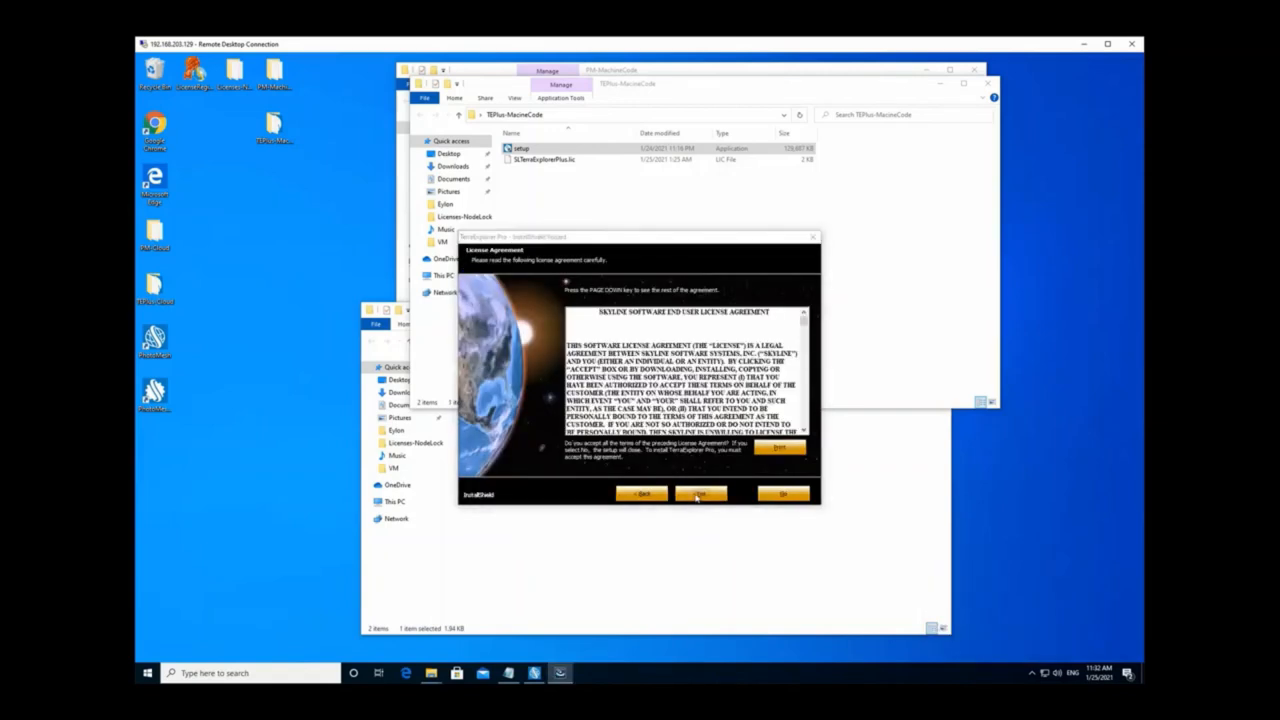
pyautogui.click(700, 493)
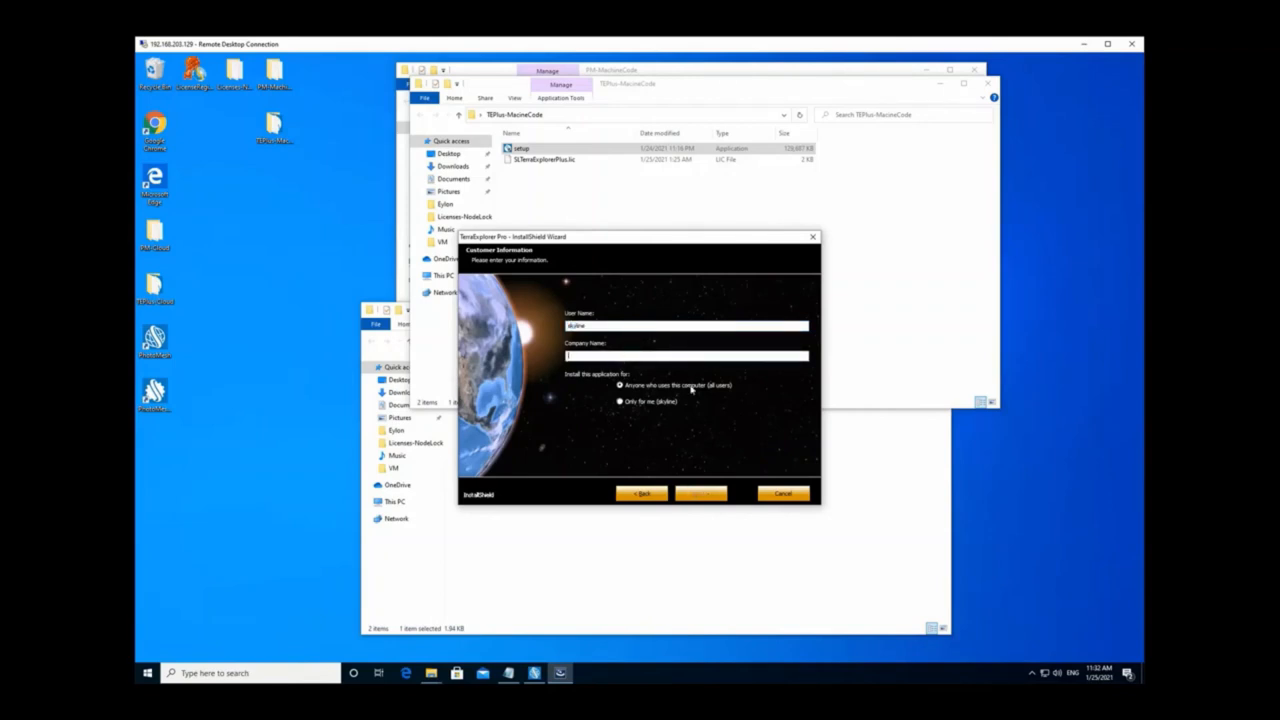
pyautogui.click(701, 493)
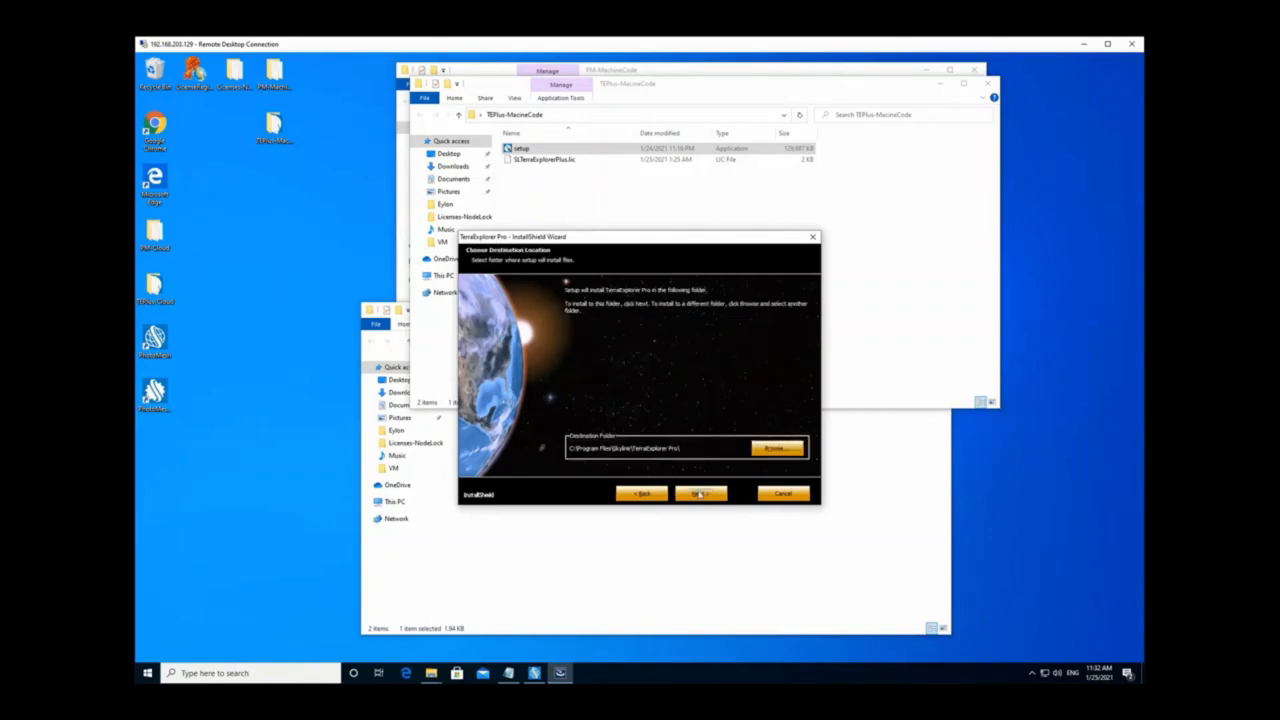
pyautogui.click(700, 493)
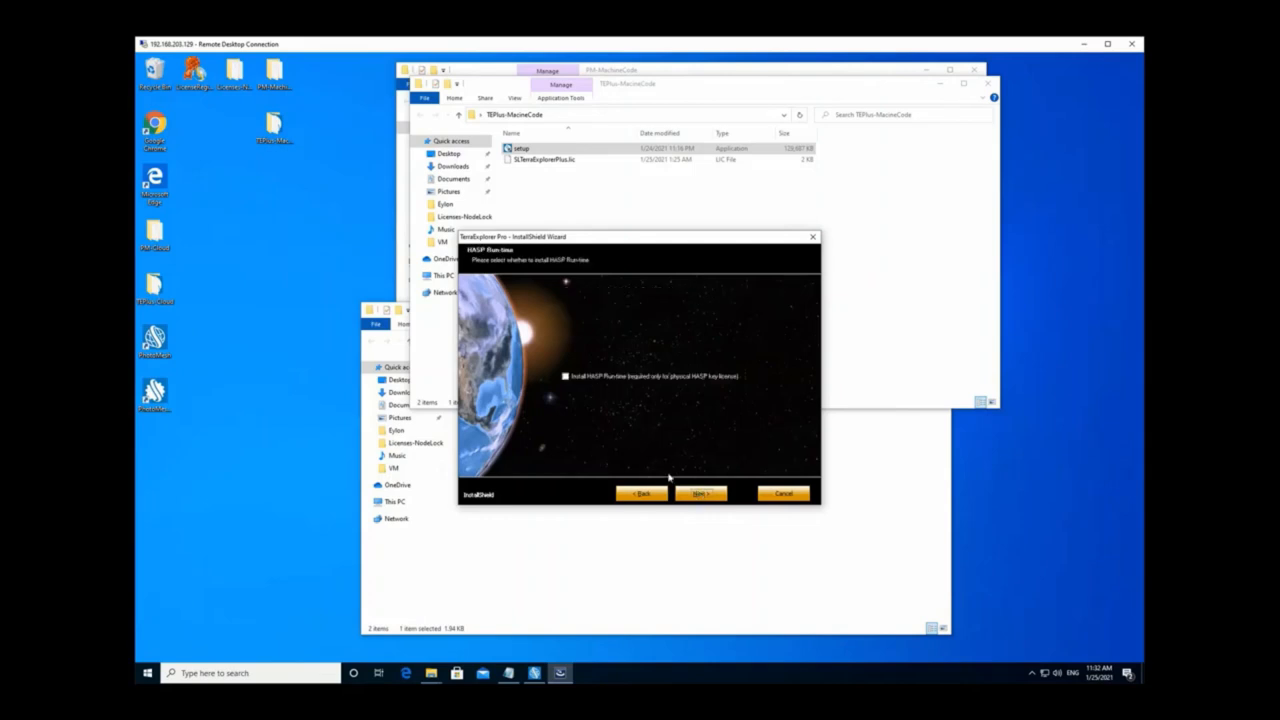
pyautogui.click(700, 493)
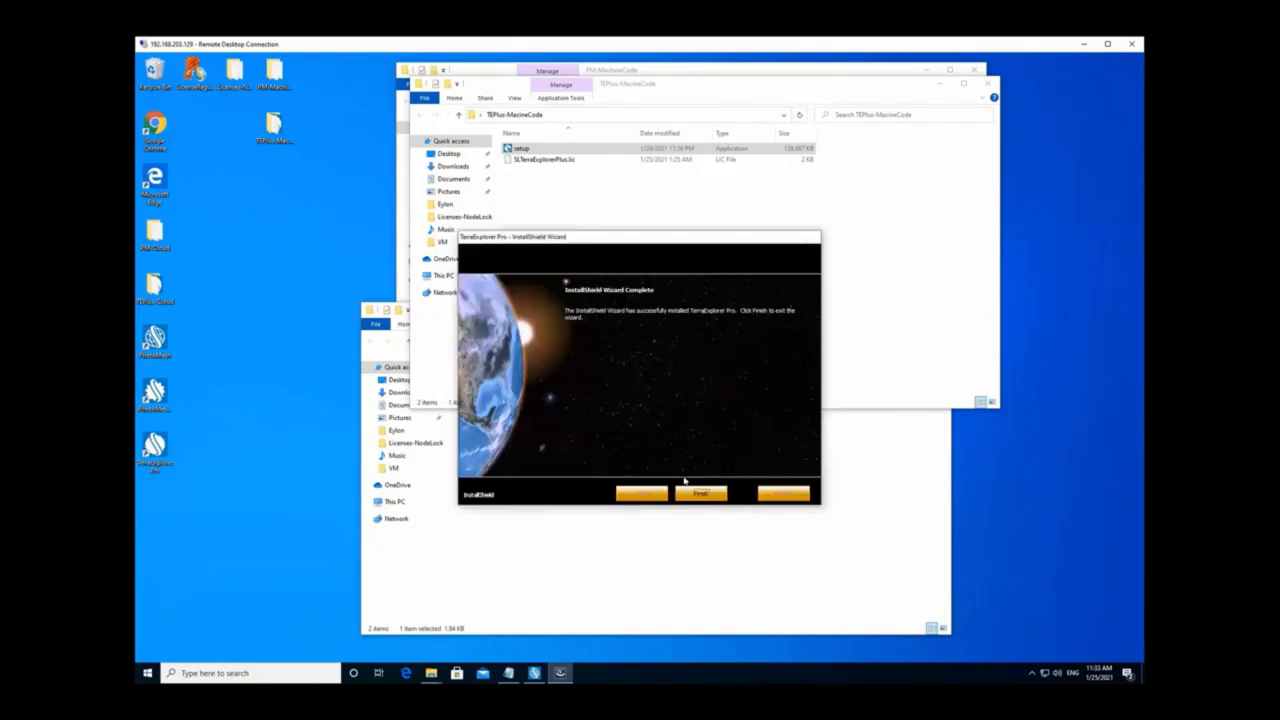
pyautogui.click(700, 493)
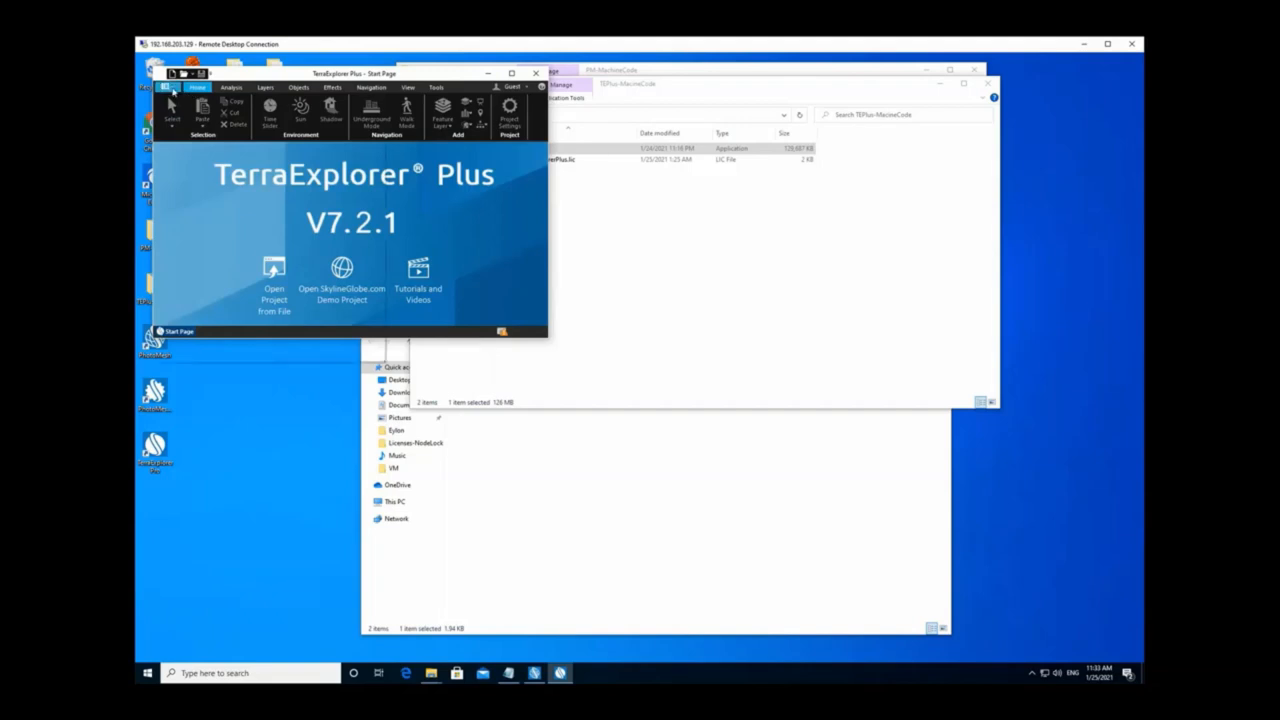
# Step: Check the Plus evaluation license in File > Resources > License Manager, then close it
pyautogui.click(166, 88)
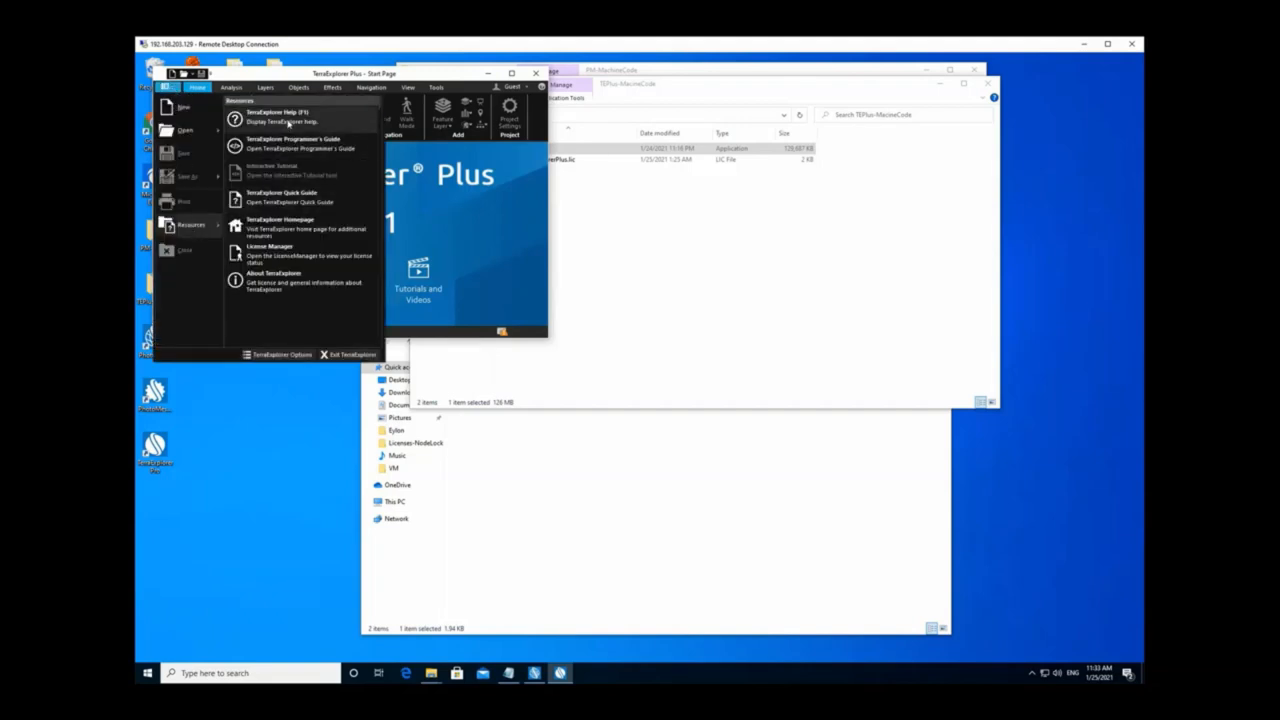
pyautogui.click(270, 250)
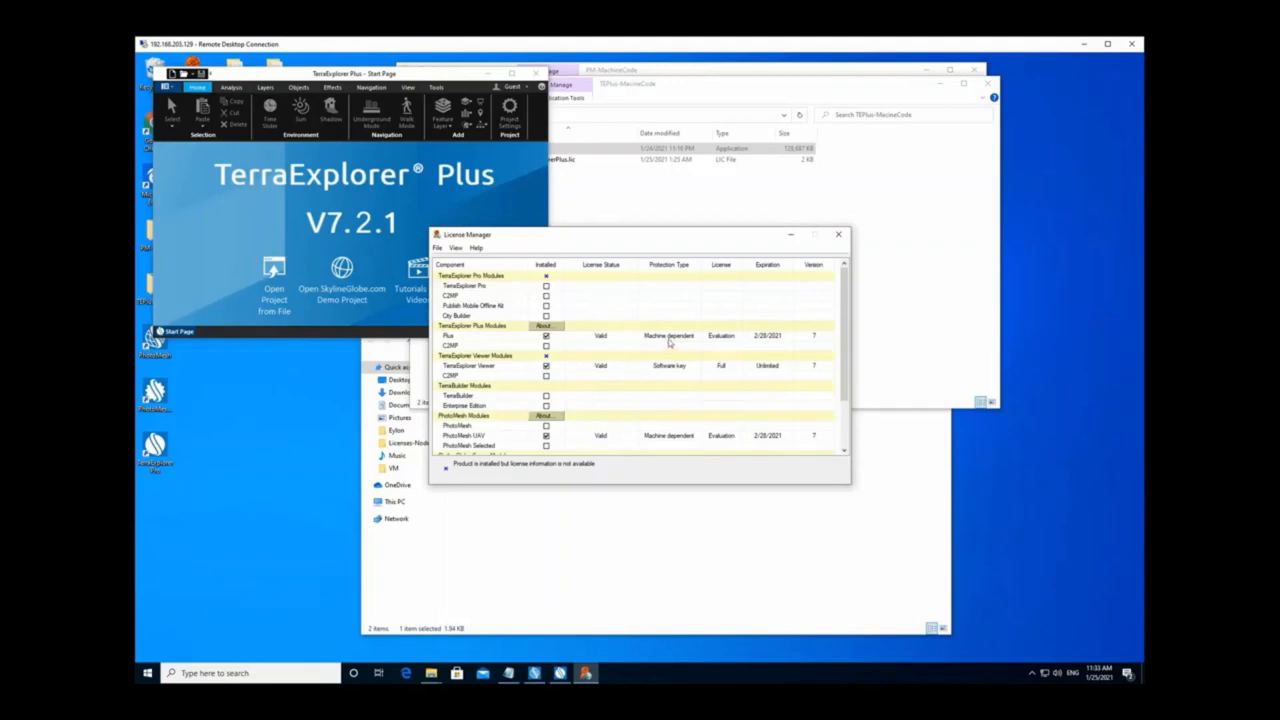
pyautogui.click(838, 234)
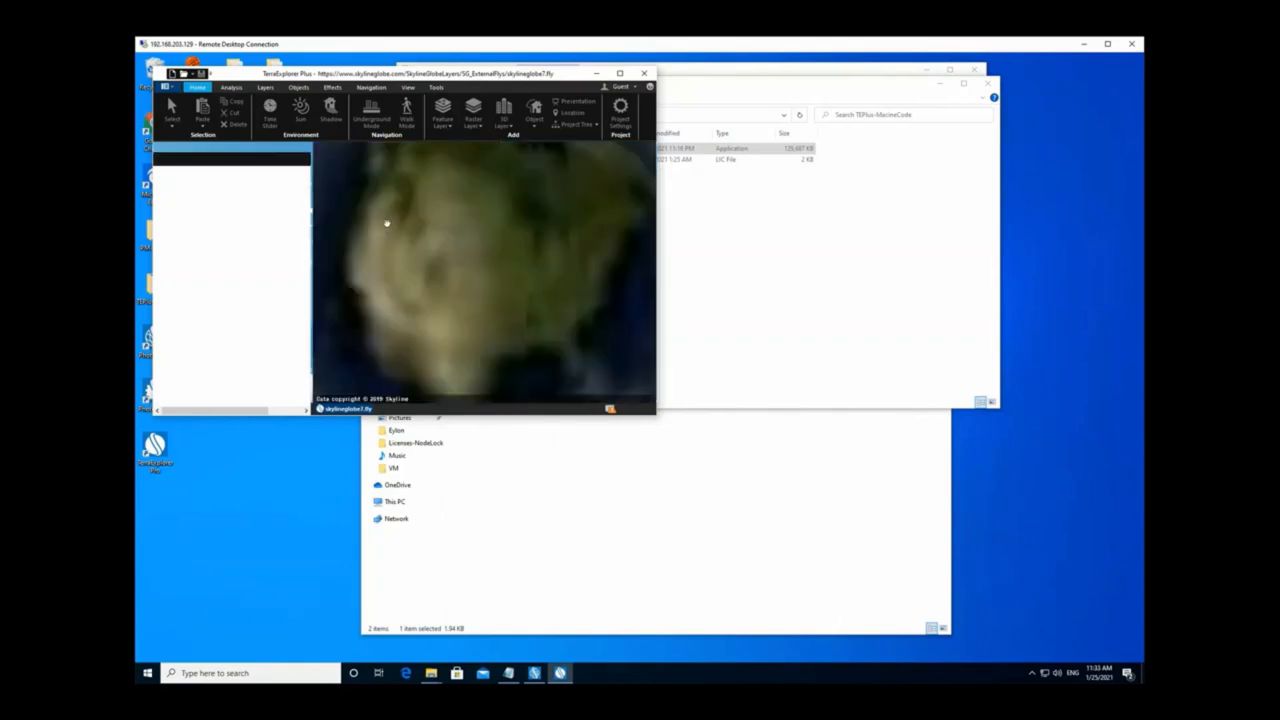
# Step: Close the SkylineGlobe demo globe in TerraExplorer Plus
pyautogui.click(300, 110)
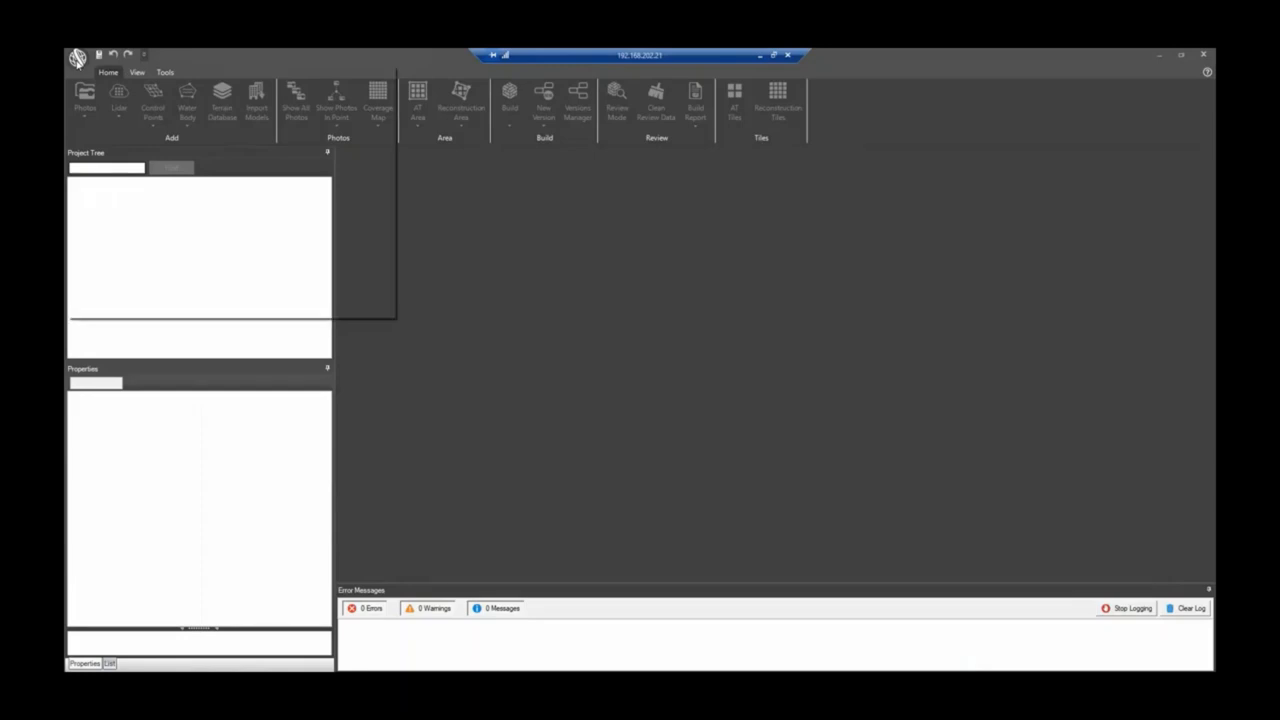
# Step: Create PhotoMesh project '123' in the default Documents folder
pyautogui.click(78, 58)
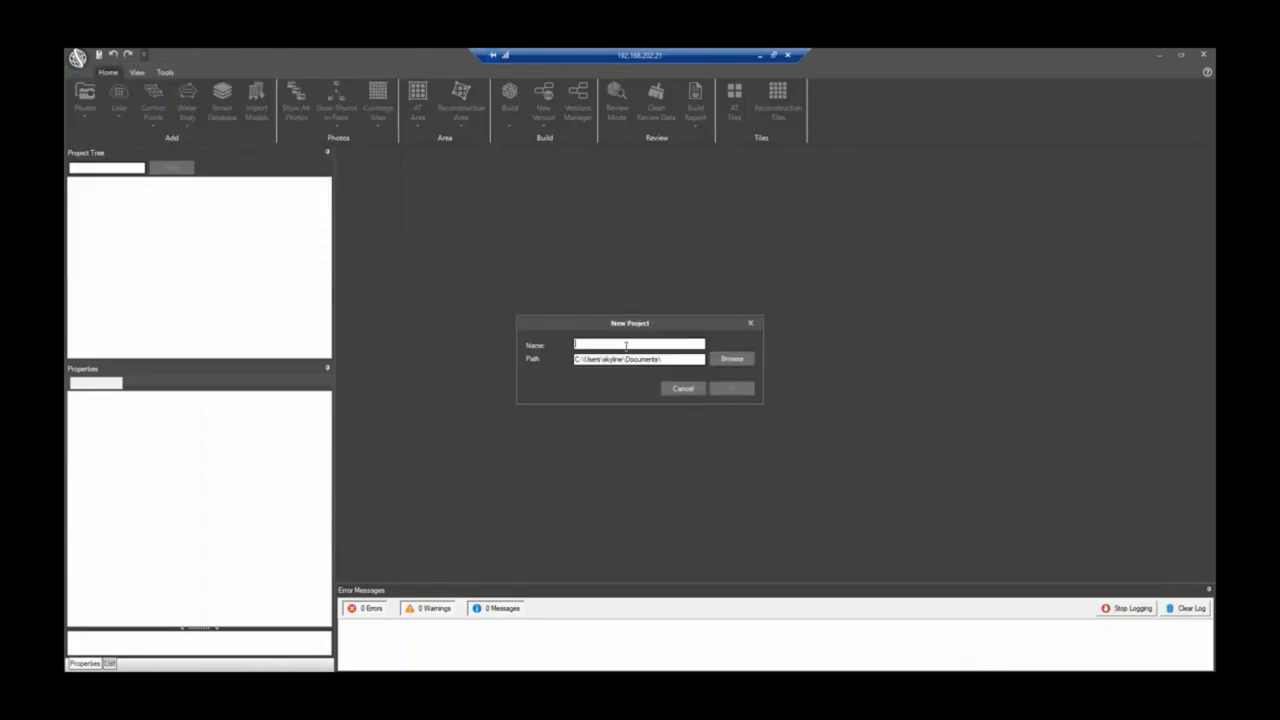
pyautogui.write('123')
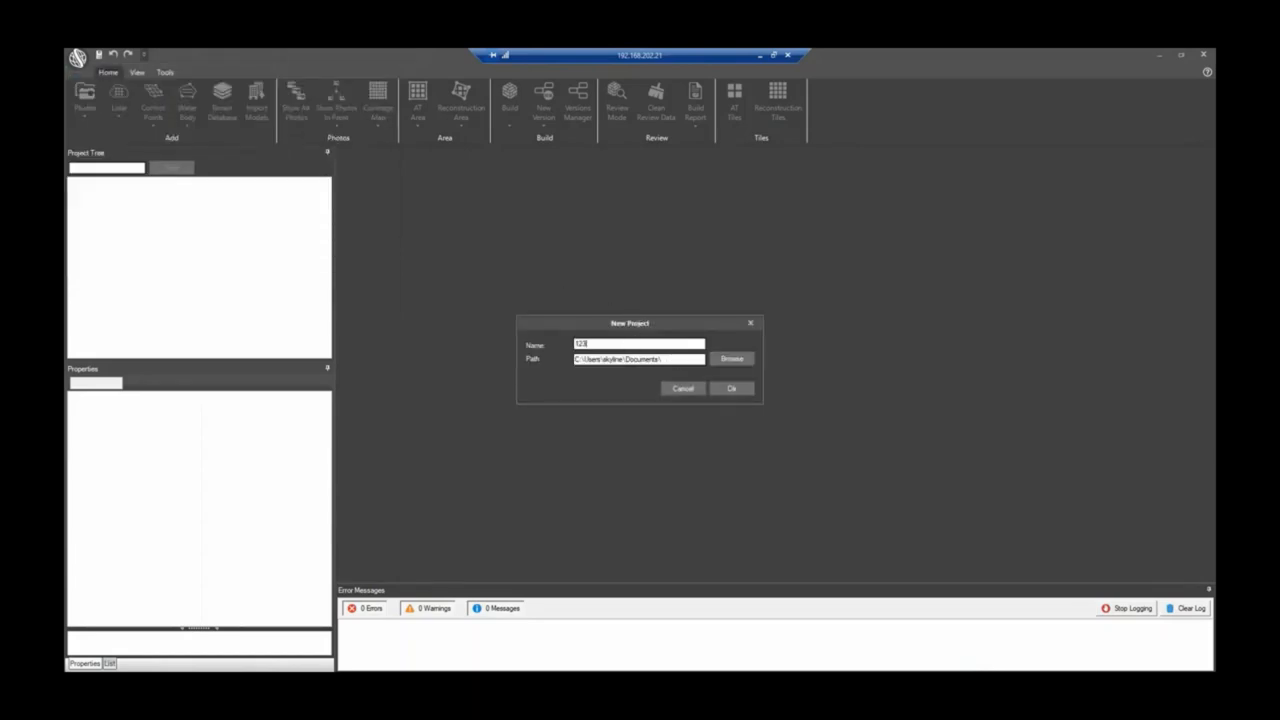
pyautogui.click(731, 388)
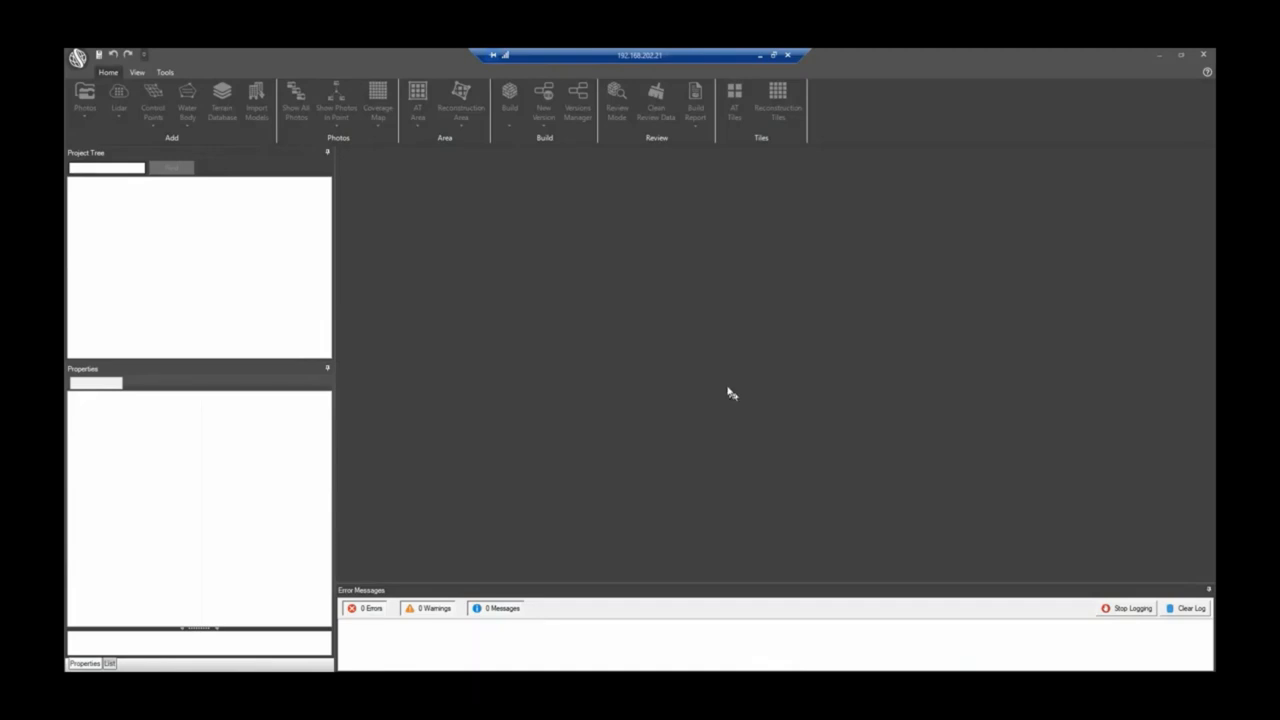
pyautogui.moveTo(742, 381)
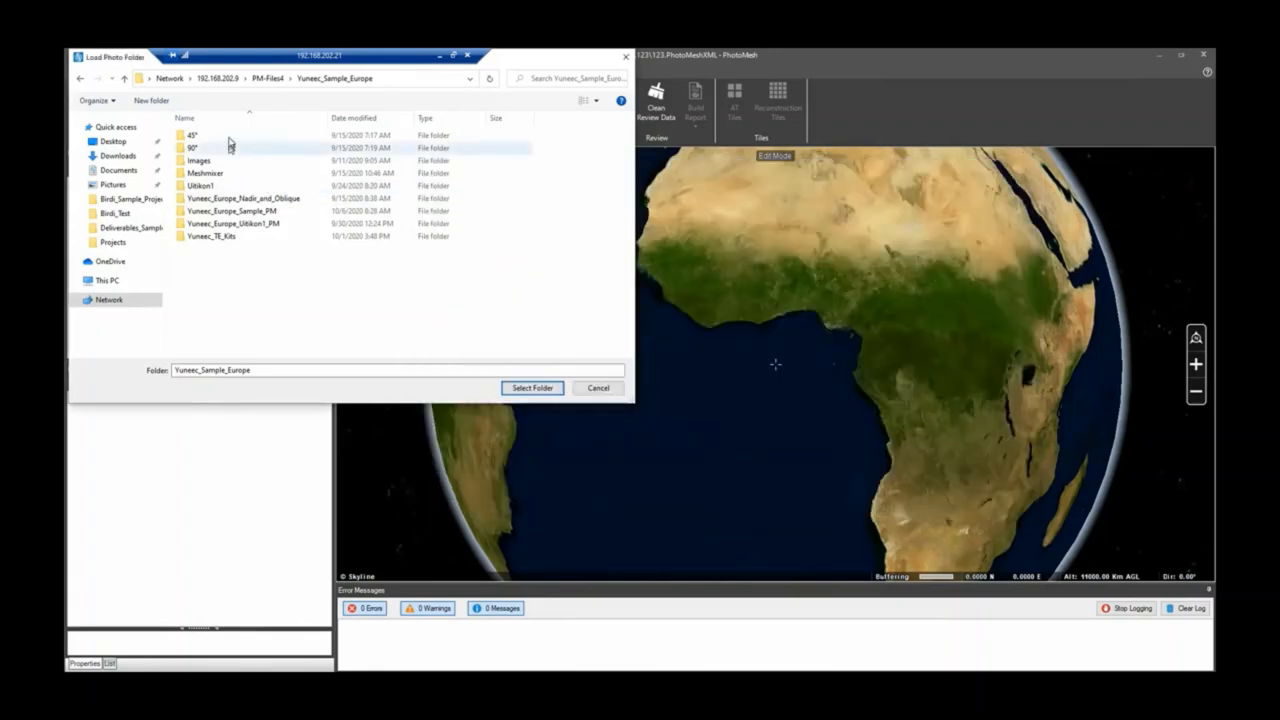
# Step: Load the 45° and 90° Yuneec_Sample_Europe photo folders into the project
pyautogui.click(192, 147)
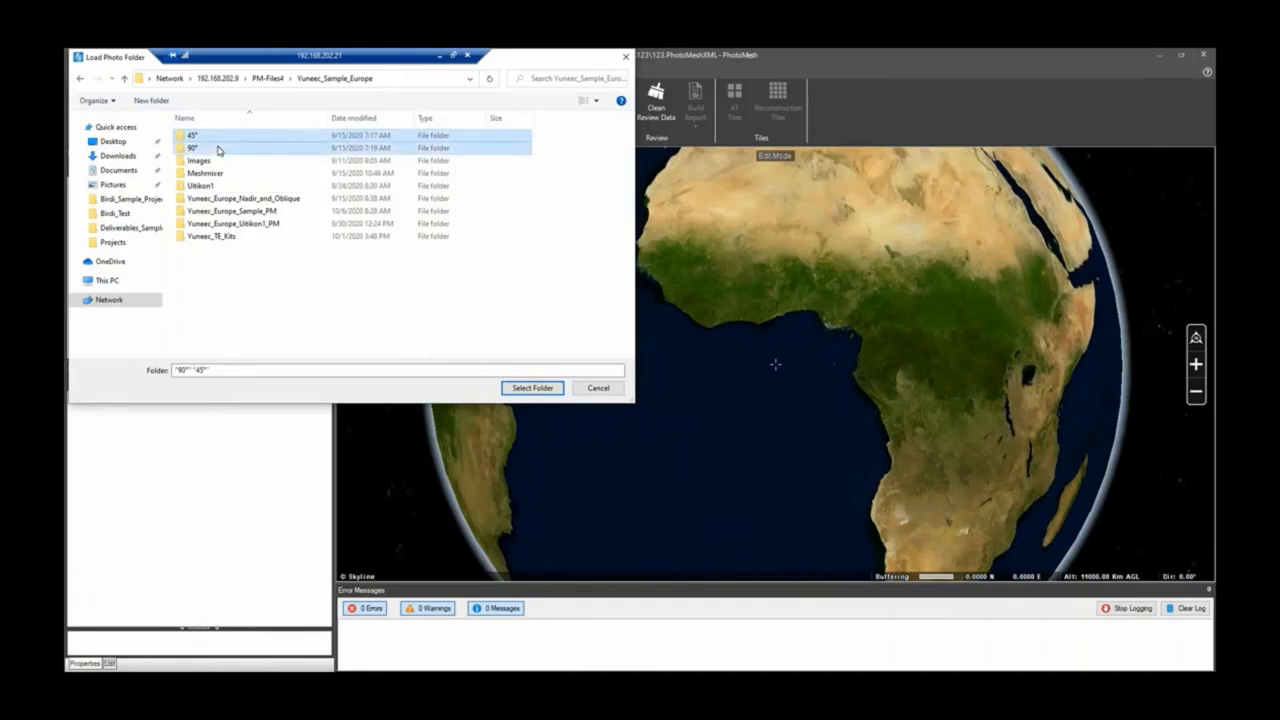
pyautogui.moveTo(192, 135)
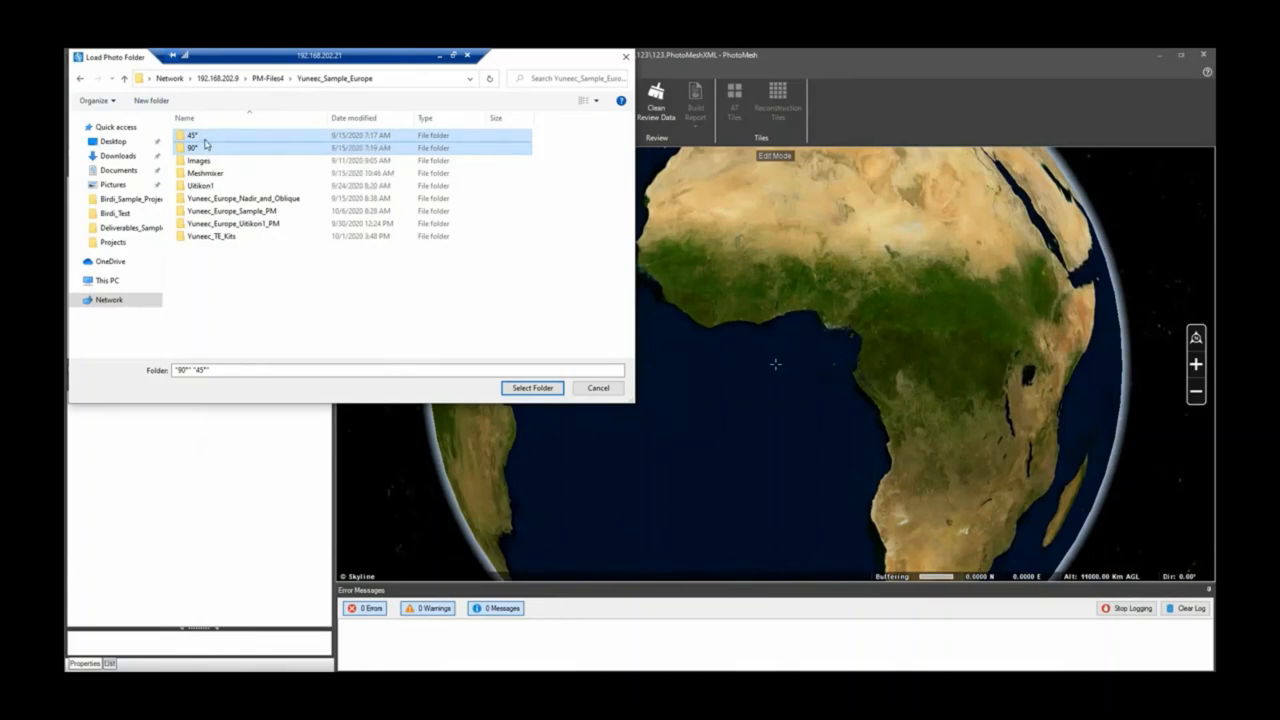
pyautogui.click(532, 388)
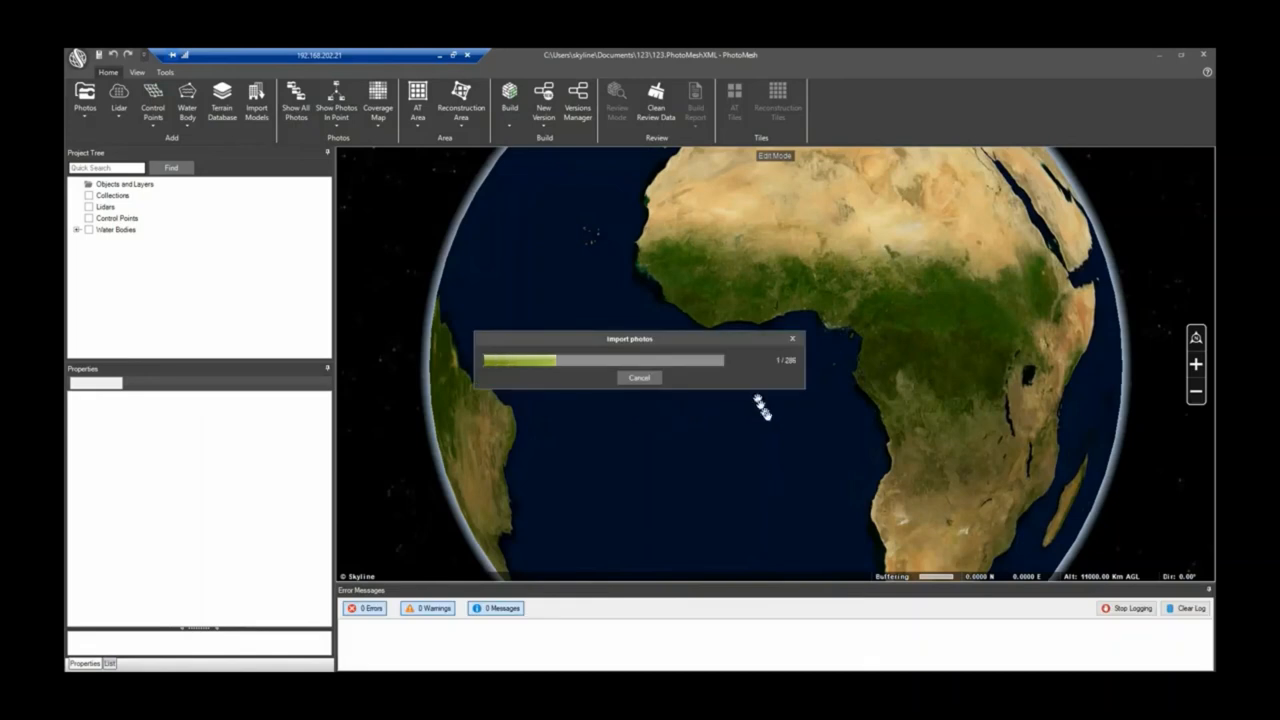
pyautogui.moveTo(813, 466)
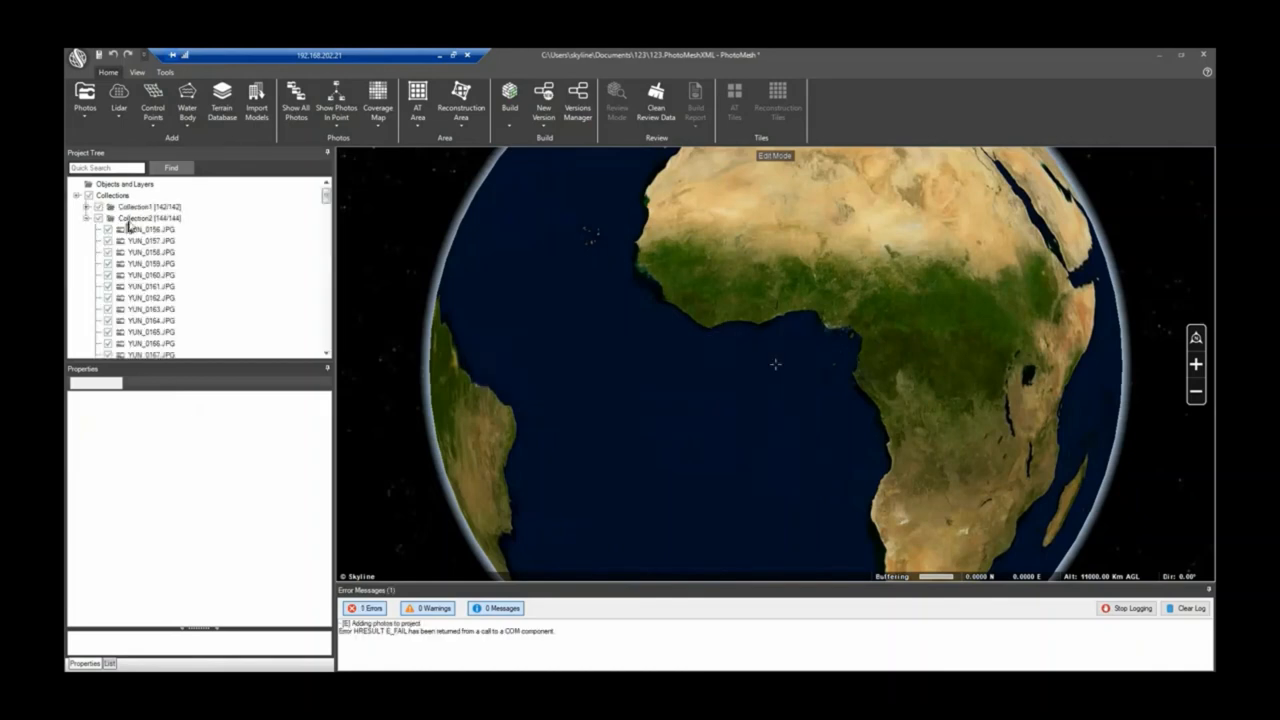
# Step: Jump the globe view to photo YUN_0156.JPG's location after import
pyautogui.rightClick(150, 229)
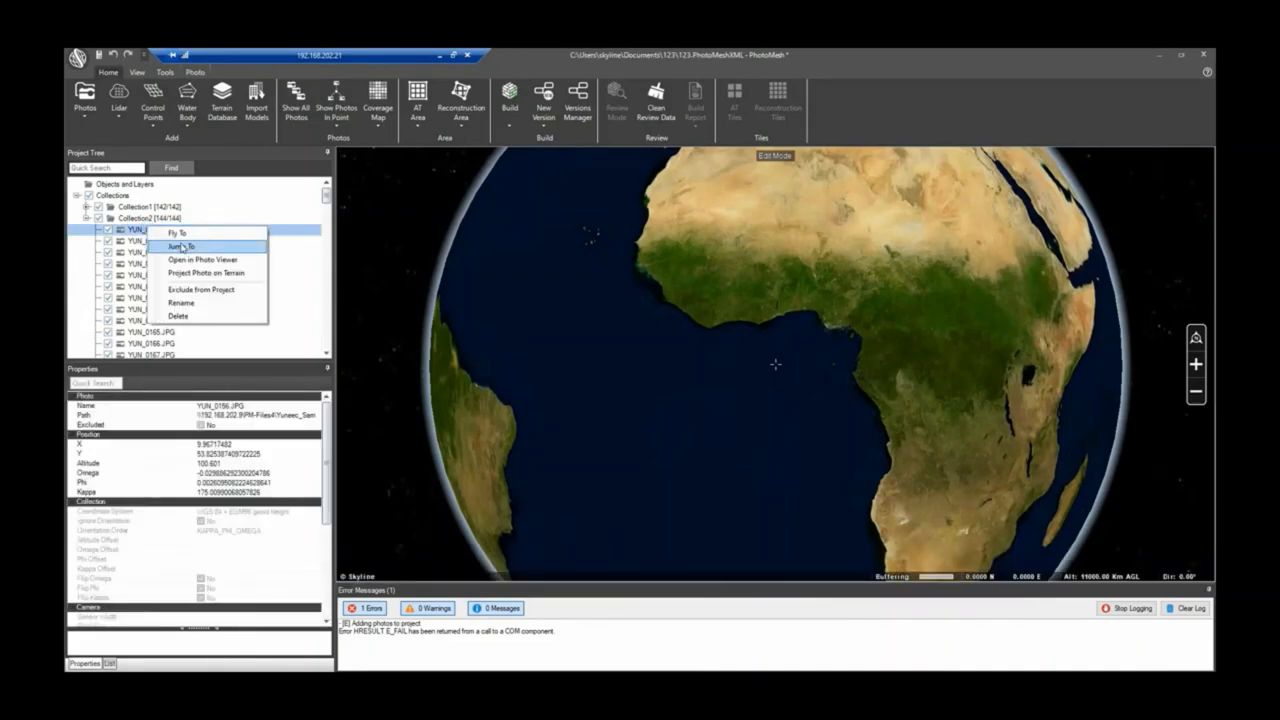
pyautogui.click(178, 247)
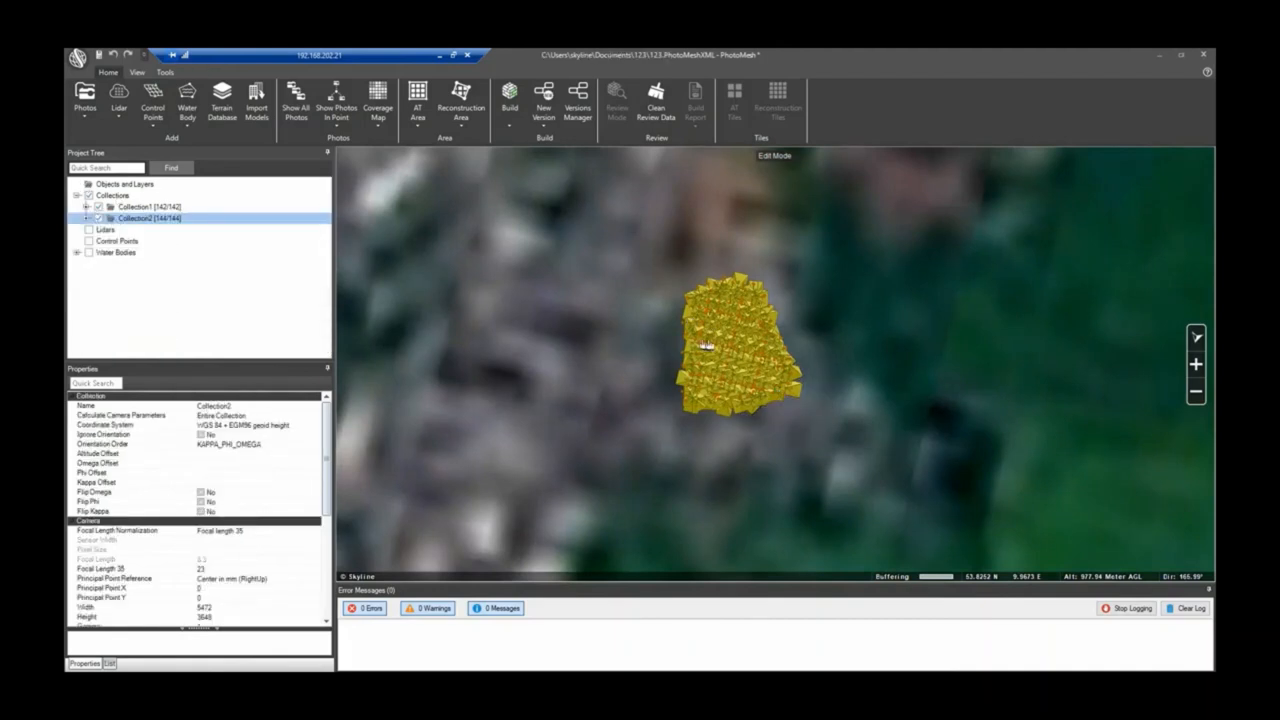
# Step: Set photo symbol size to 5 and select Collection1 in the tree
pyautogui.scroll(3)
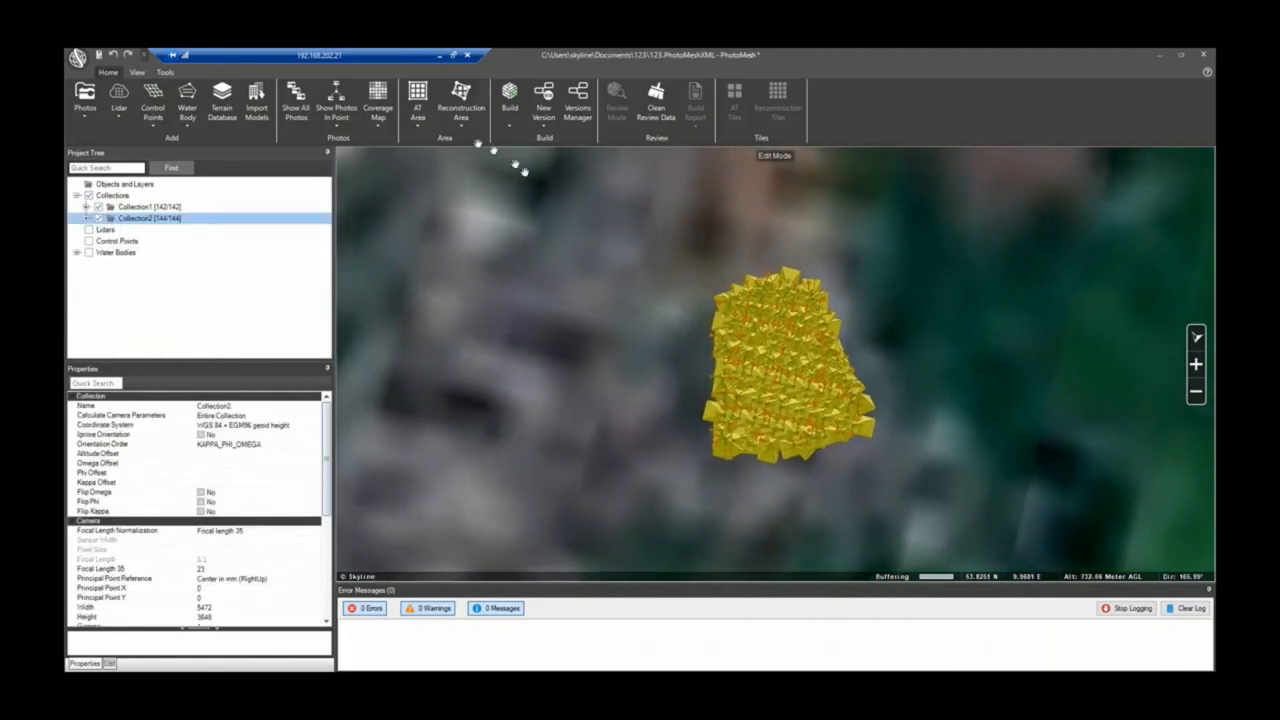
pyautogui.click(417, 100)
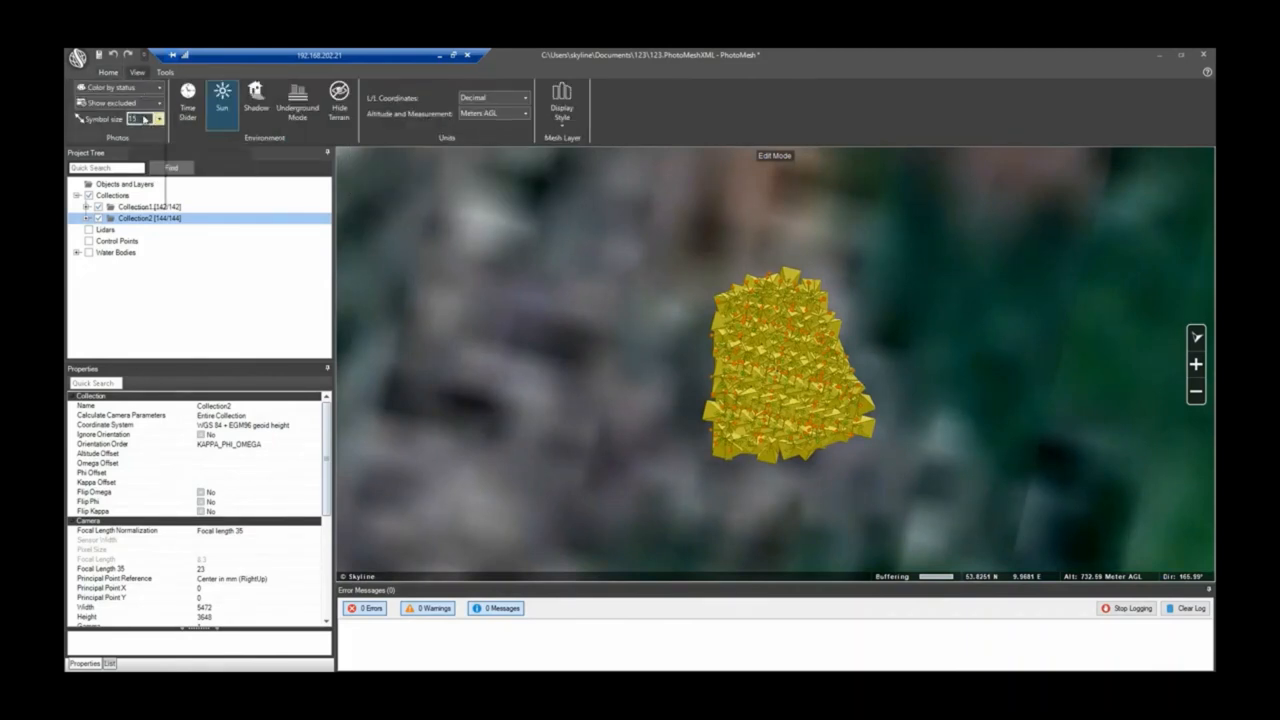
pyautogui.click(158, 119)
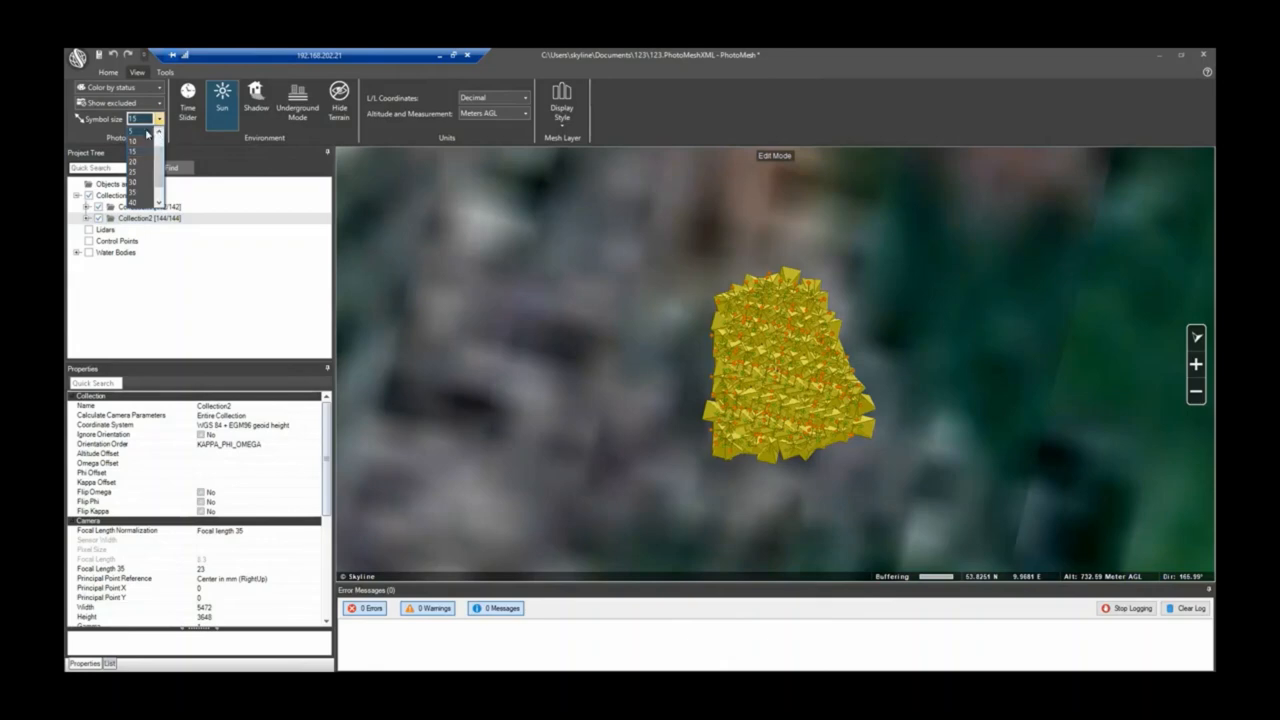
pyautogui.click(131, 130)
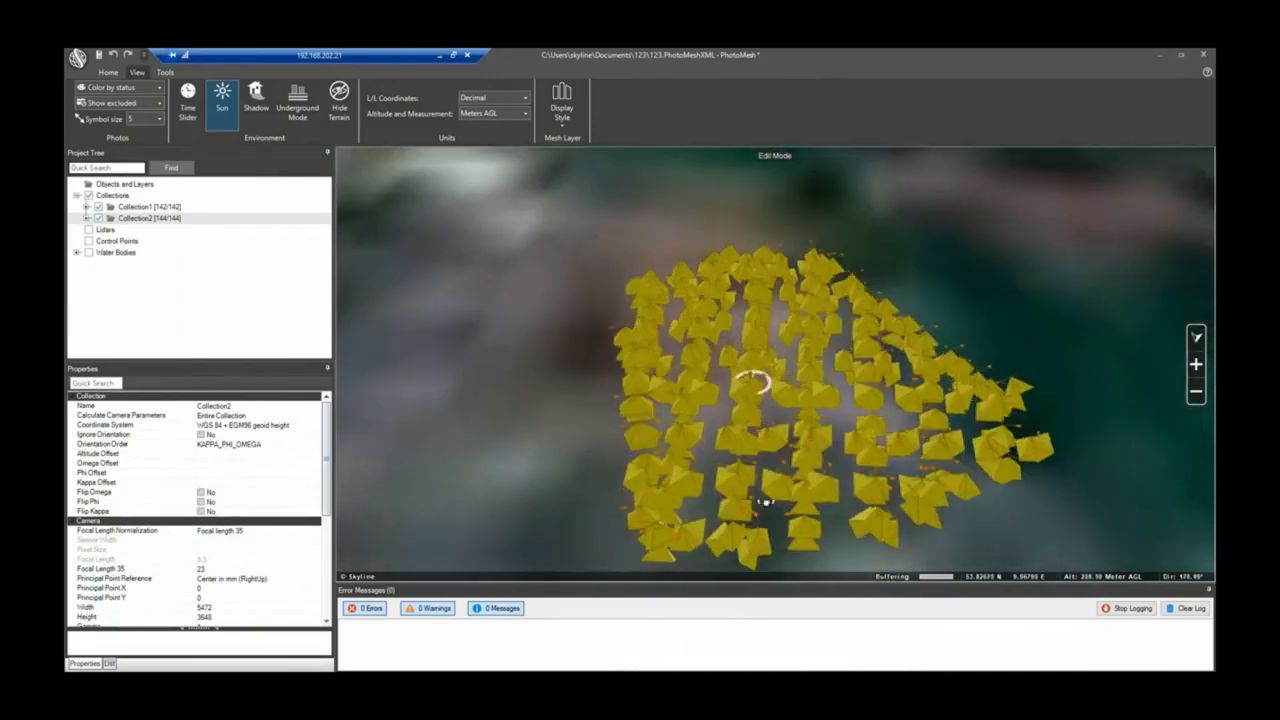
pyautogui.click(145, 218)
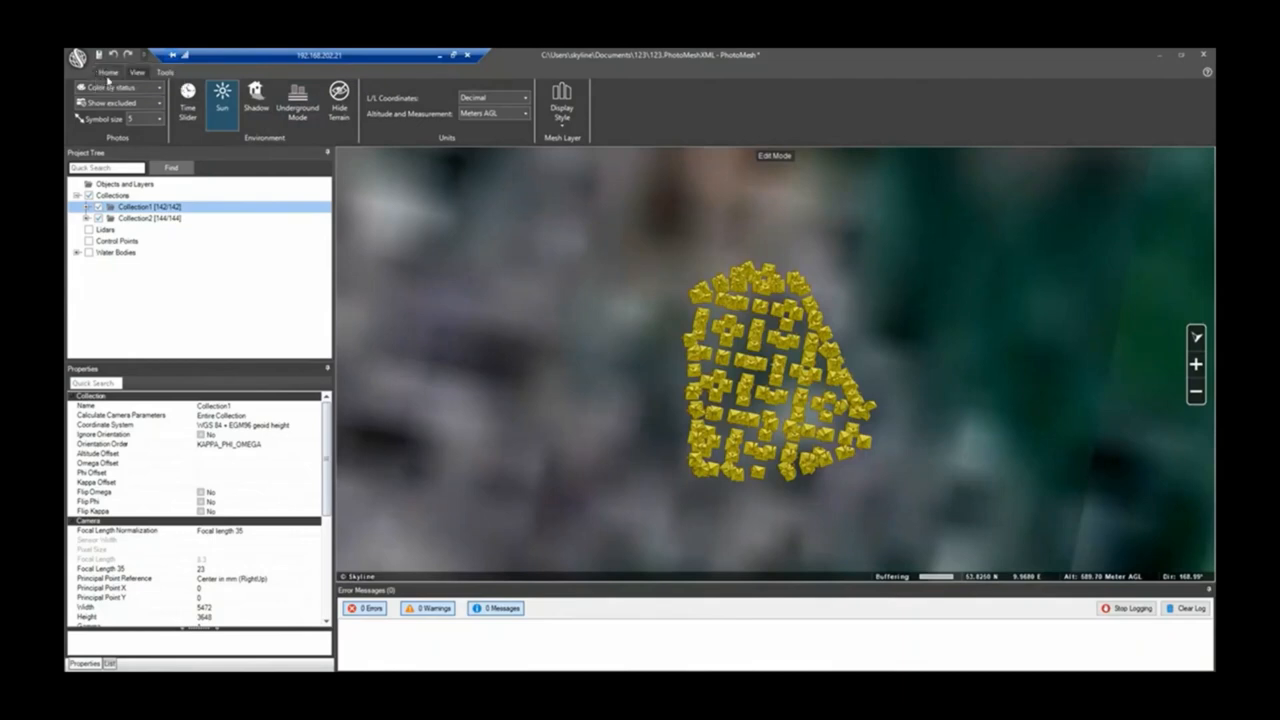
# Step: Draw an AT area polygon around all photo positions
pyautogui.click(417, 100)
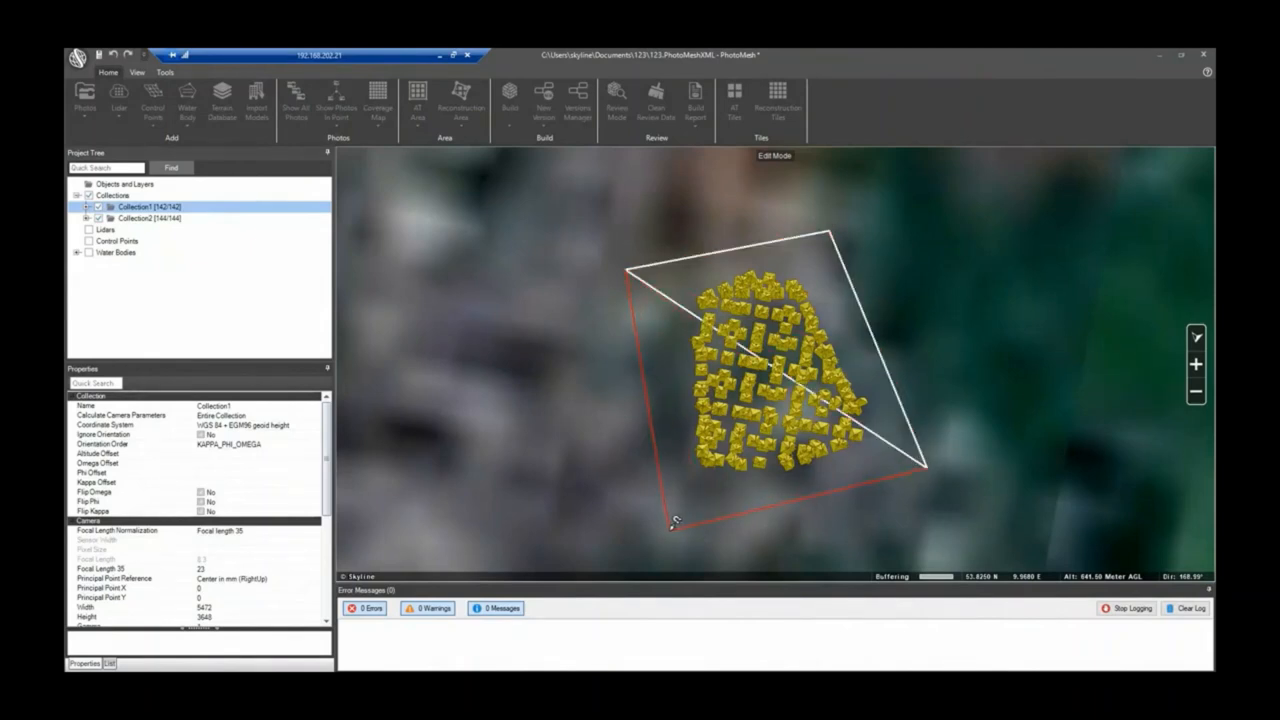
pyautogui.click(417, 103)
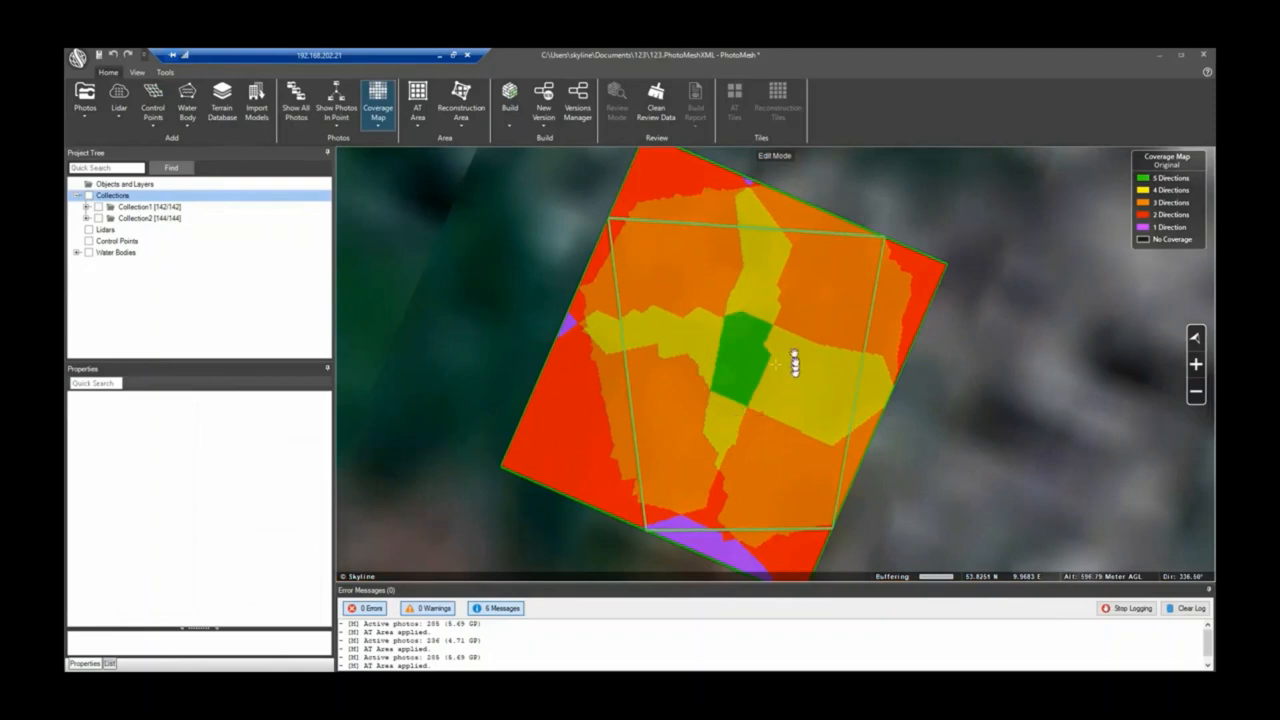
pyautogui.moveTo(1195, 175)
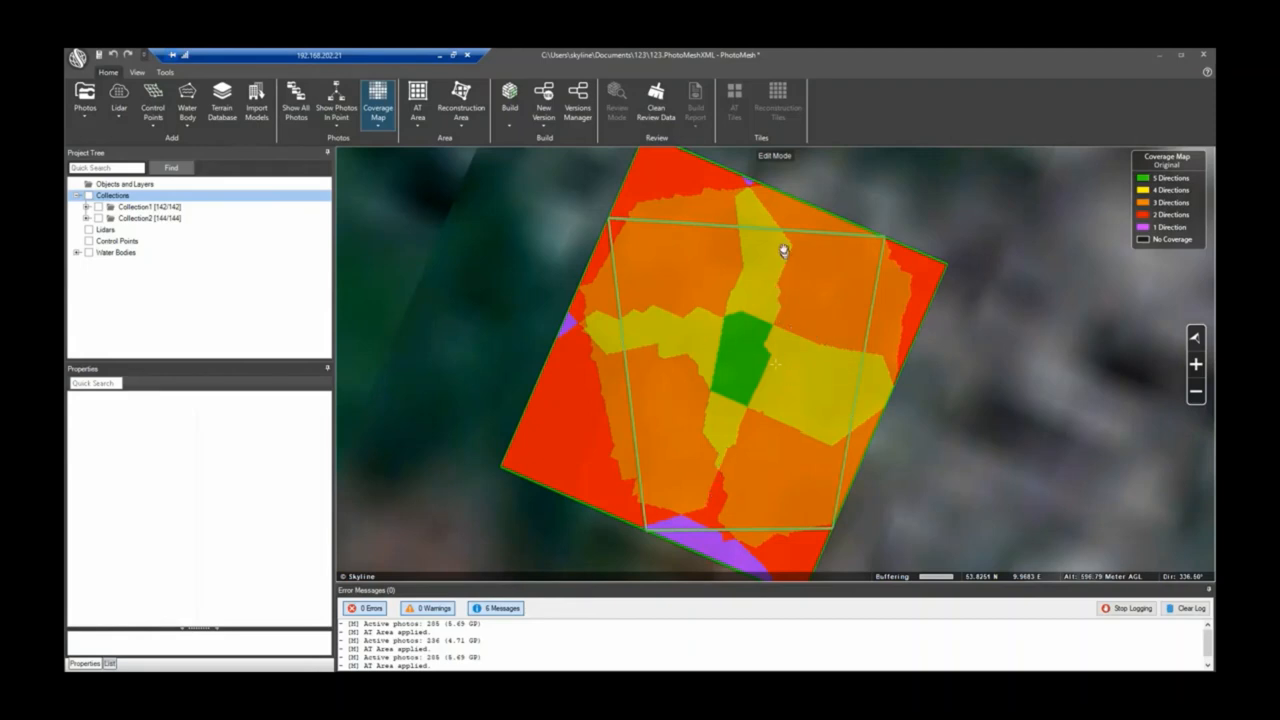
pyautogui.moveTo(657, 417)
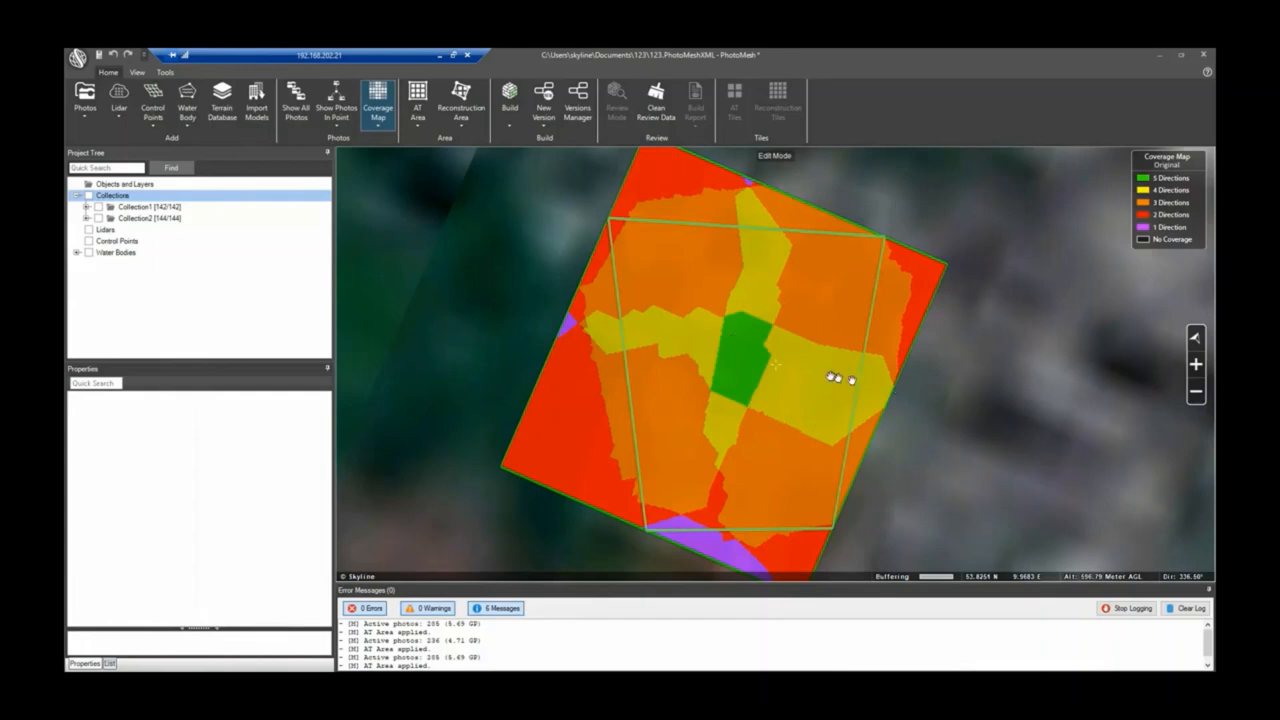
pyautogui.moveTo(980, 405)
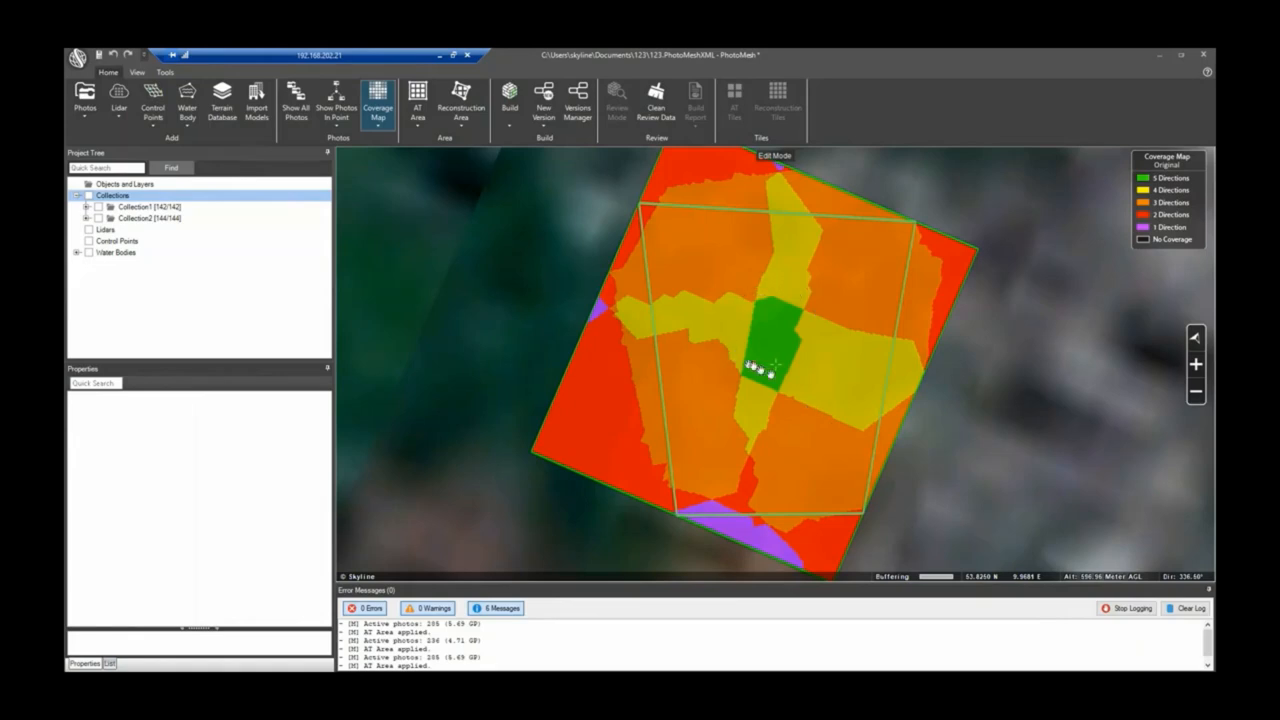
pyautogui.moveTo(843, 310)
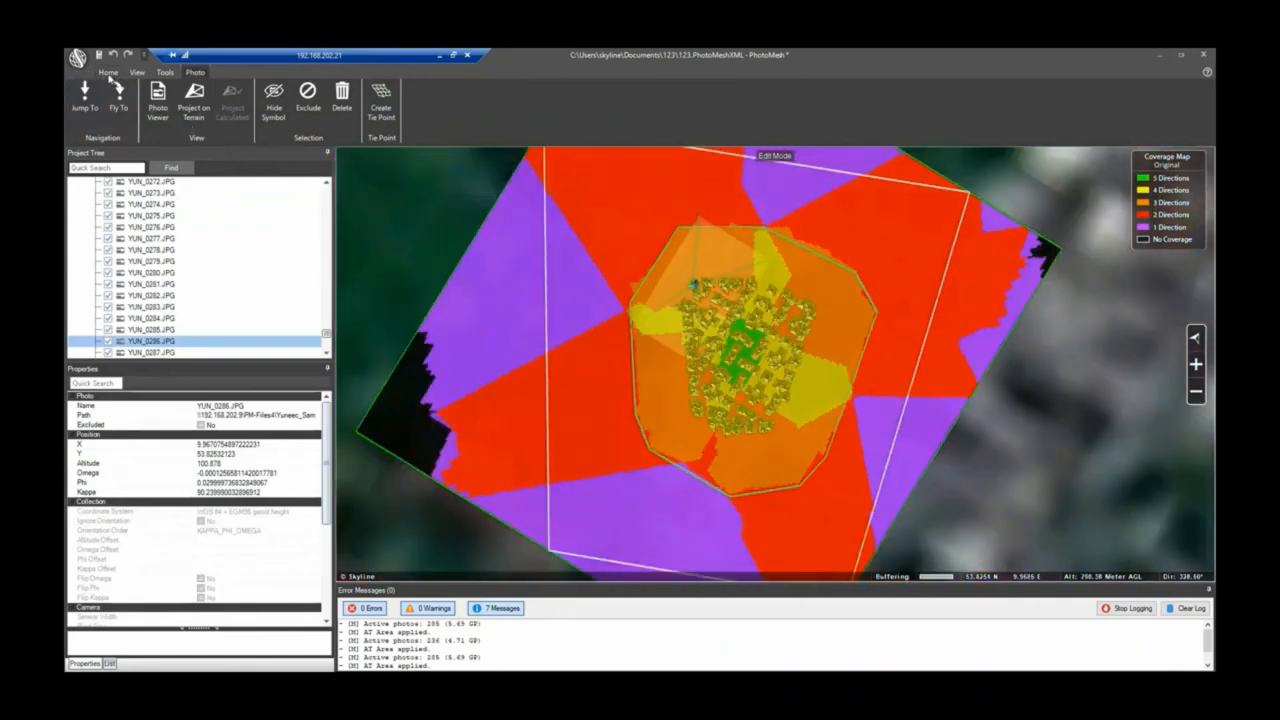
# Step: Turn off the coverage map and open Build Parameters with the PhotoMesh Default preset
pyautogui.click(108, 72)
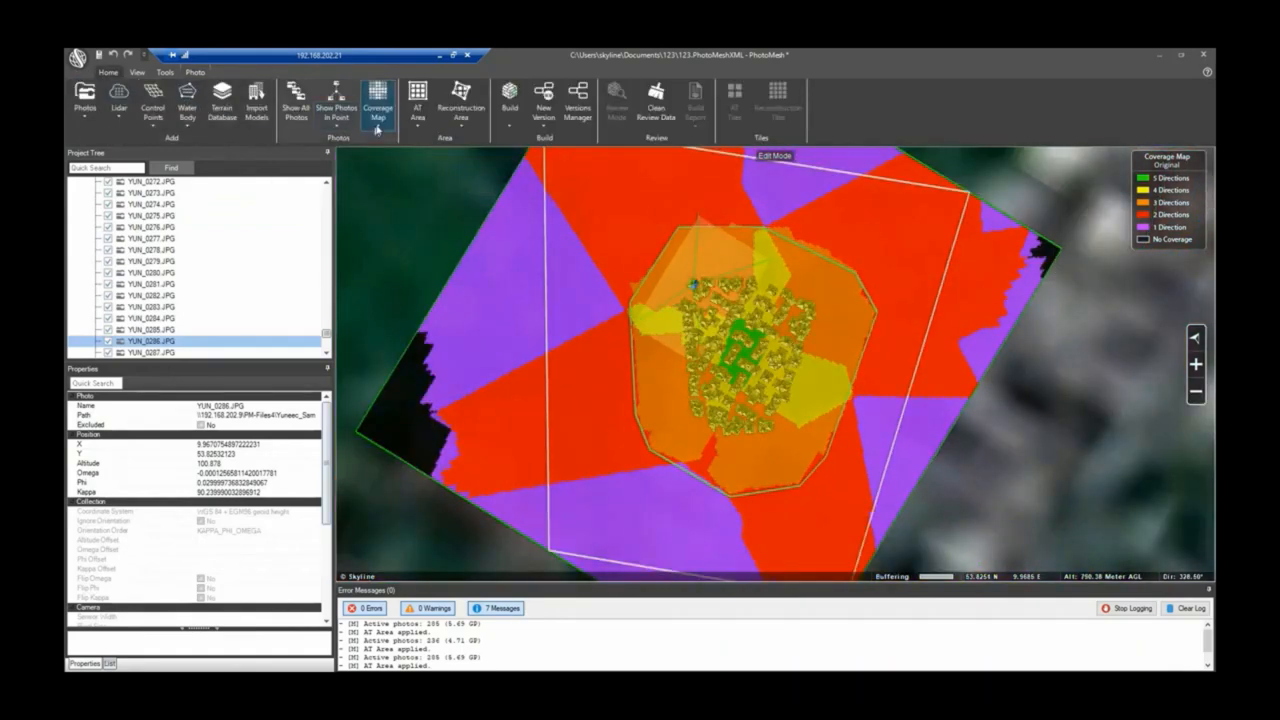
pyautogui.click(378, 107)
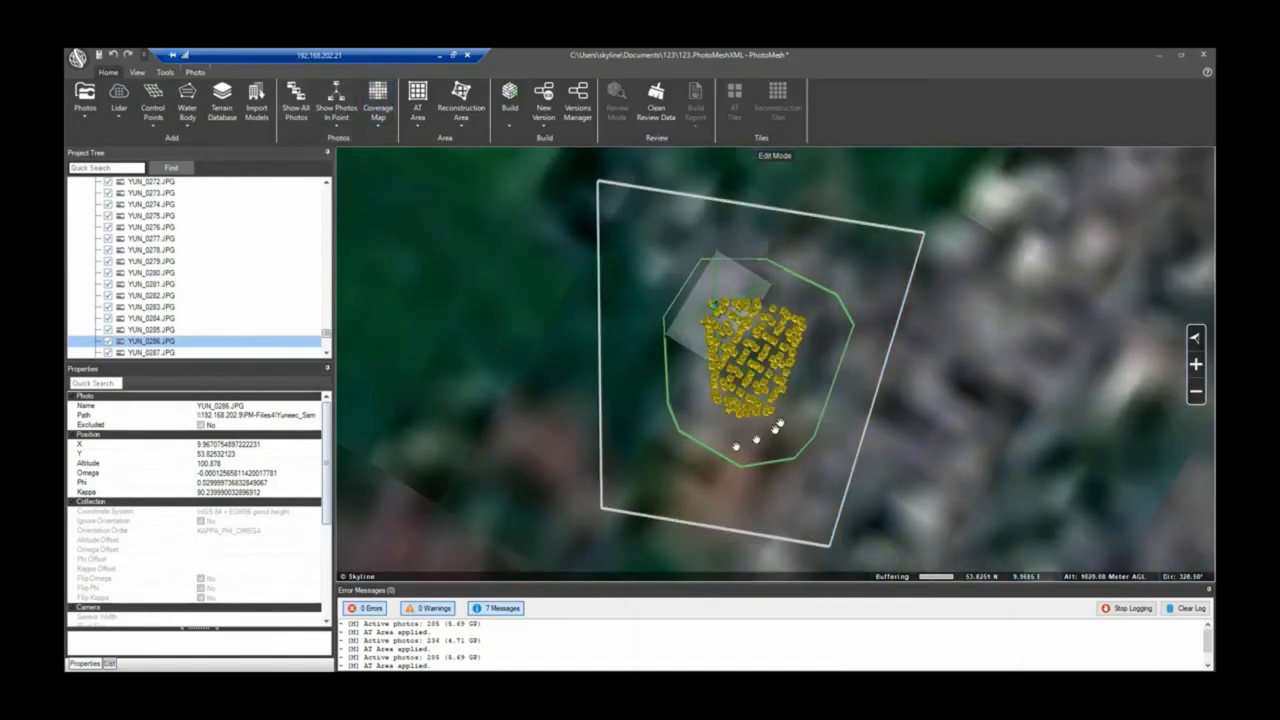
pyautogui.click(510, 105)
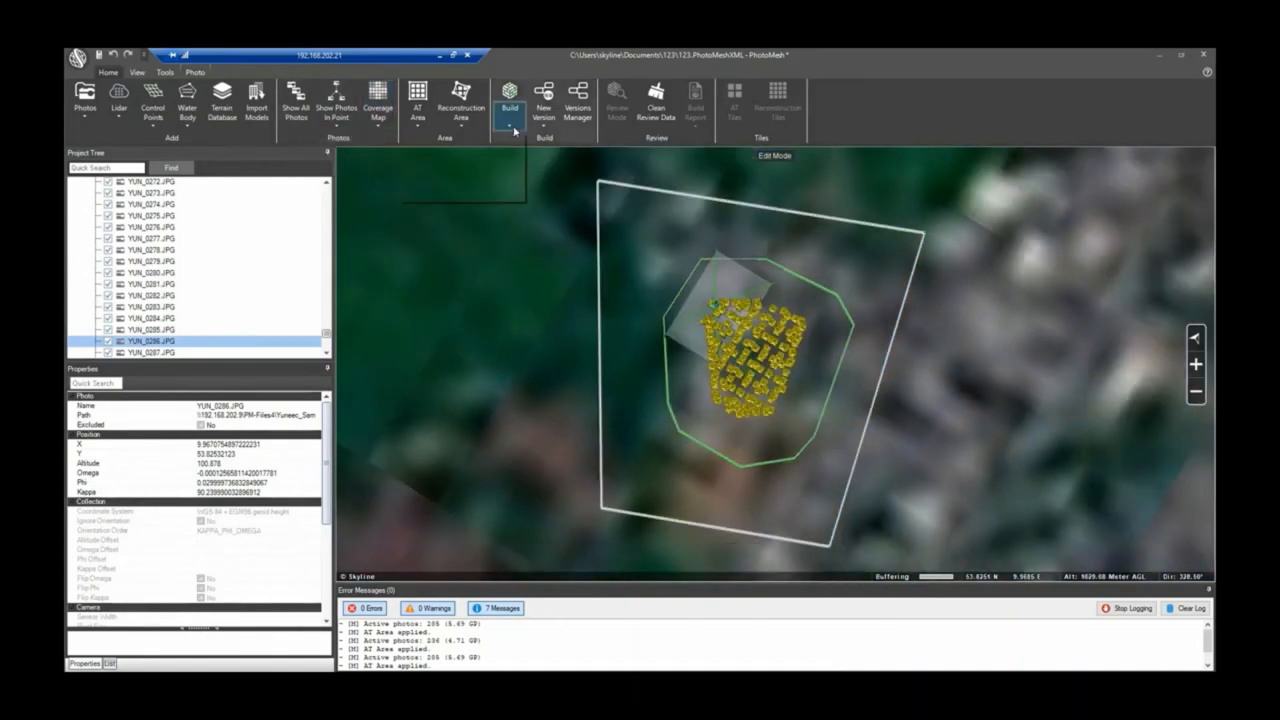
pyautogui.click(510, 103)
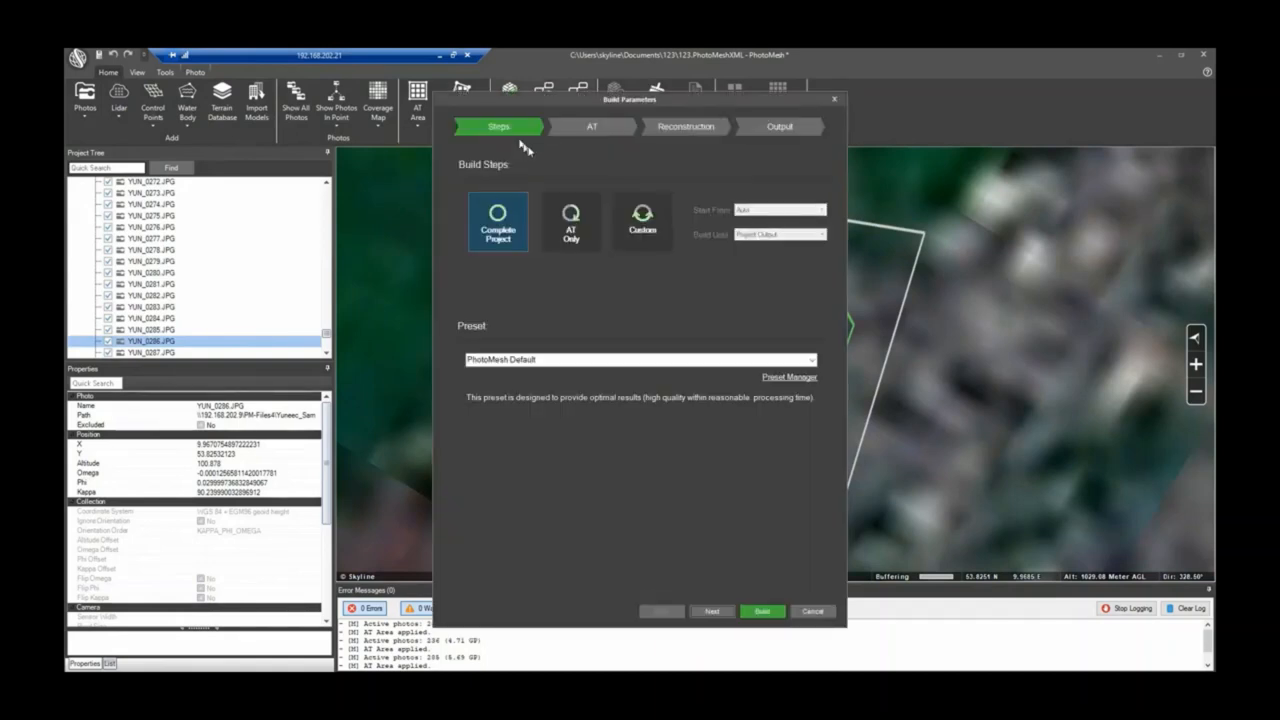
pyautogui.moveTo(895, 138)
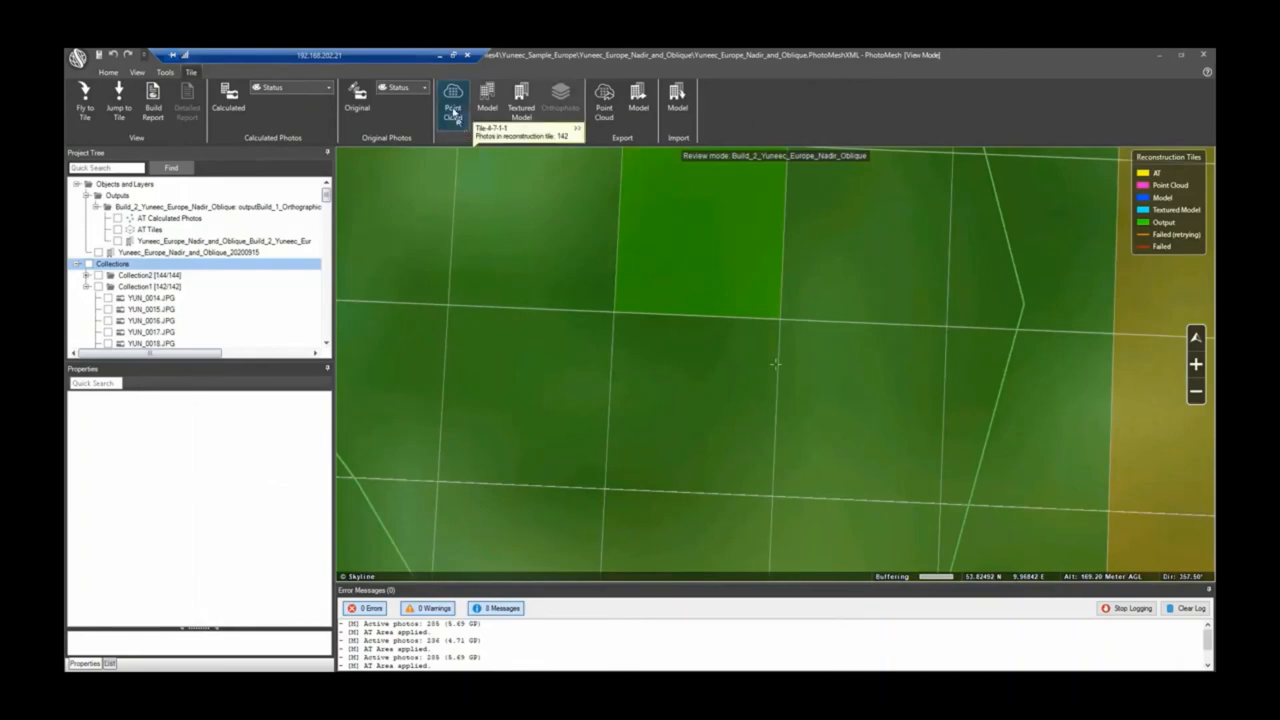
# Step: View the built tiles as point clouds and navigate them
pyautogui.click(452, 103)
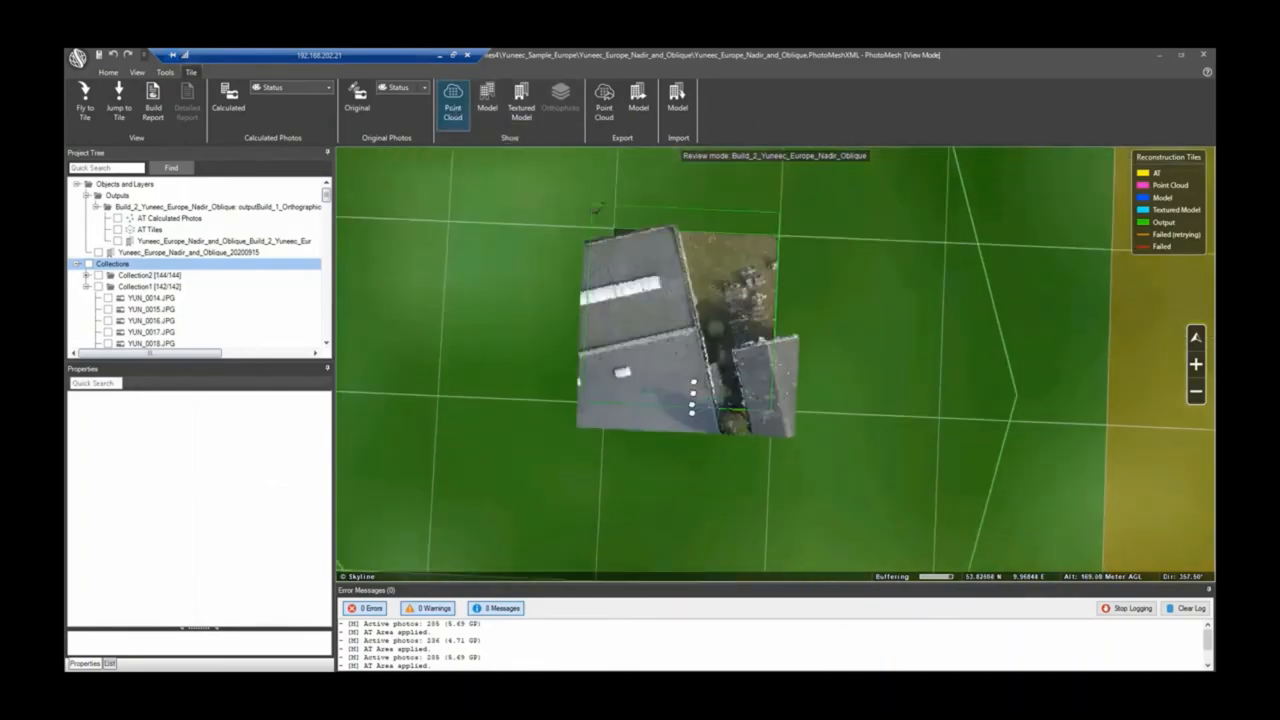
pyautogui.scroll(-3)
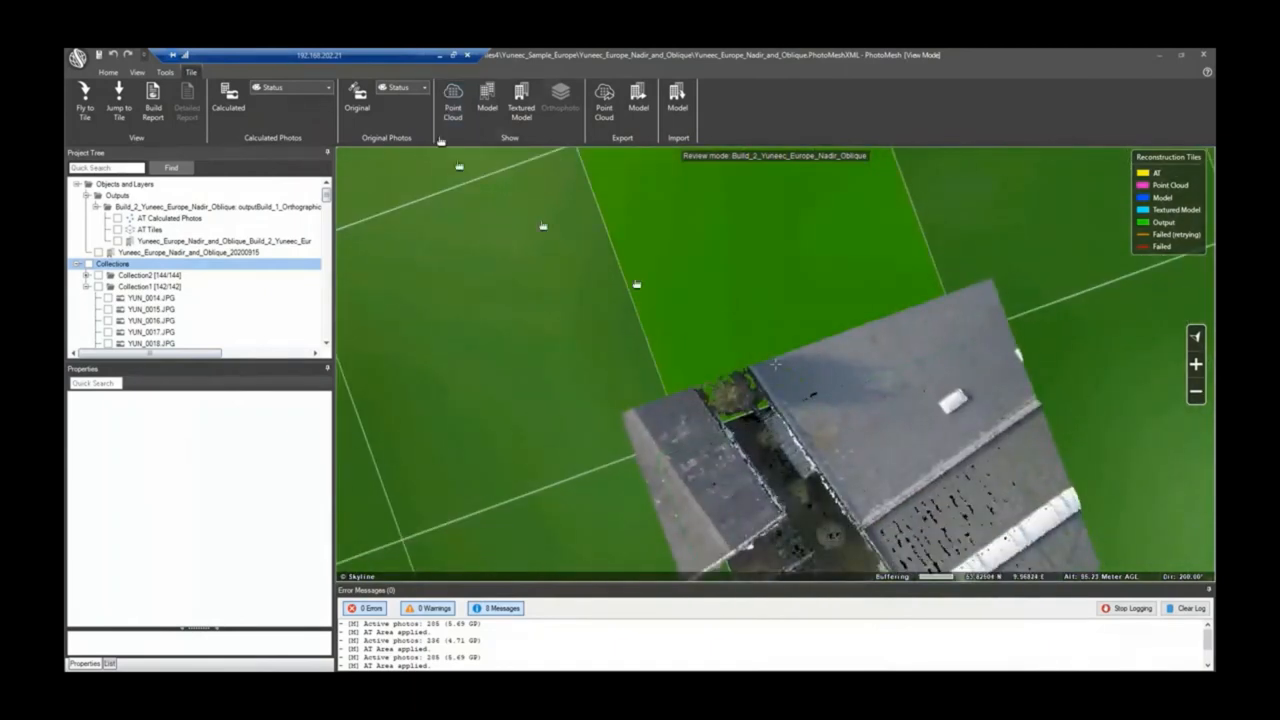
pyautogui.click(452, 98)
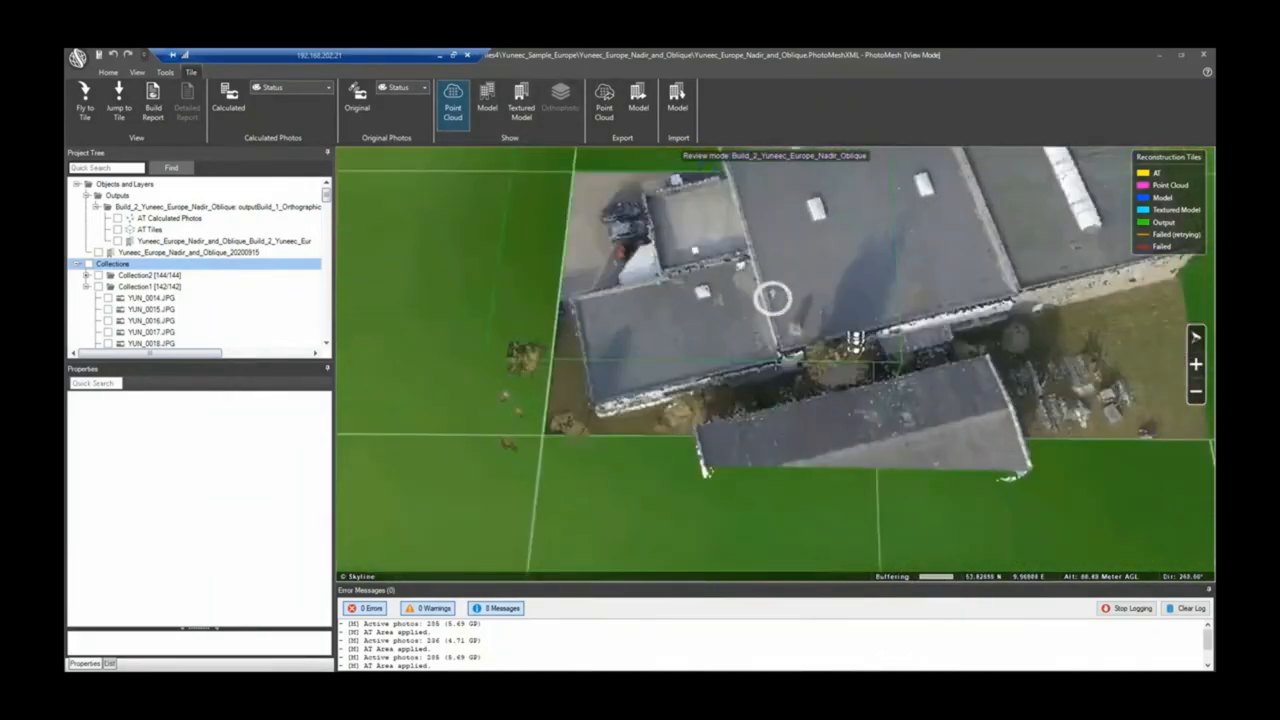
# Step: Switch to the textured model and orbit around the buildings
pyautogui.click(520, 103)
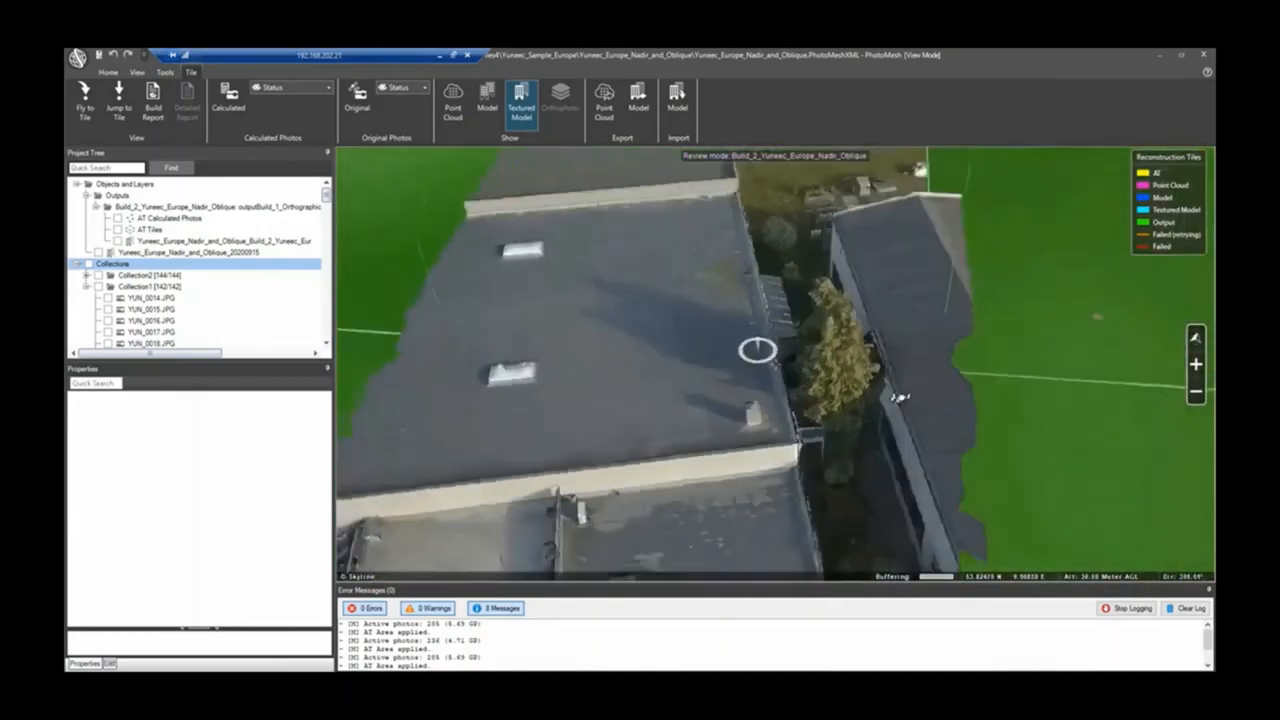
pyautogui.moveTo(757, 350); pyautogui.dragTo(826, 378)
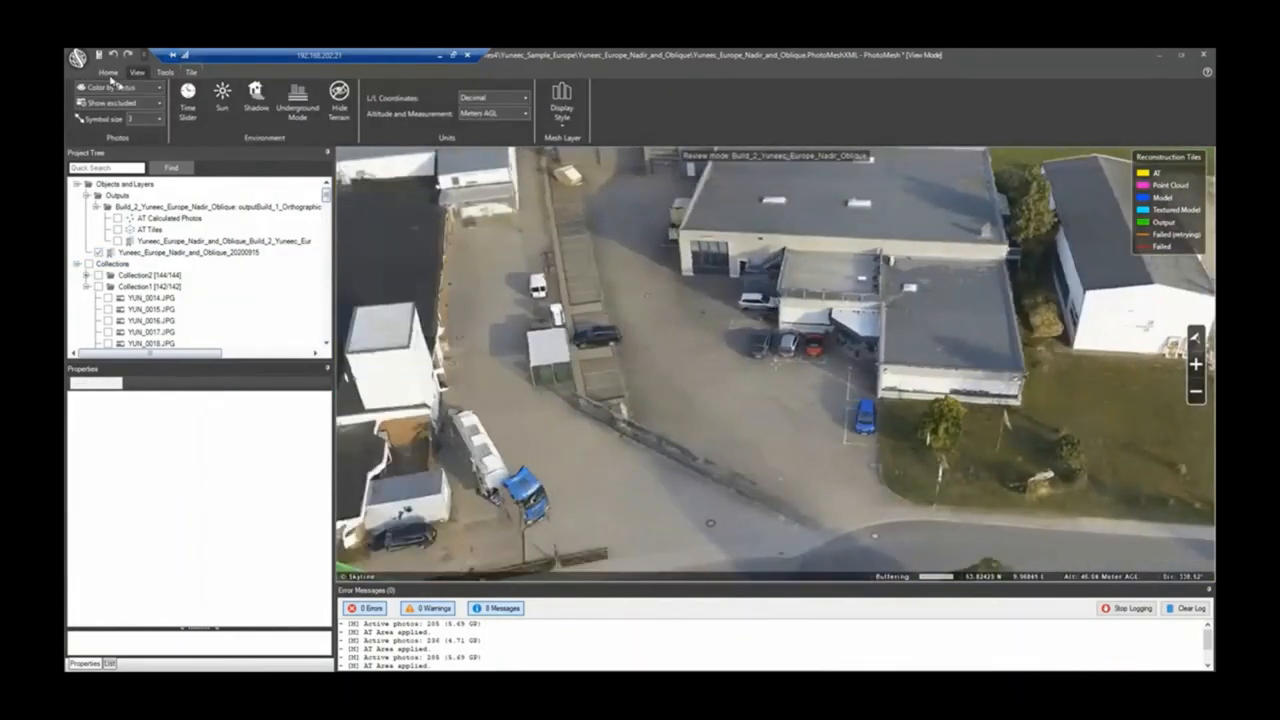
# Step: Review the Build Parameters output page: 3DML mesh and orthographic coordinate system
pyautogui.click(510, 105)
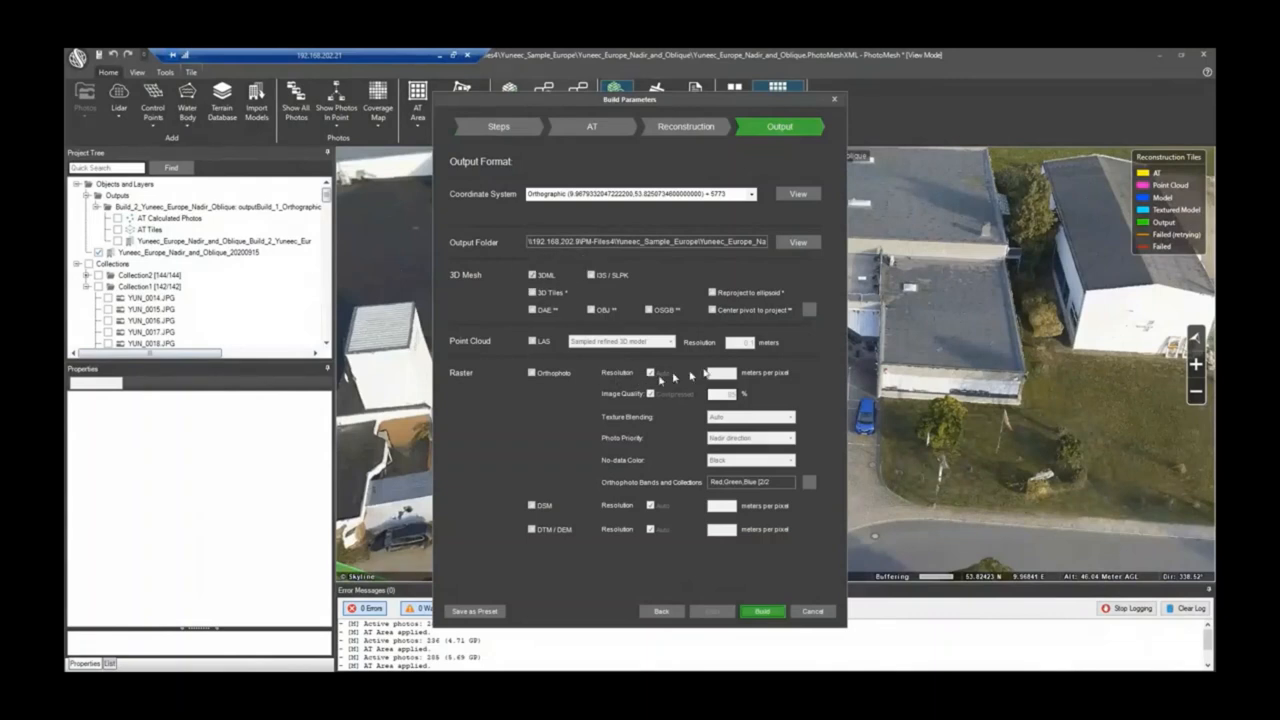
pyautogui.moveTo(515, 278)
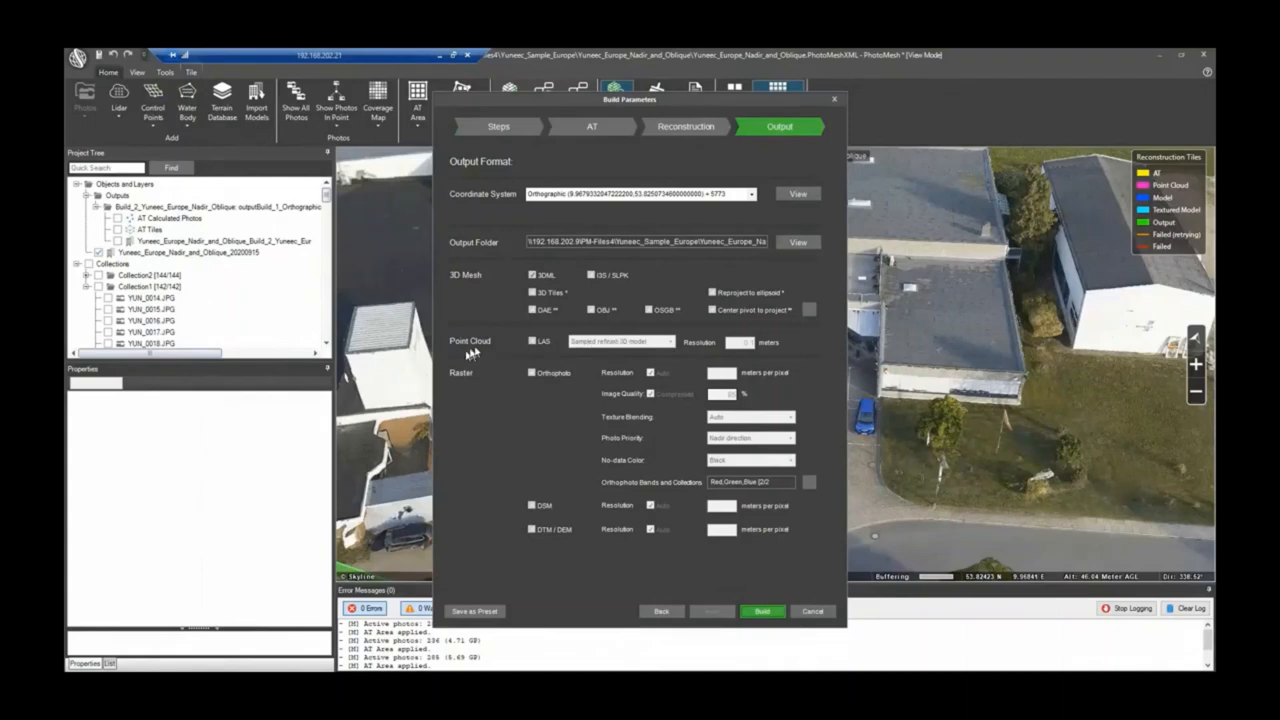
pyautogui.click(532, 341)
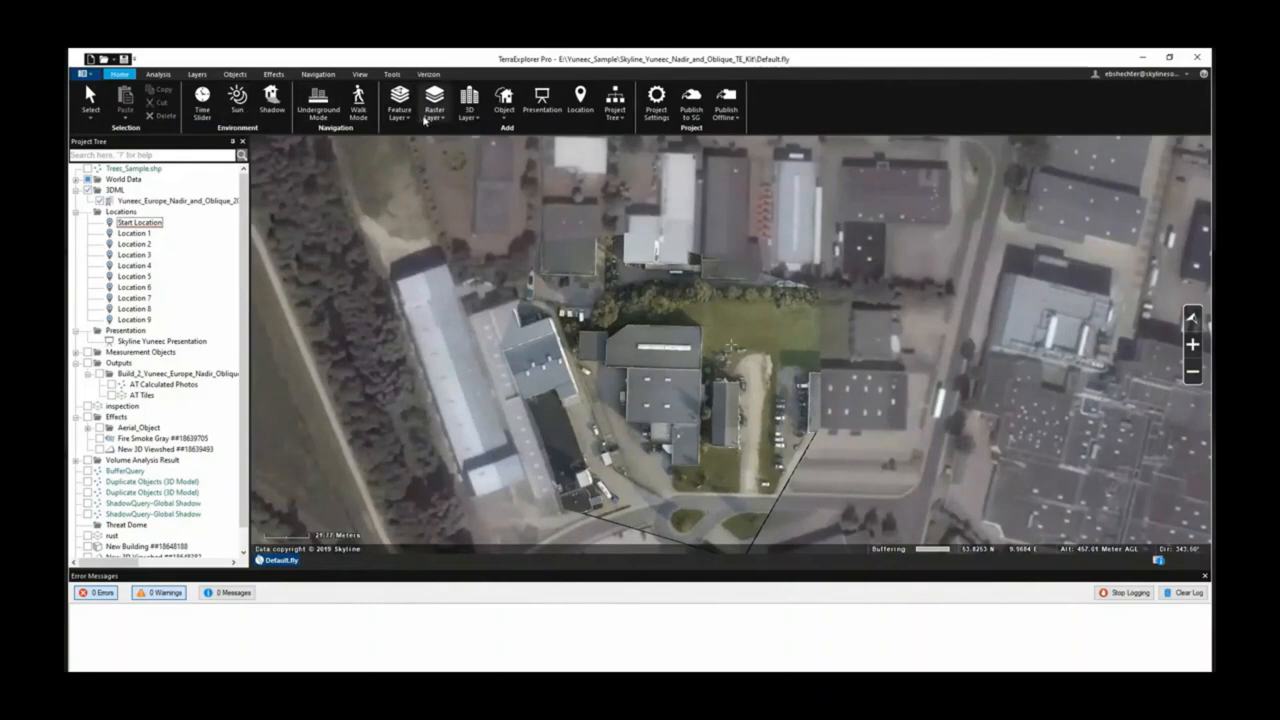
# Step: Browse Raster Layer load options, then expand World Data and zoom out
pyautogui.click(434, 104)
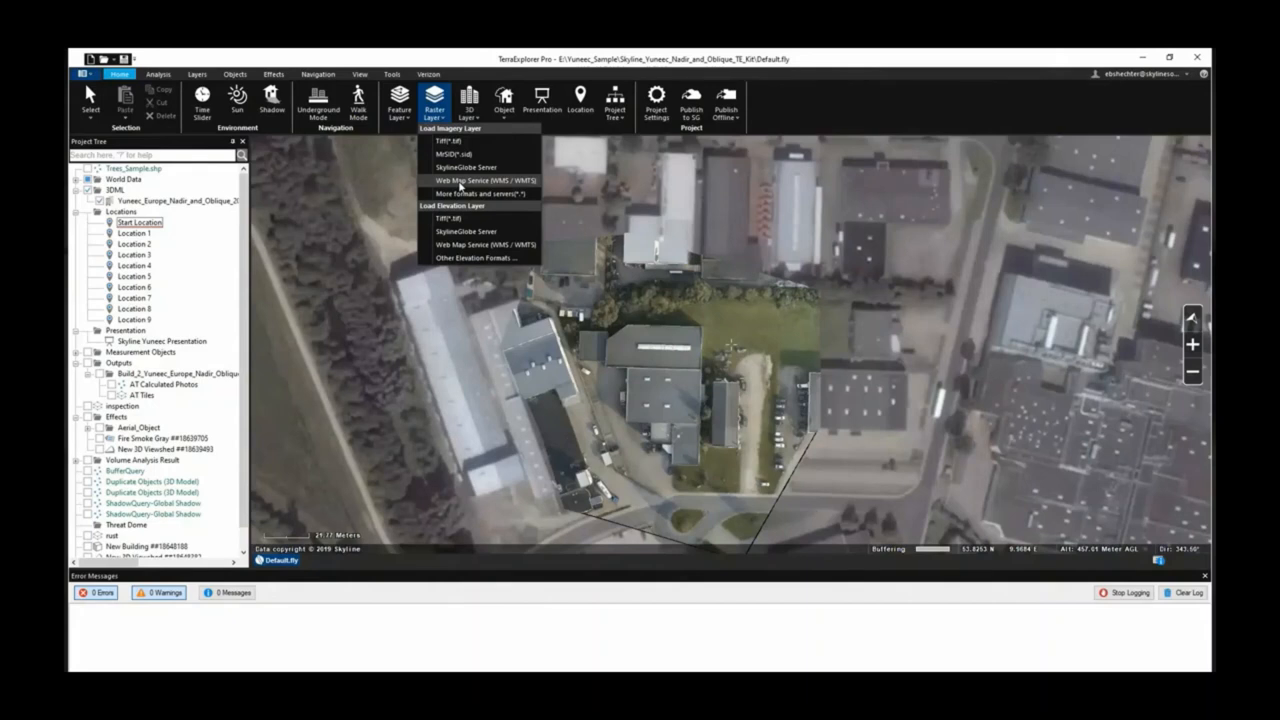
pyautogui.moveTo(465, 231)
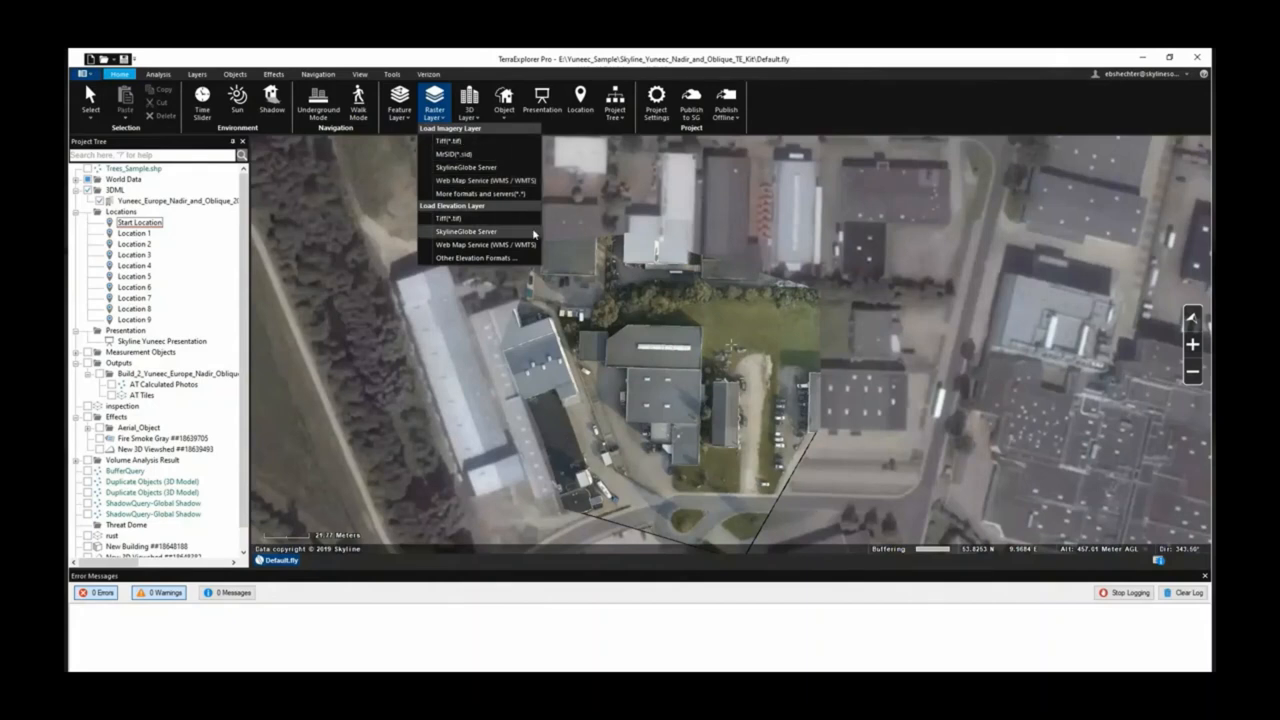
pyautogui.moveTo(465, 167)
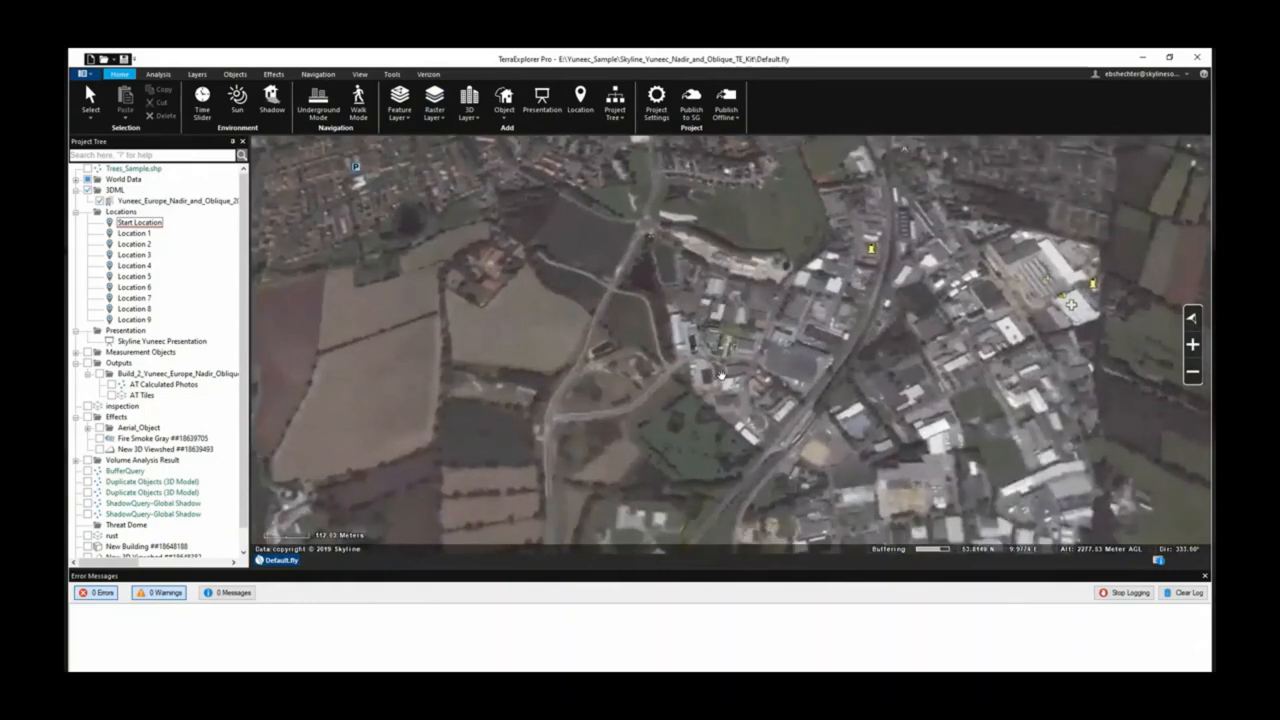
pyautogui.scroll(-3)
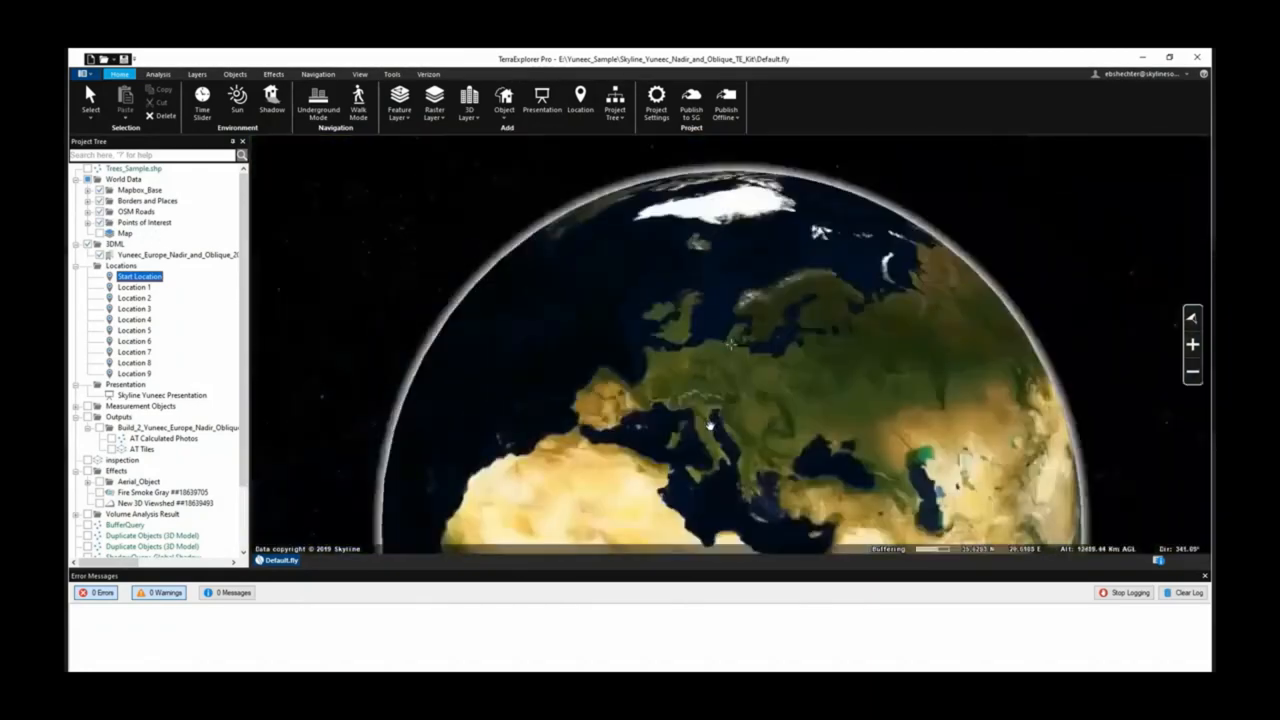
# Step: Fly to the Yuneec 3DML mesh layer to view the industrial buildings
pyautogui.rightClick(178, 254)
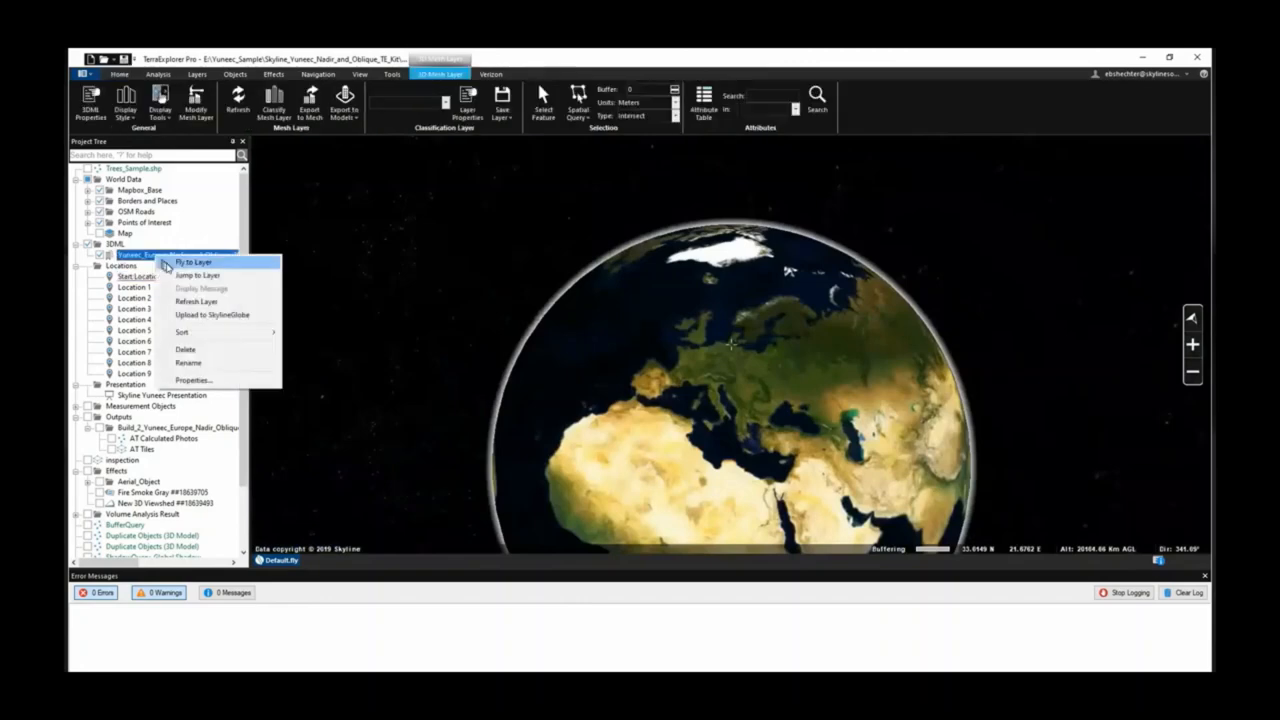
pyautogui.click(194, 262)
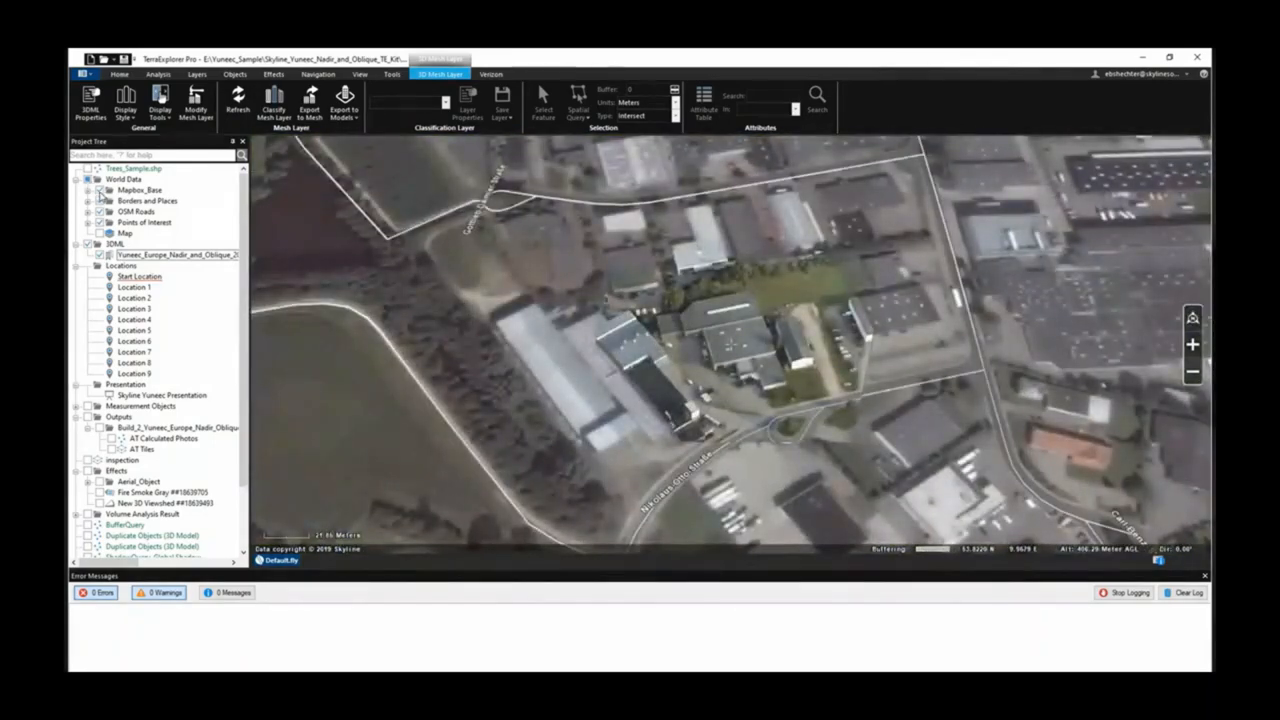
pyautogui.click(147, 201)
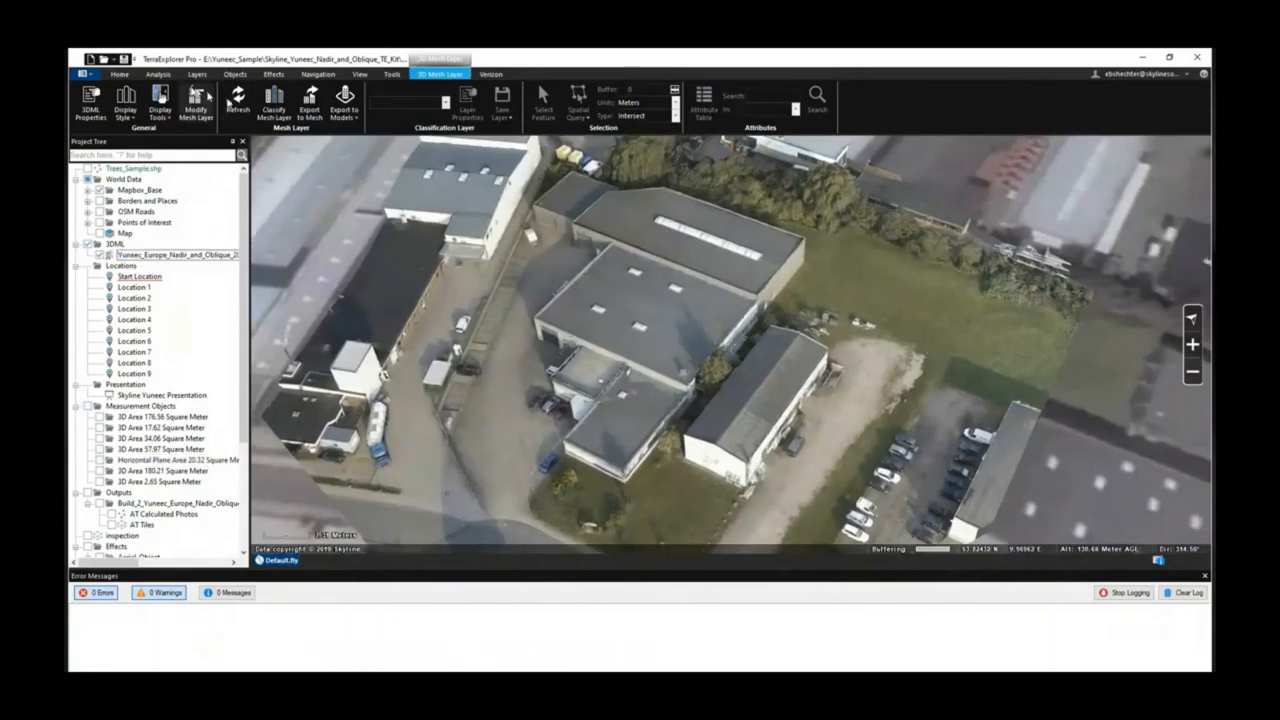
# Step: Measure the roof corners as a snapped 3D area, giving 181.72 square meters
pyautogui.click(158, 74)
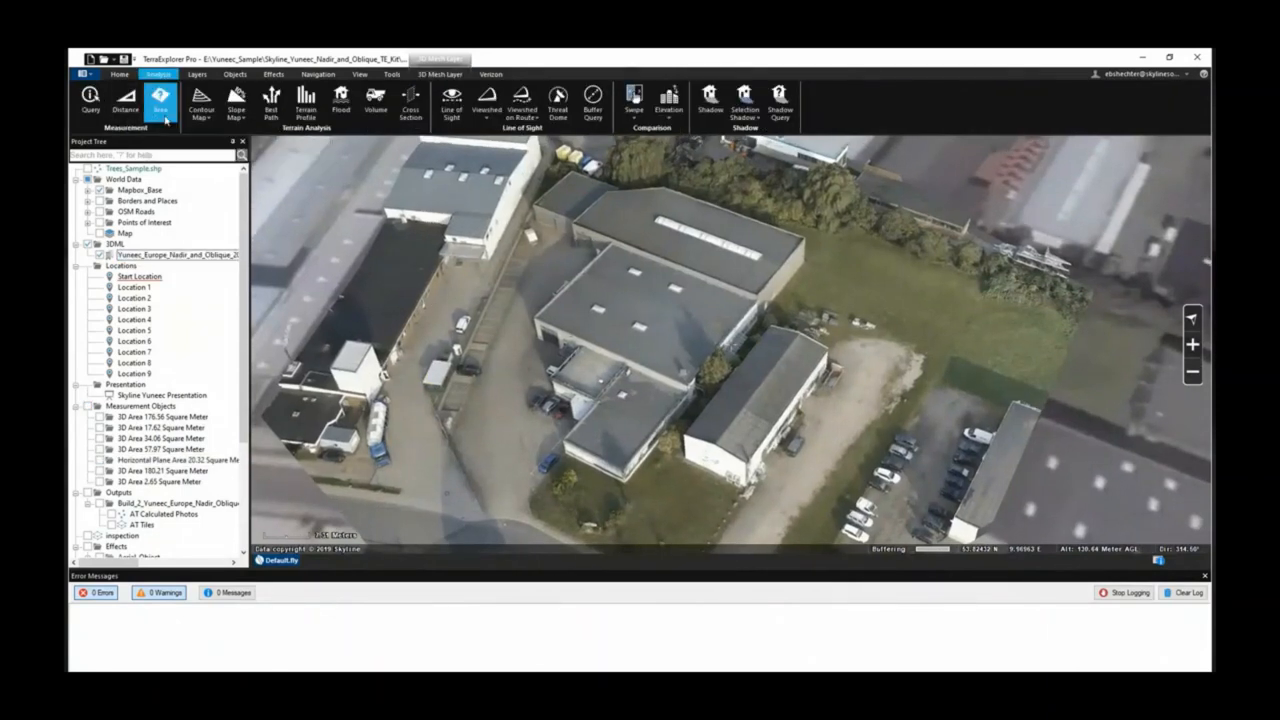
pyautogui.click(160, 100)
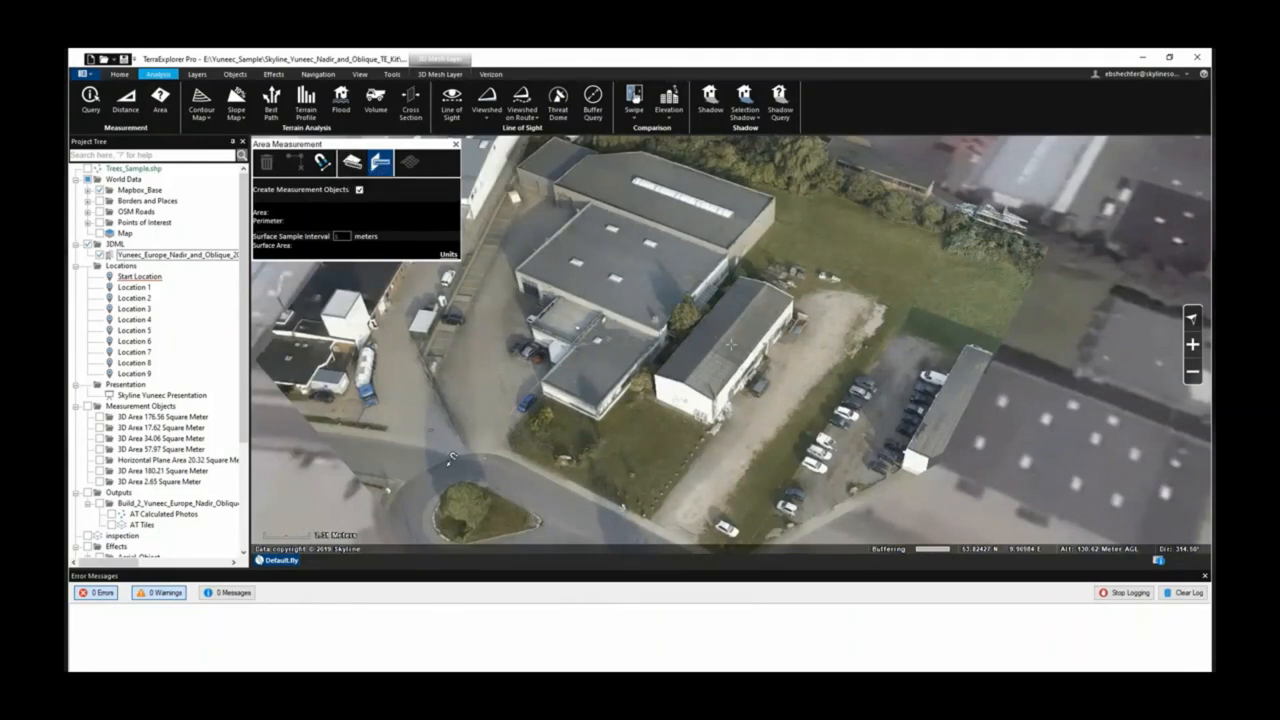
pyautogui.moveTo(455, 462)
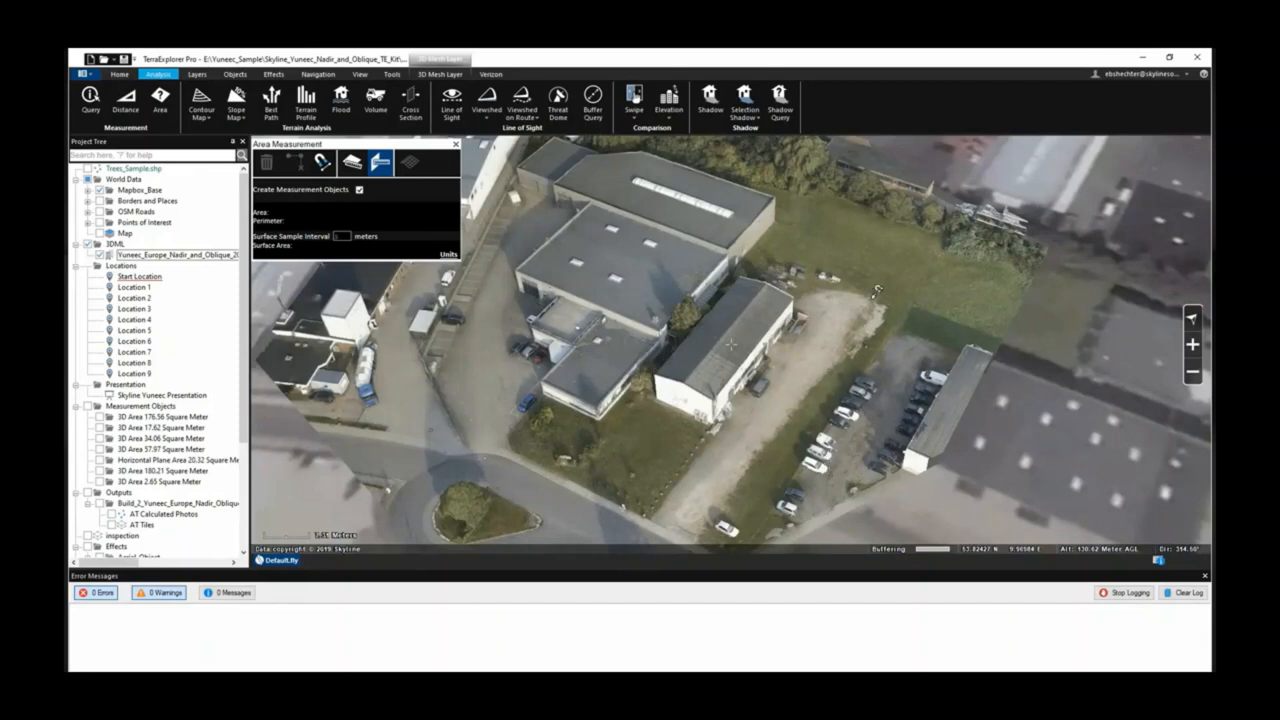
pyautogui.moveTo(322, 162)
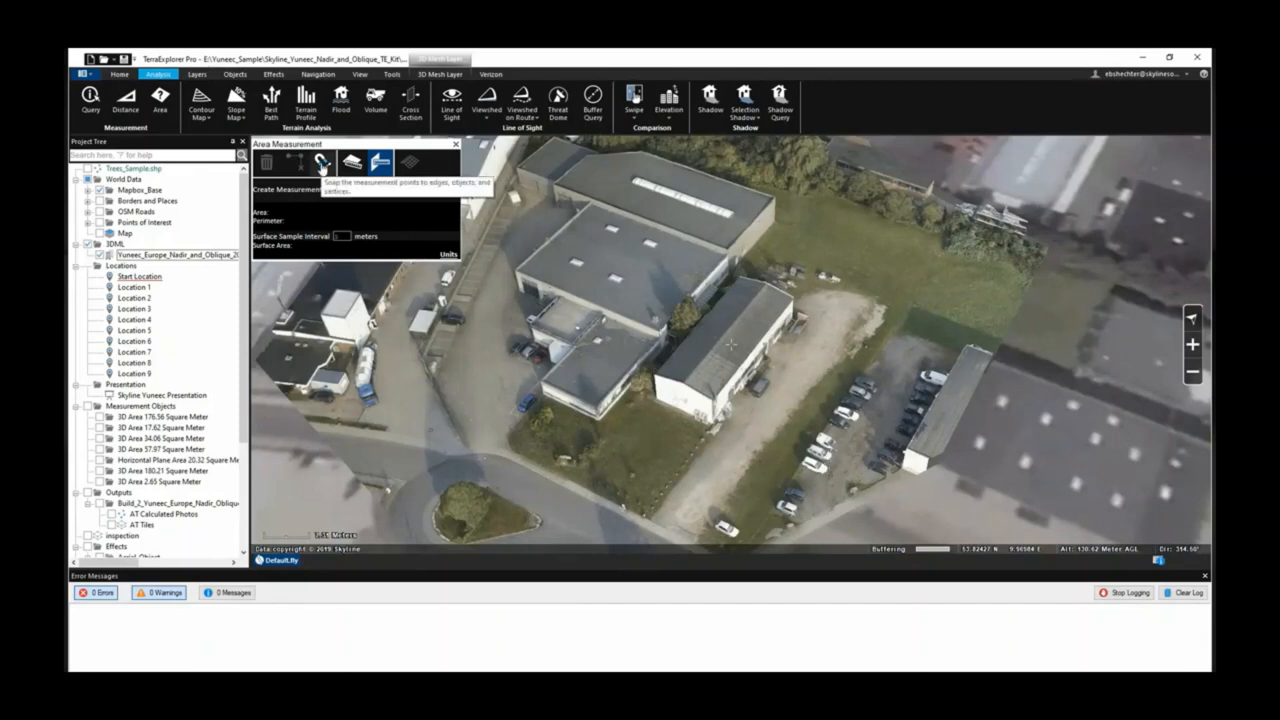
pyautogui.click(320, 162)
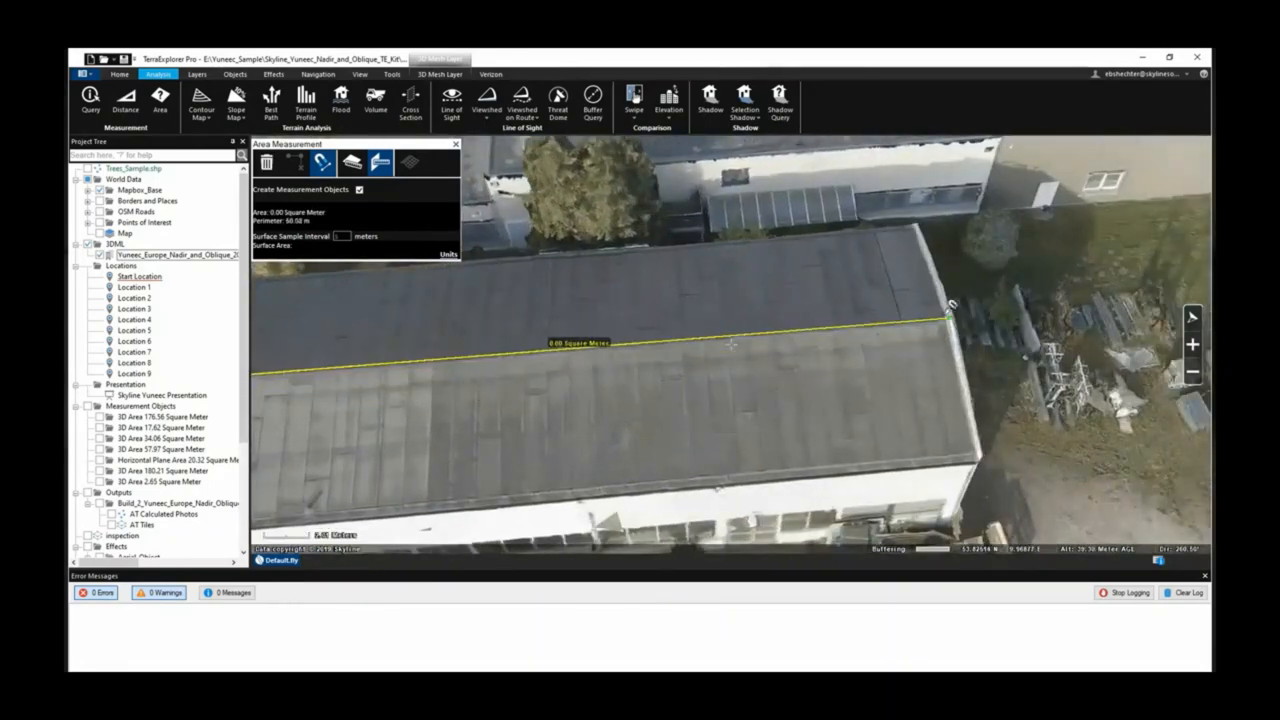
pyautogui.click(980, 453)
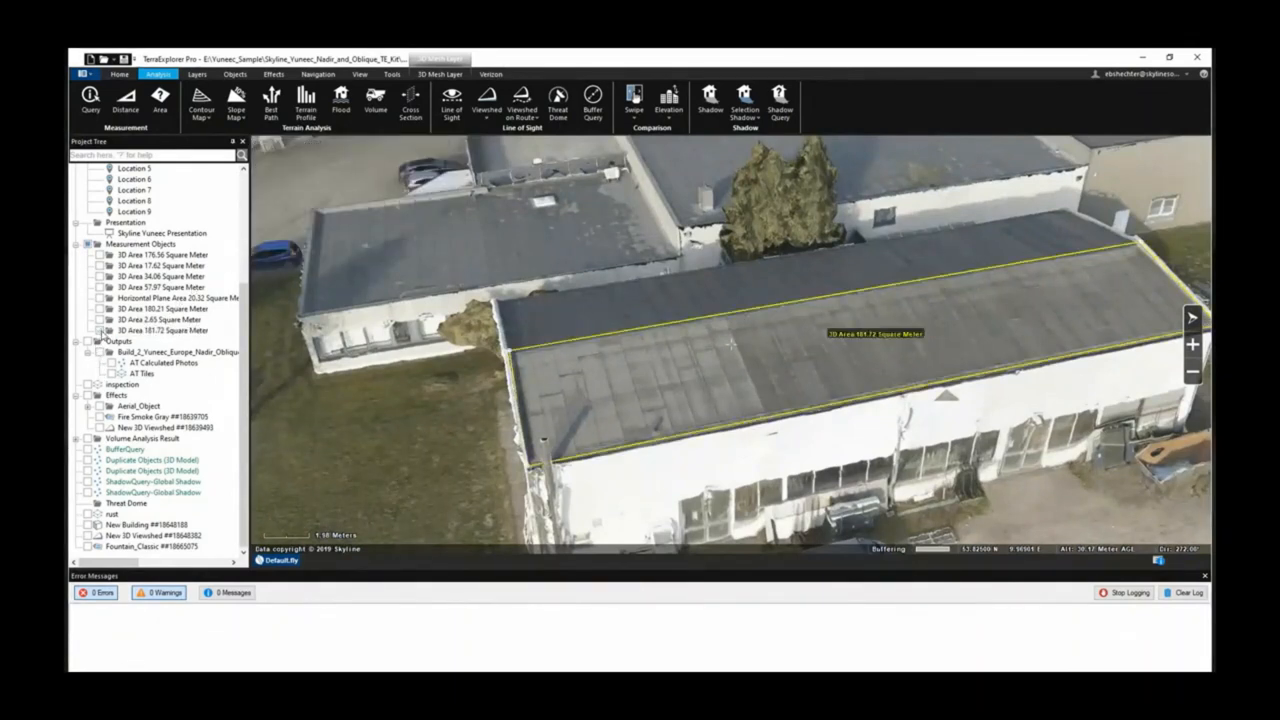
# Step: Save the Measurement Objects group with Save as Layer, choosing the layer file type
pyautogui.rightClick(141, 244)
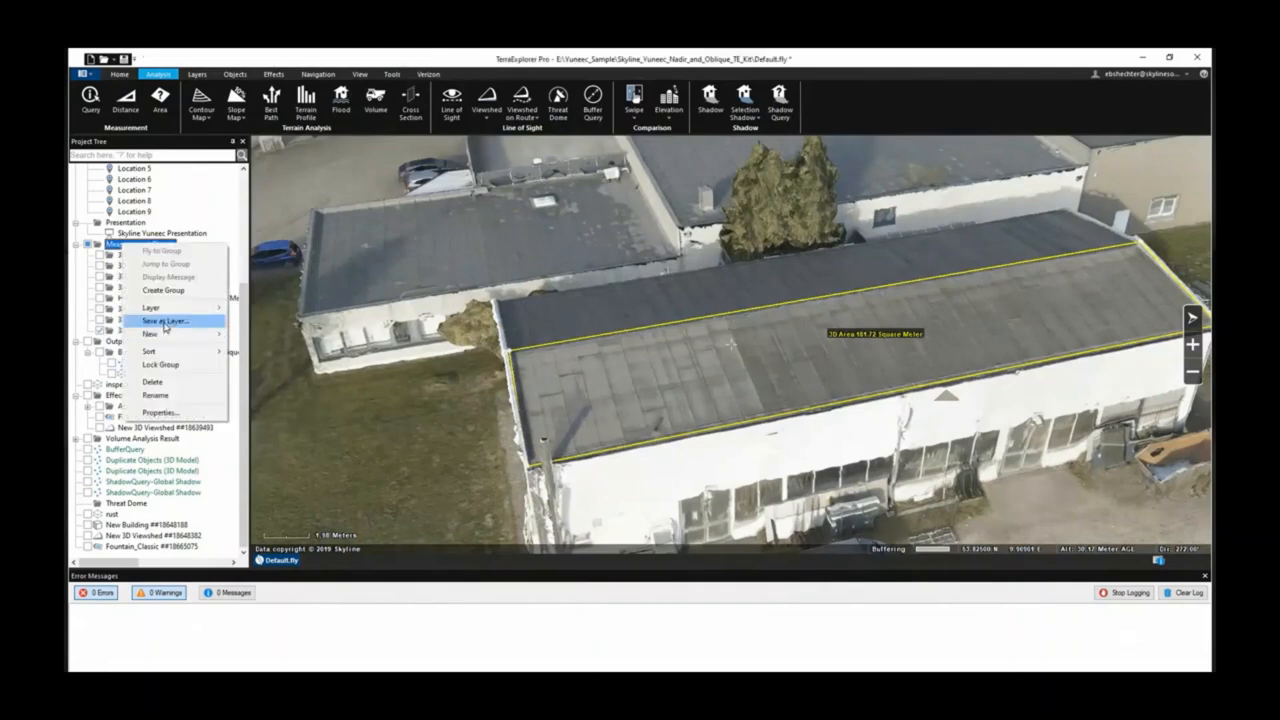
pyautogui.click(160, 320)
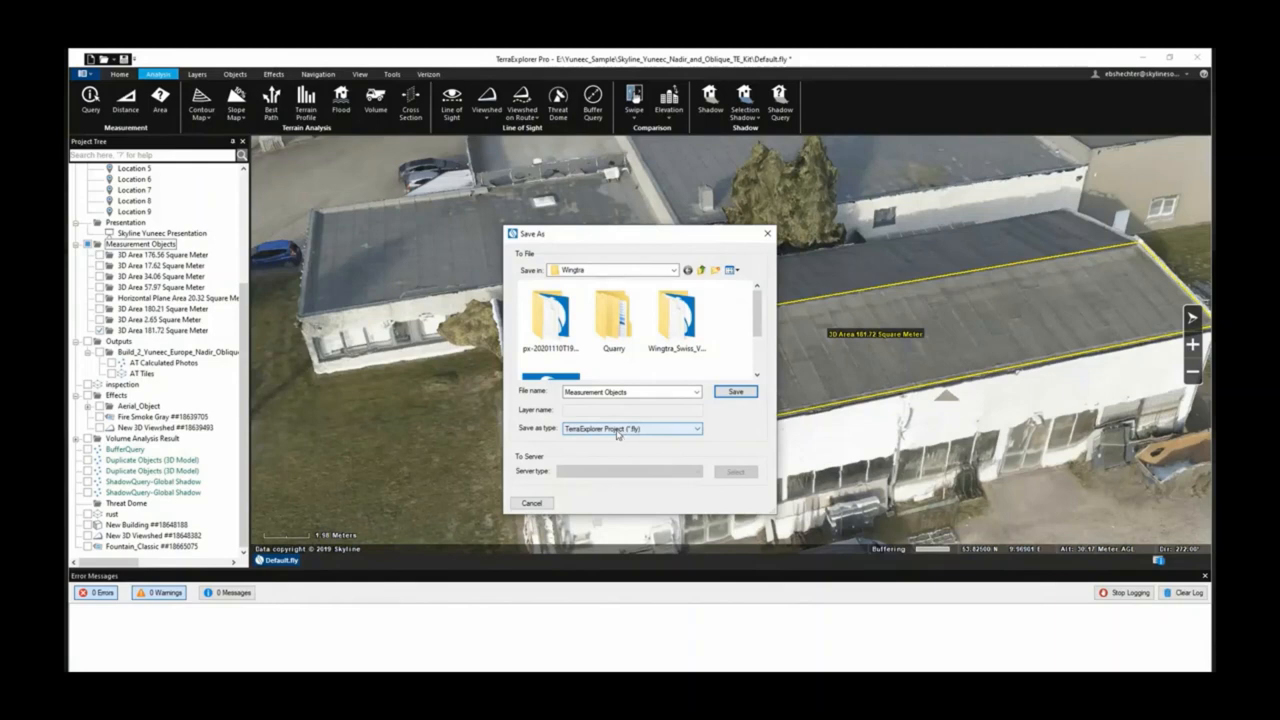
pyautogui.click(697, 428)
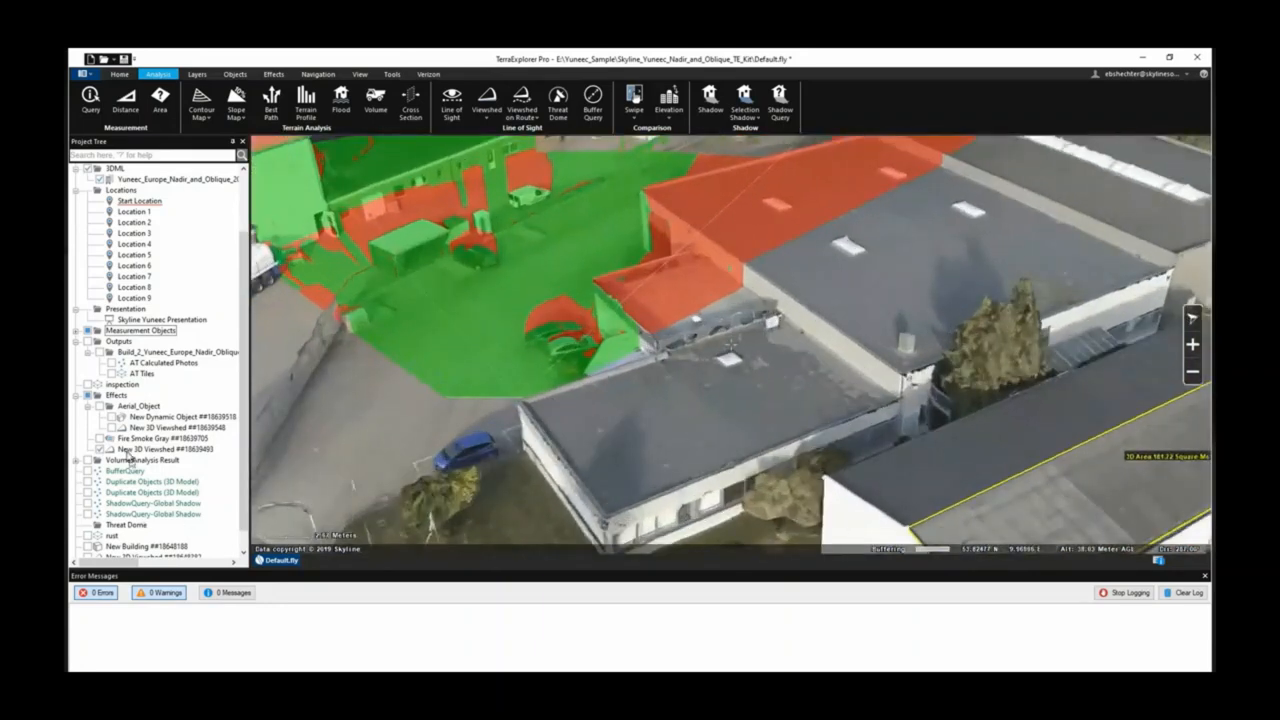
# Step: Set the New 3D Viewshed's Horizontal FOV to 70 in its Properties
pyautogui.rightClick(150, 448)
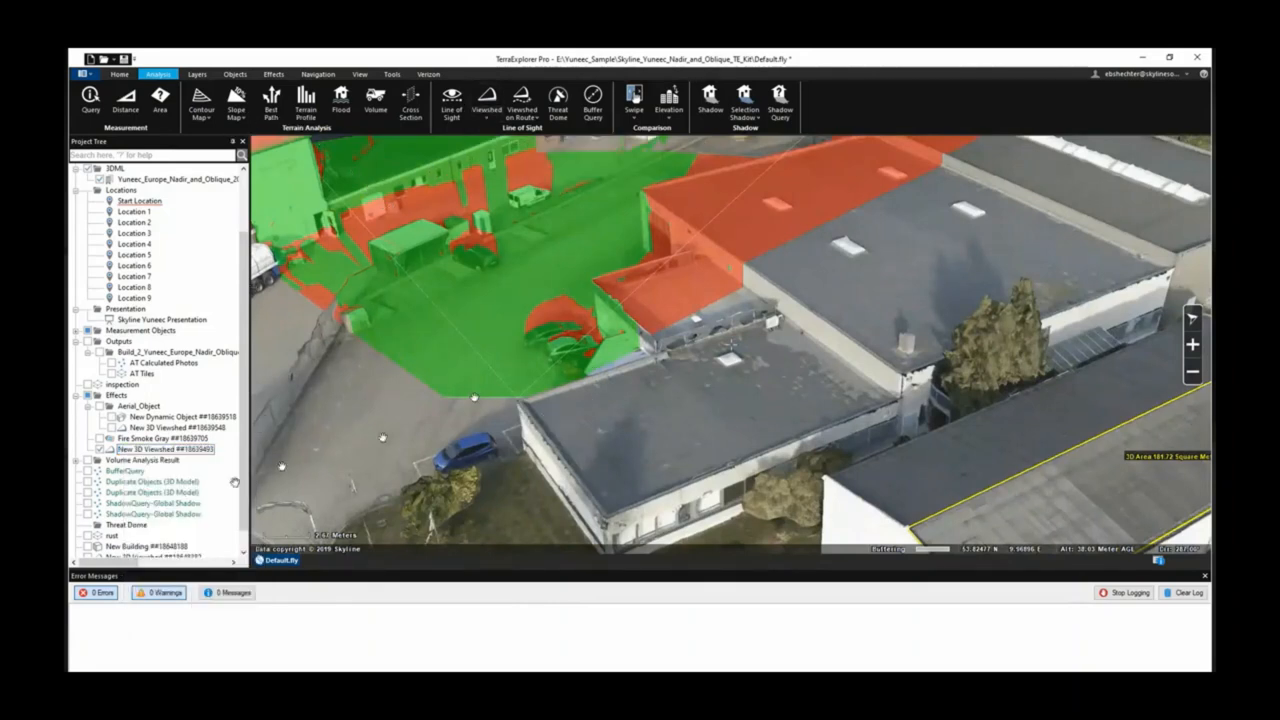
pyautogui.rightClick(163, 448)
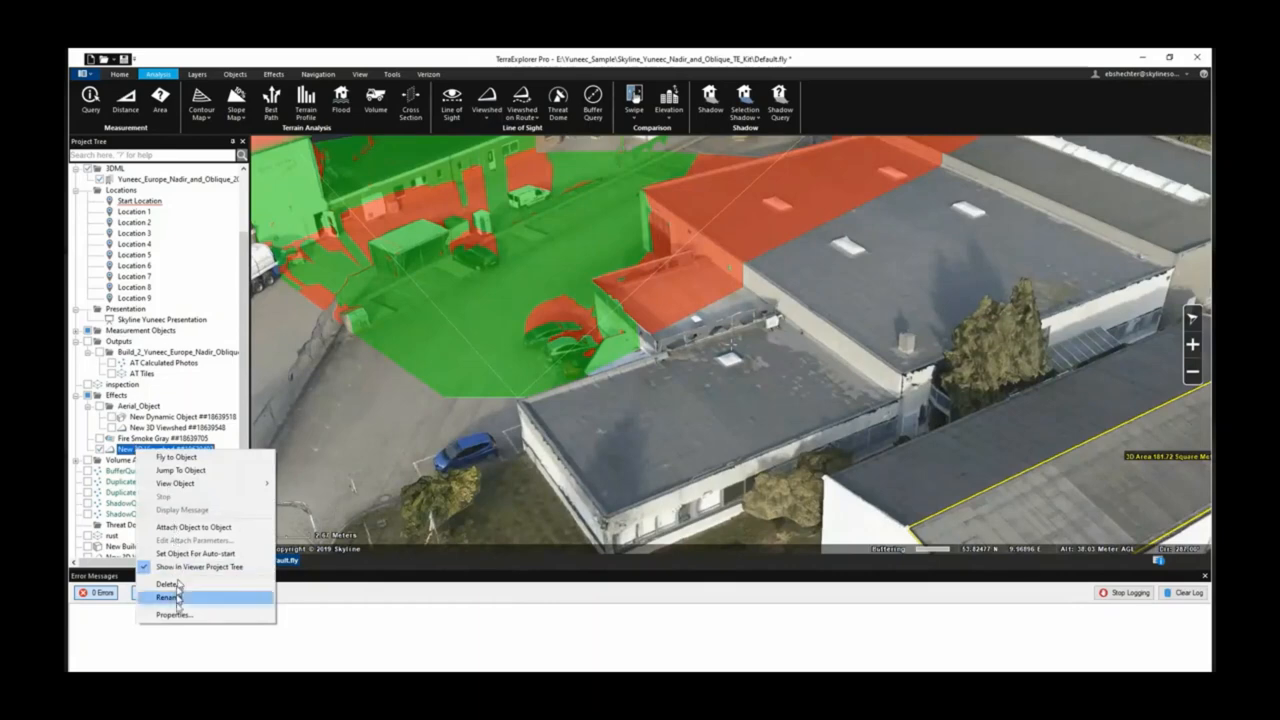
pyautogui.click(174, 614)
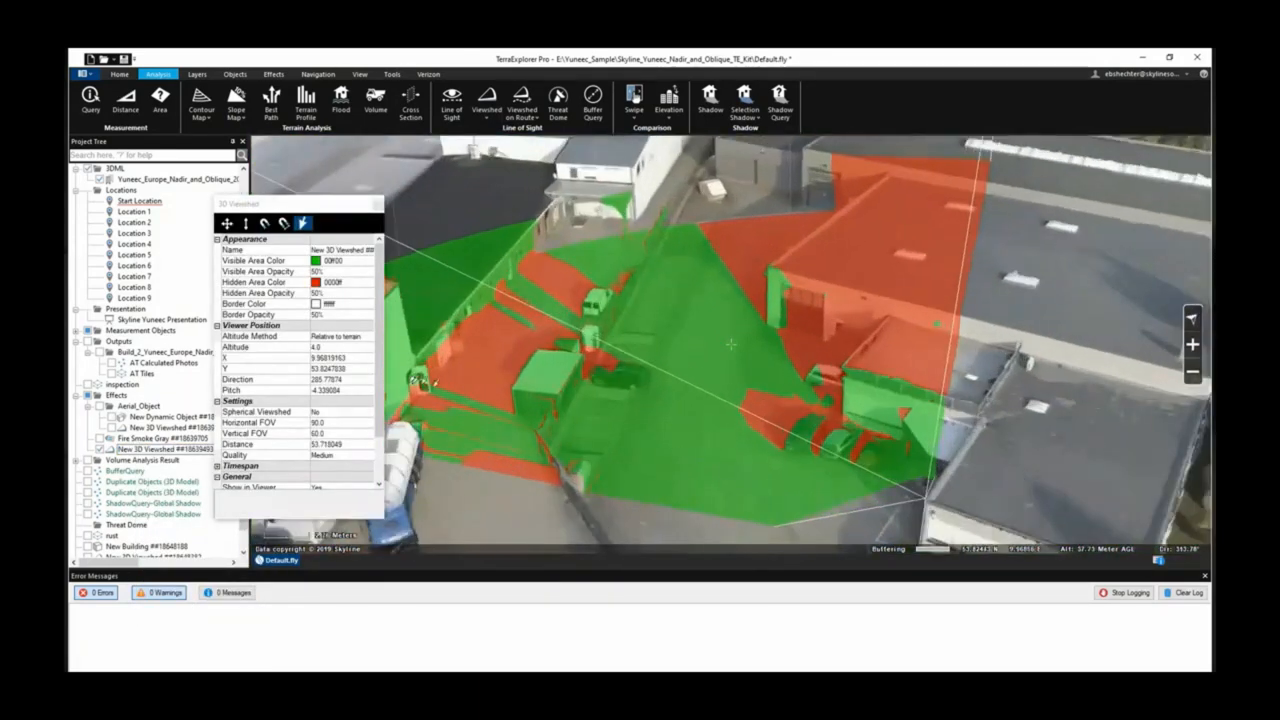
pyautogui.click(345, 422)
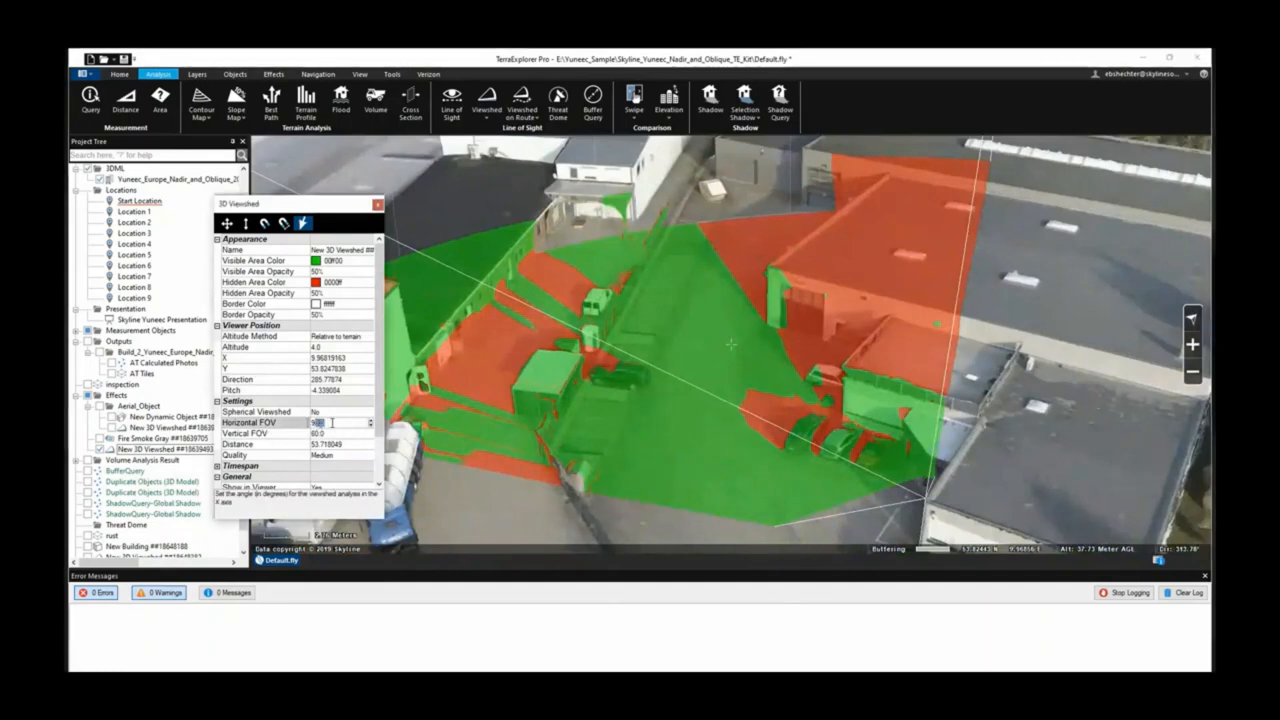
pyautogui.write('70')
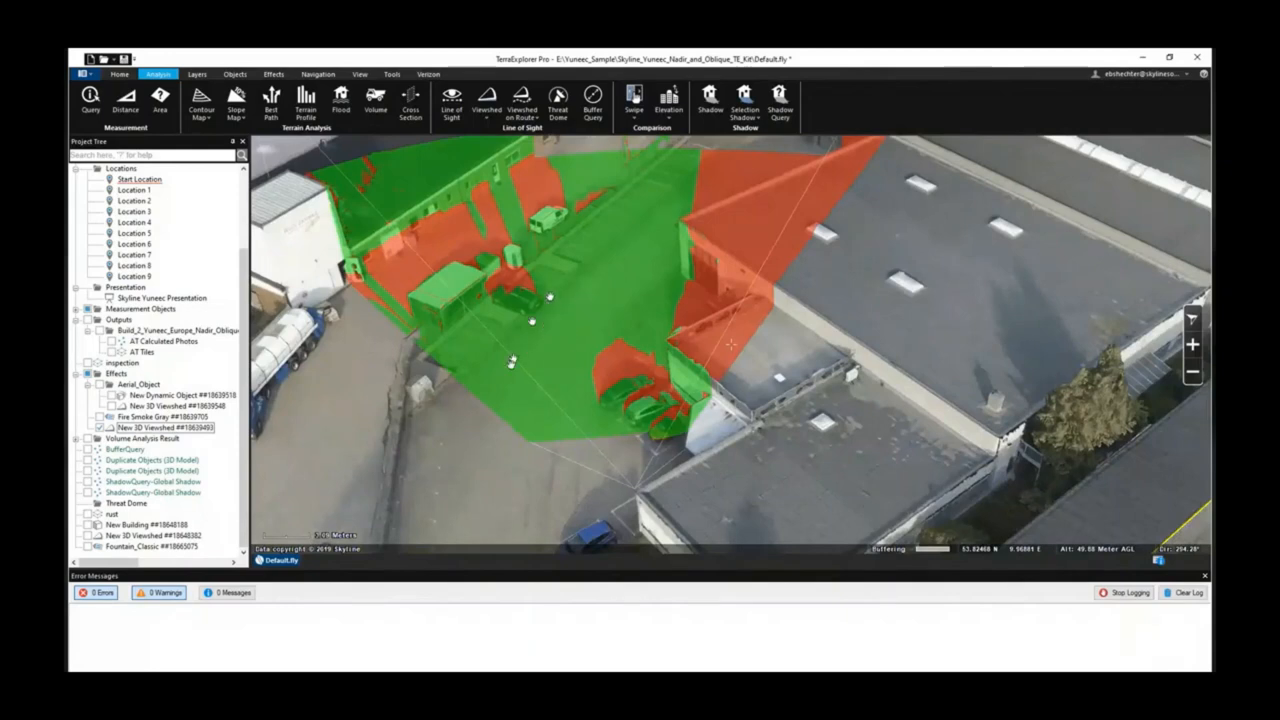
pyautogui.moveTo(625, 222)
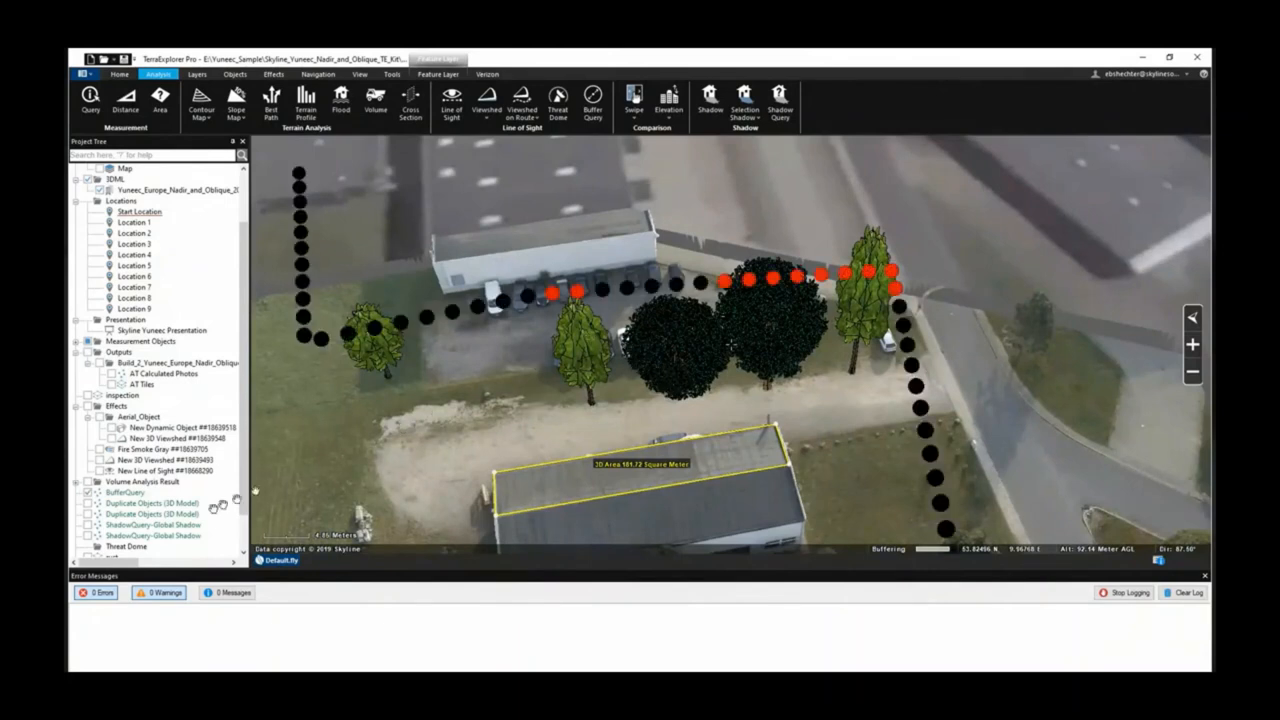
pyautogui.moveTo(510, 328)
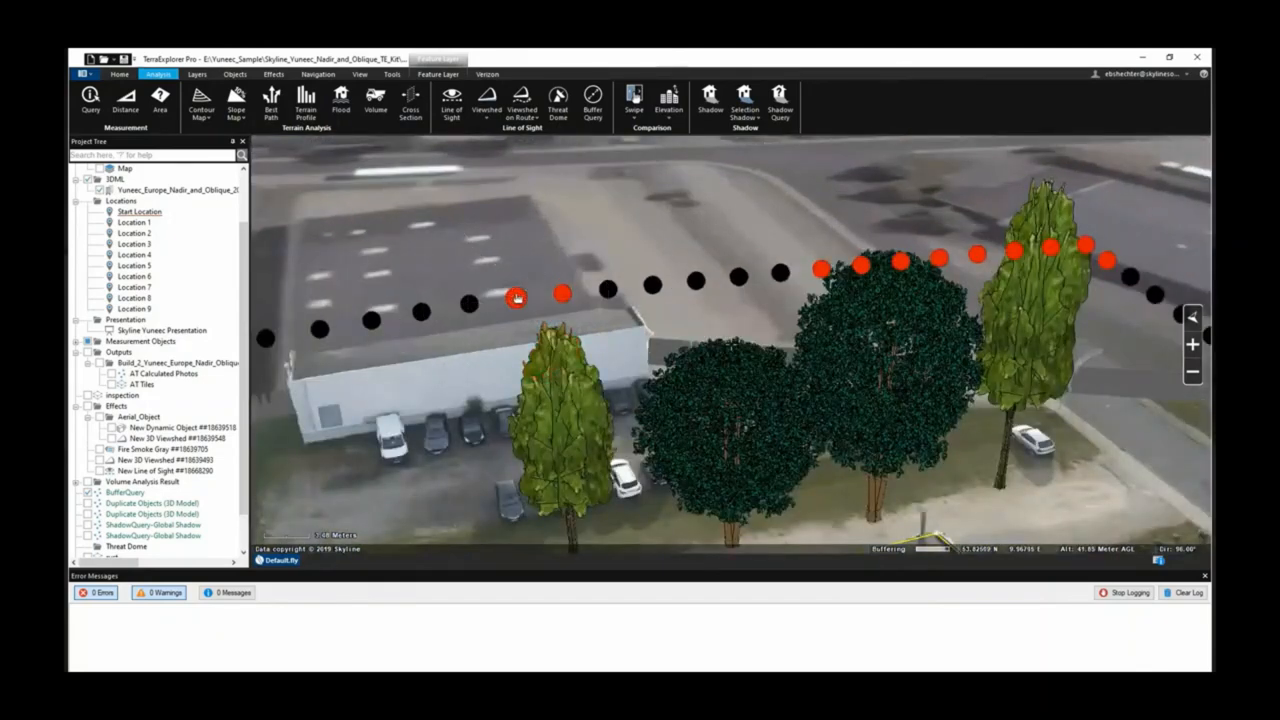
pyautogui.moveTo(652, 285)
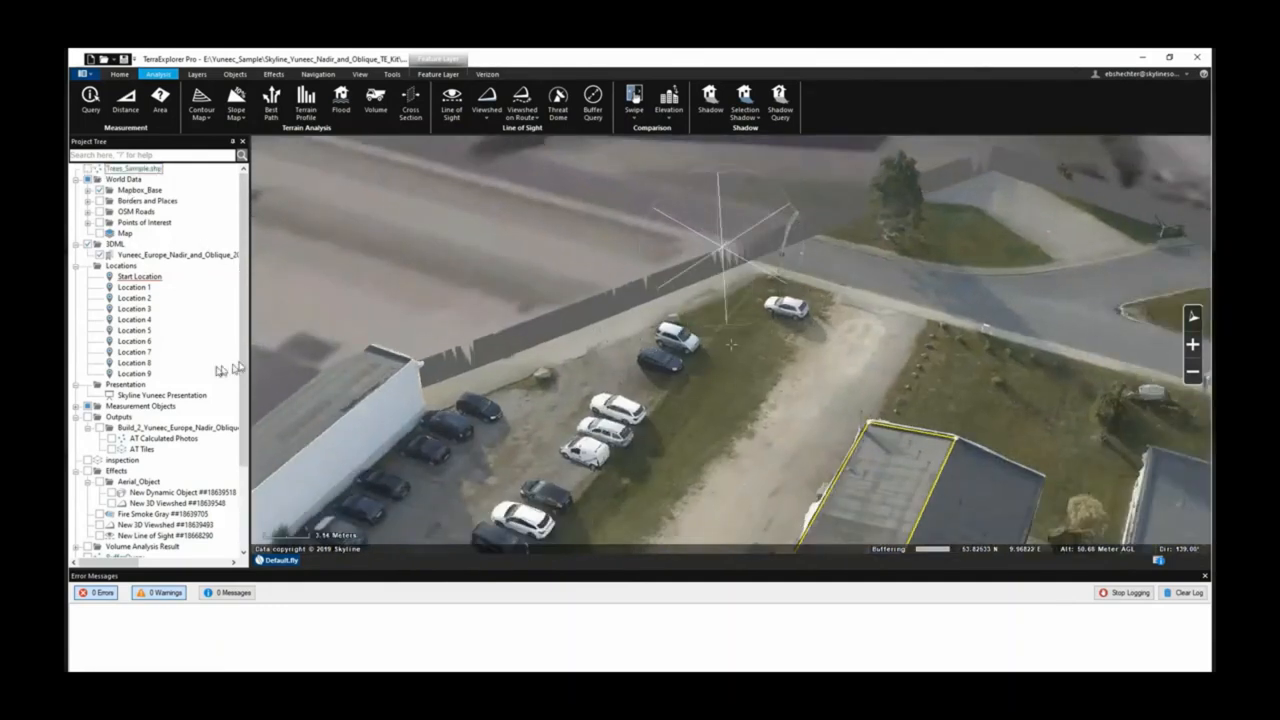
# Step: Zoom the view over the parking lot and show the Tools ribbon
pyautogui.scroll(-3)
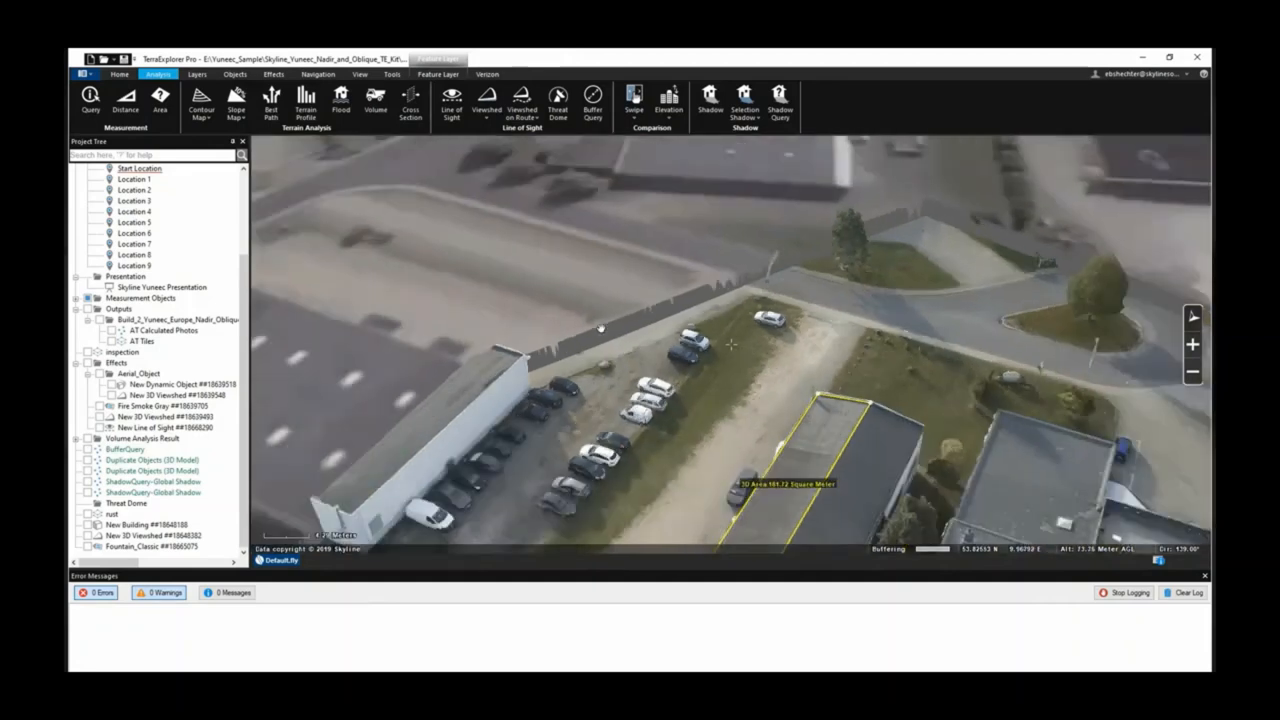
pyautogui.click(393, 74)
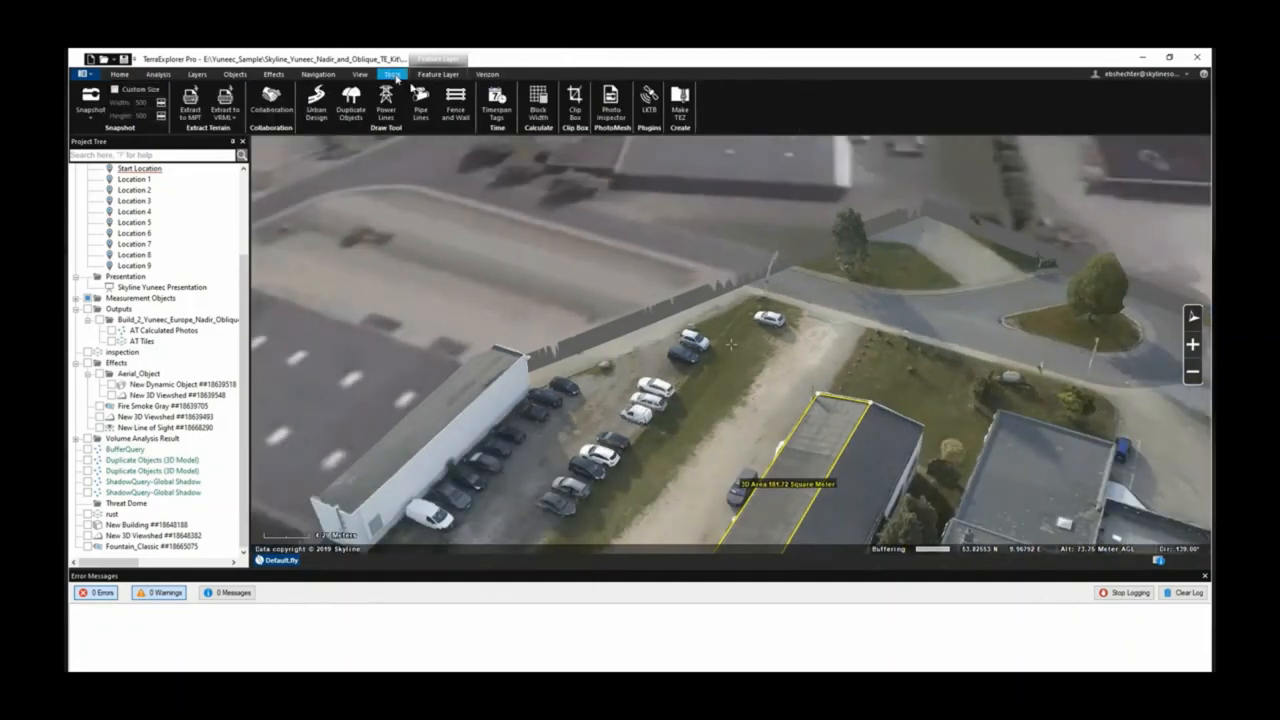
# Step: Open Photo Inspector with AT Calculated Photos cameras shown, then preview and close YUN_0068.JPG
pyautogui.click(611, 103)
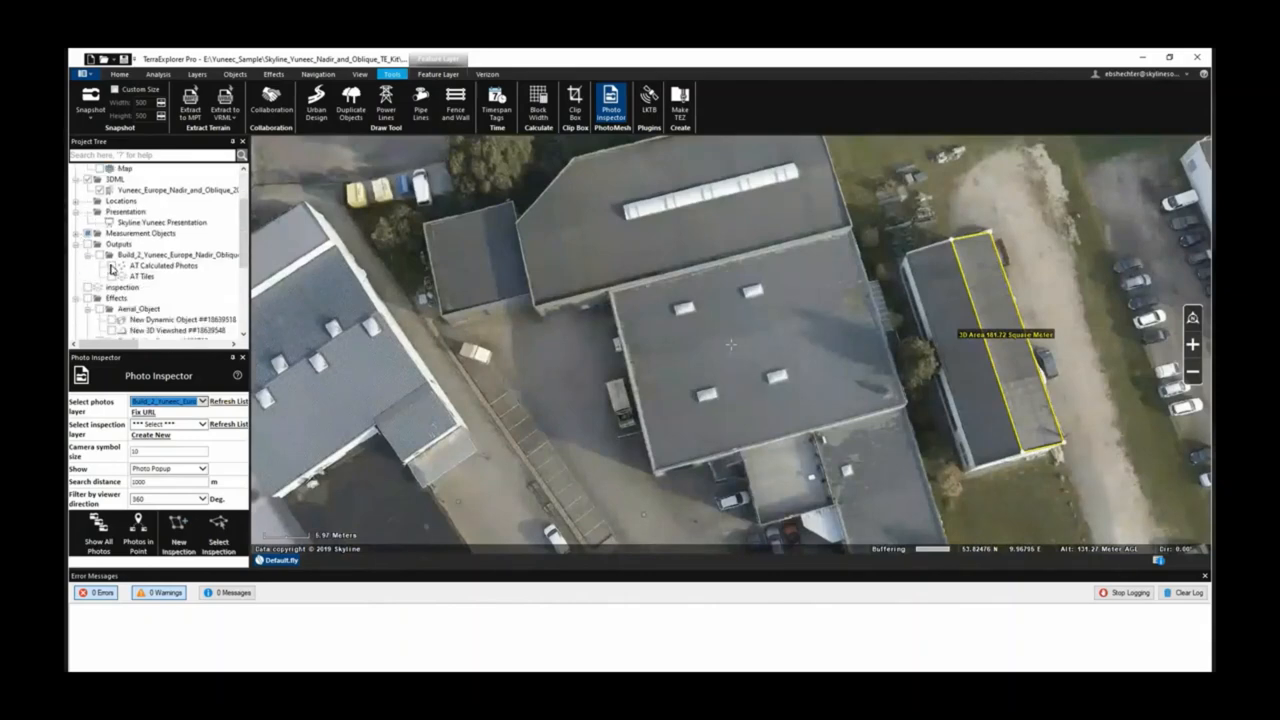
pyautogui.click(98, 525)
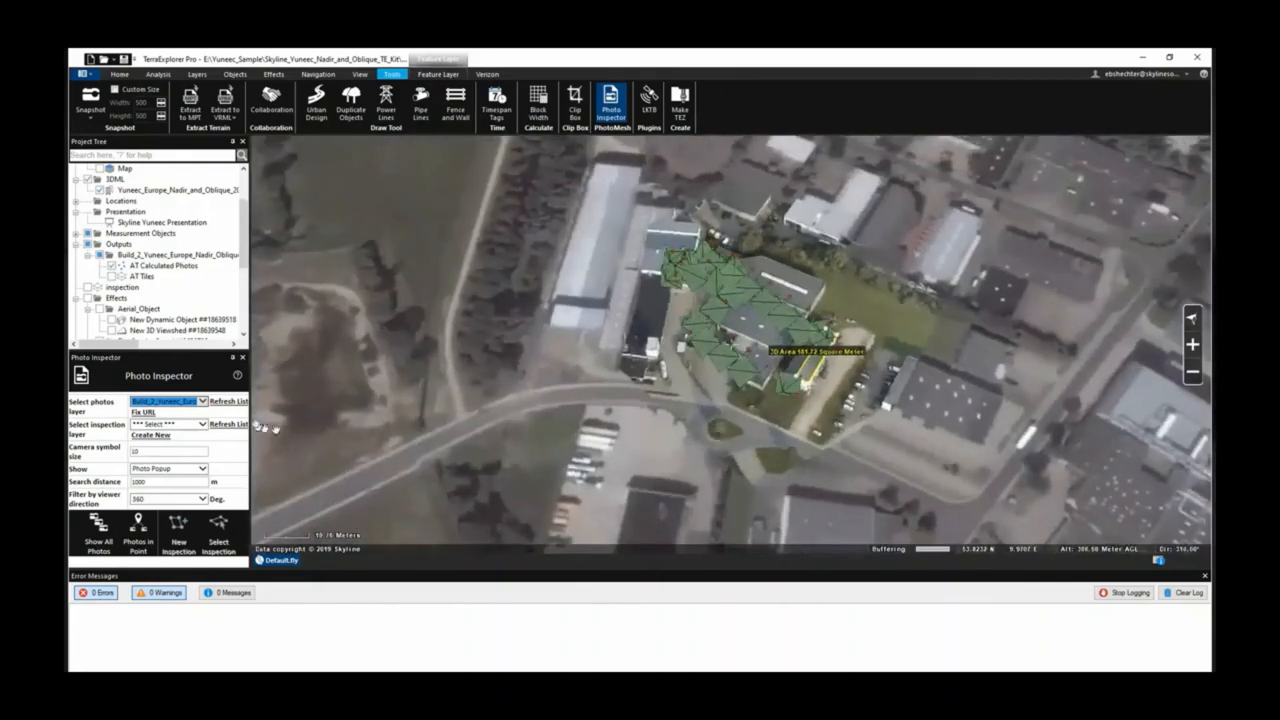
pyautogui.click(200, 401)
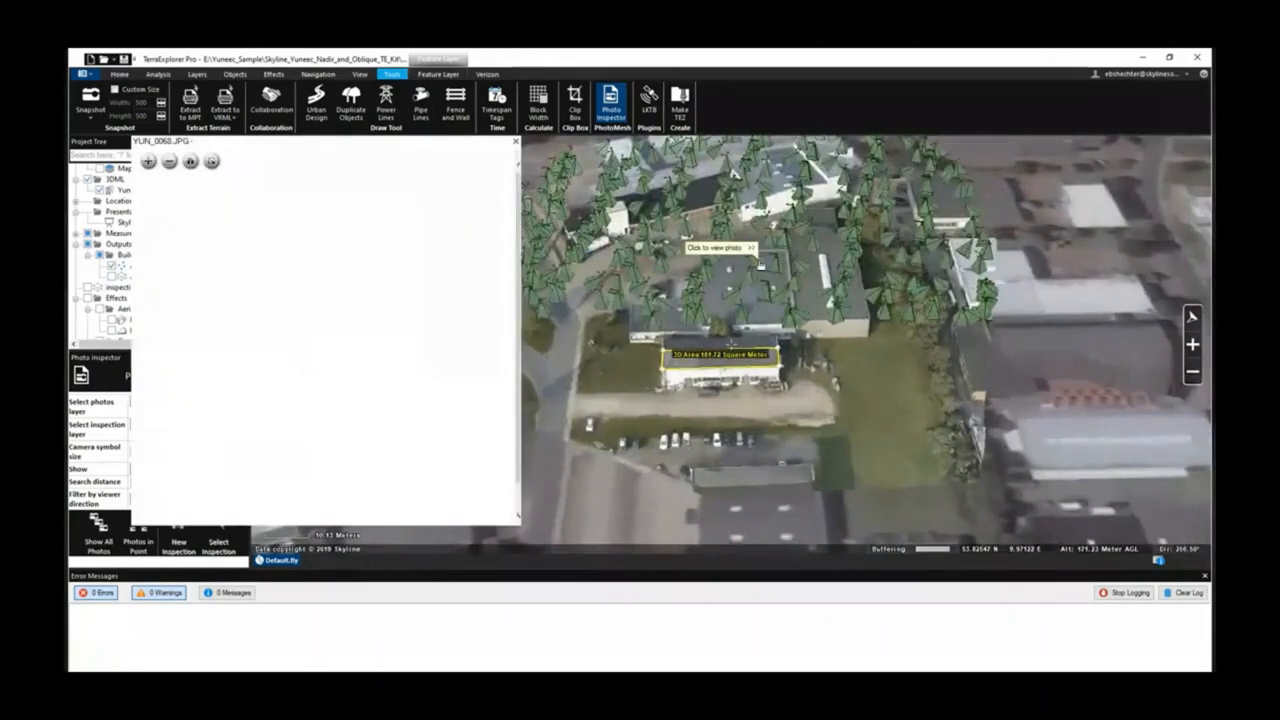
pyautogui.click(719, 247)
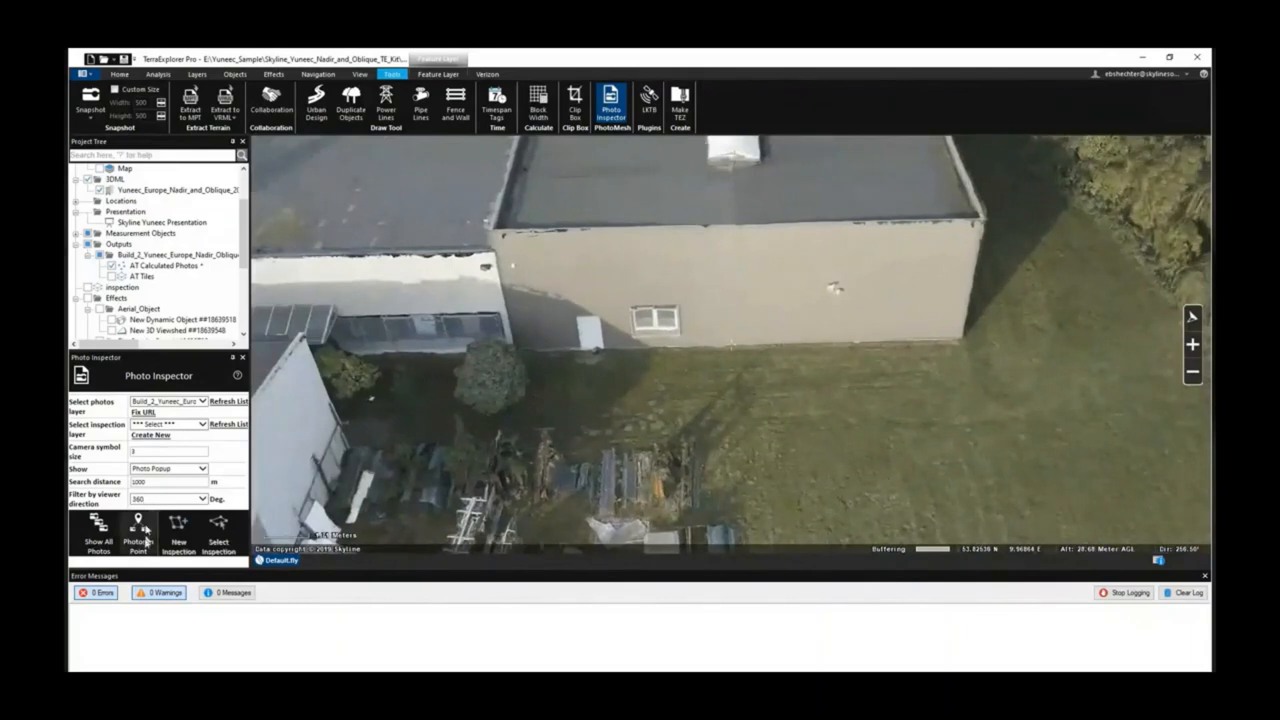
# Step: Set the Photo Inspector's Filter by viewer direction to 90 Deg
pyautogui.click(201, 498)
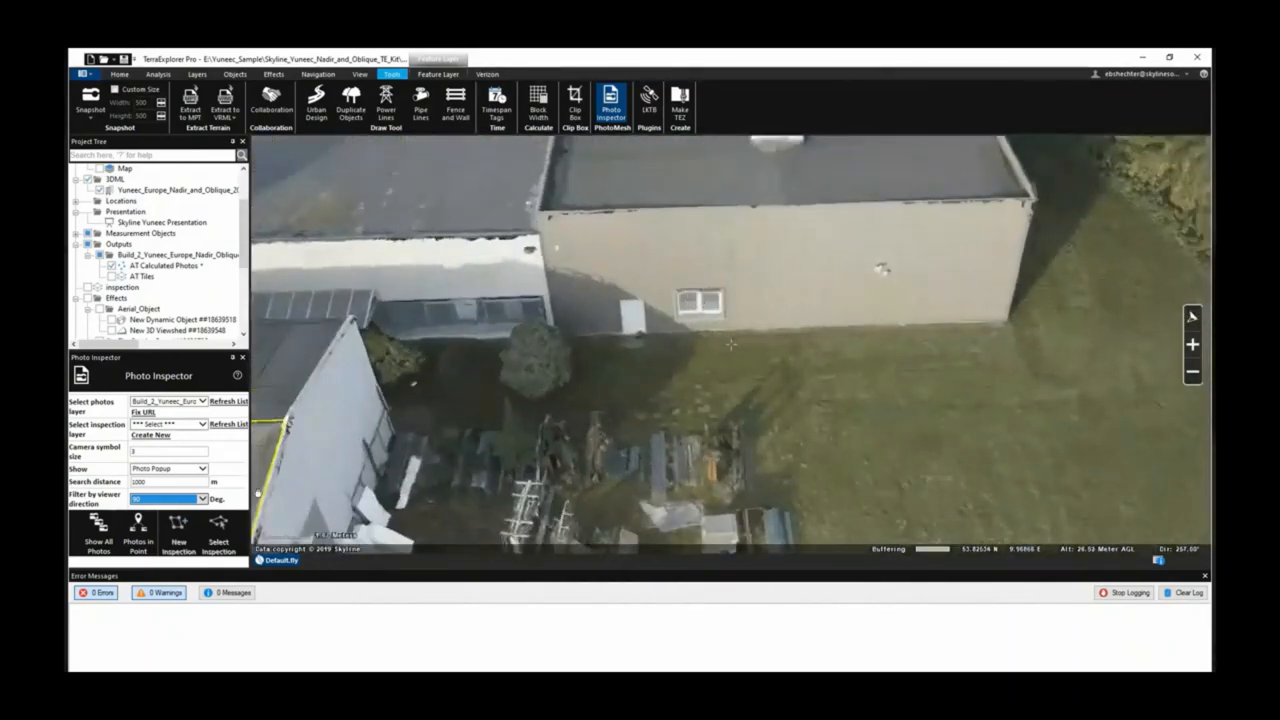
pyautogui.click(138, 530)
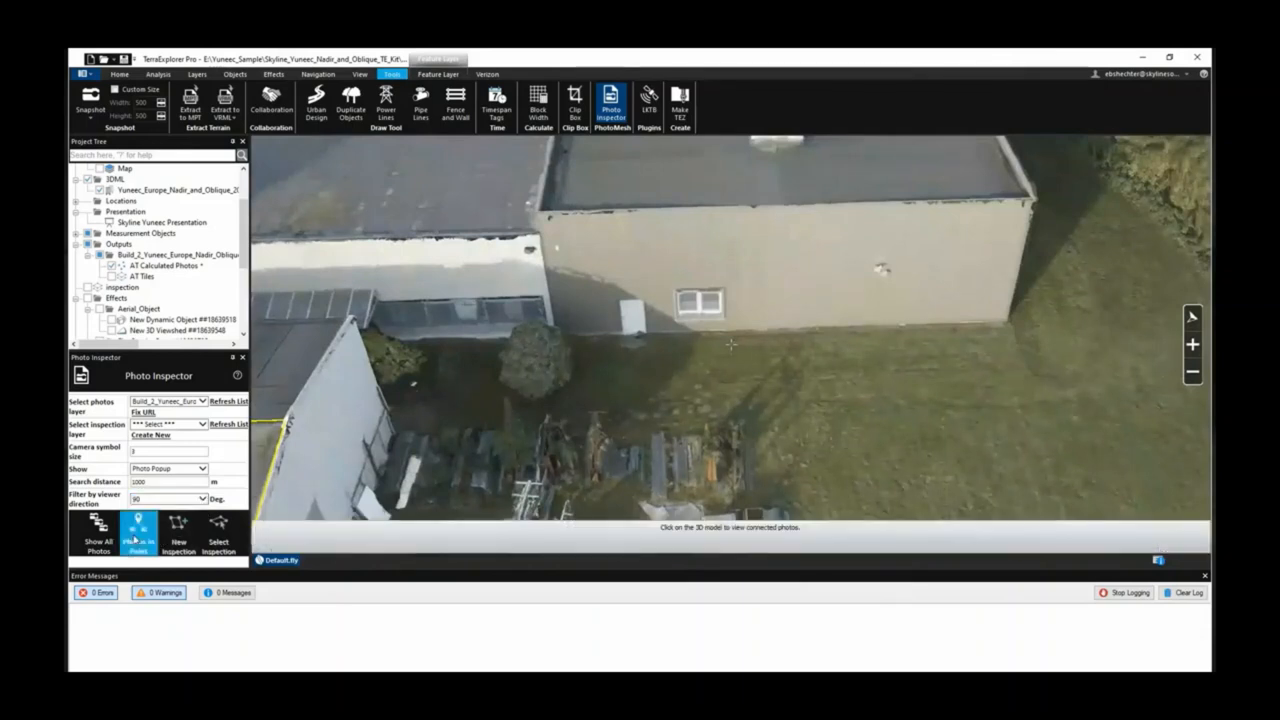
# Step: Pick the wall window with Photos in Point, view YUN_0134 and YUN_0224, then close
pyautogui.click(138, 535)
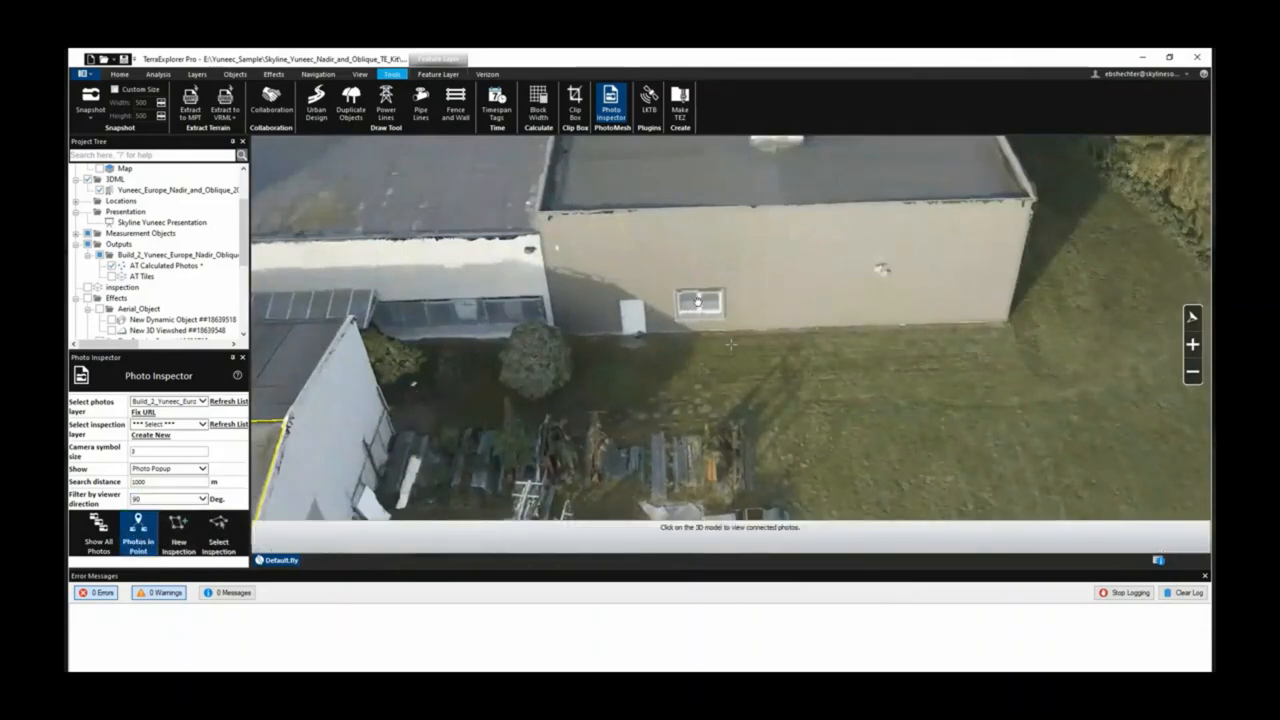
pyautogui.click(697, 300)
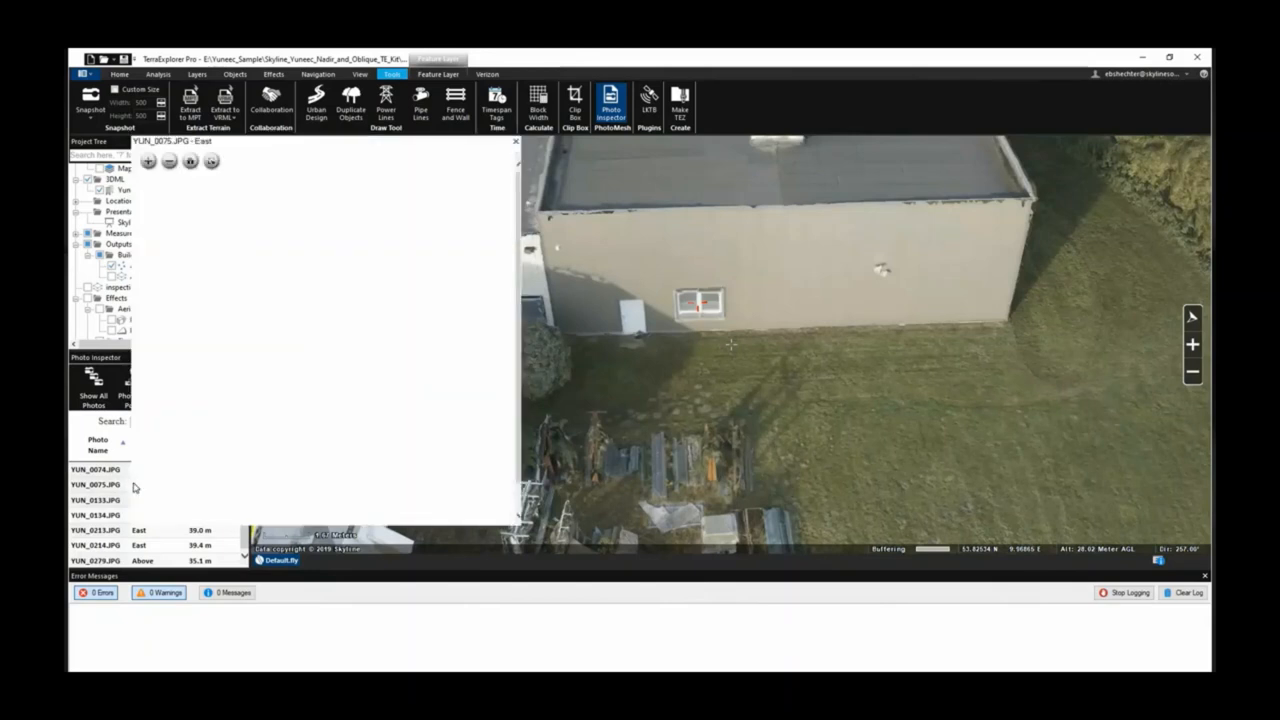
pyautogui.click(95, 485)
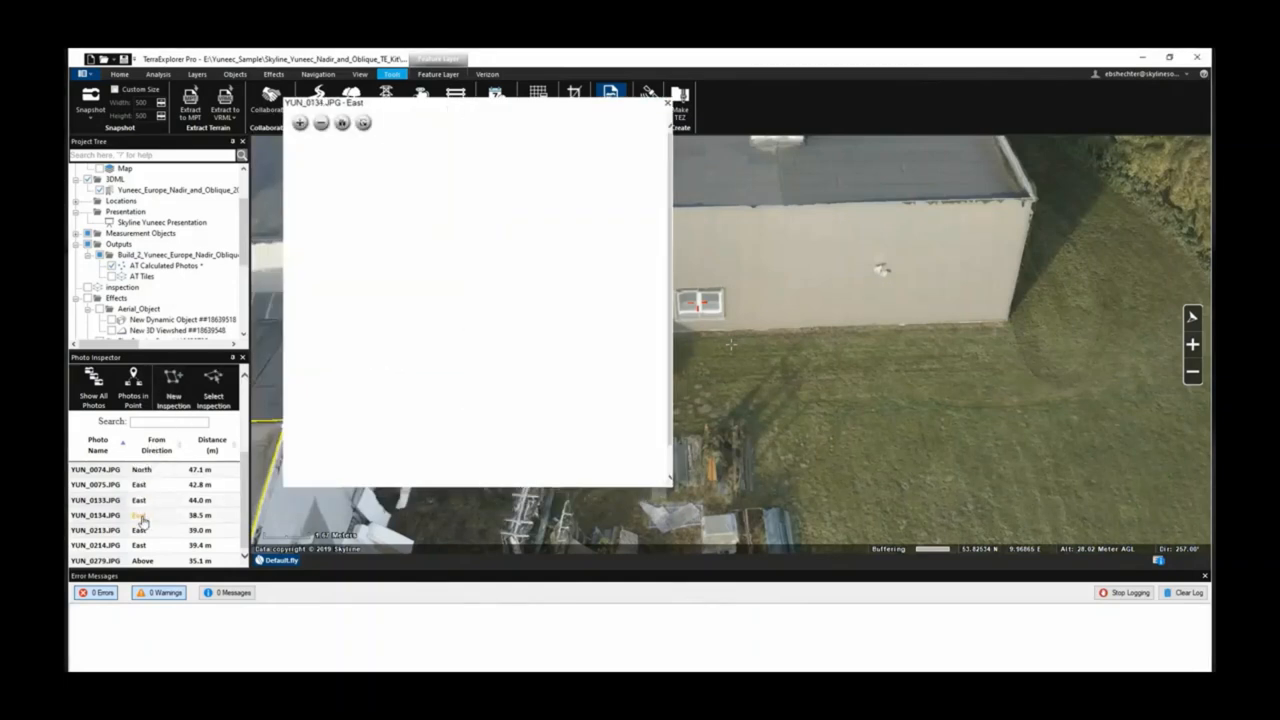
pyautogui.click(95, 515)
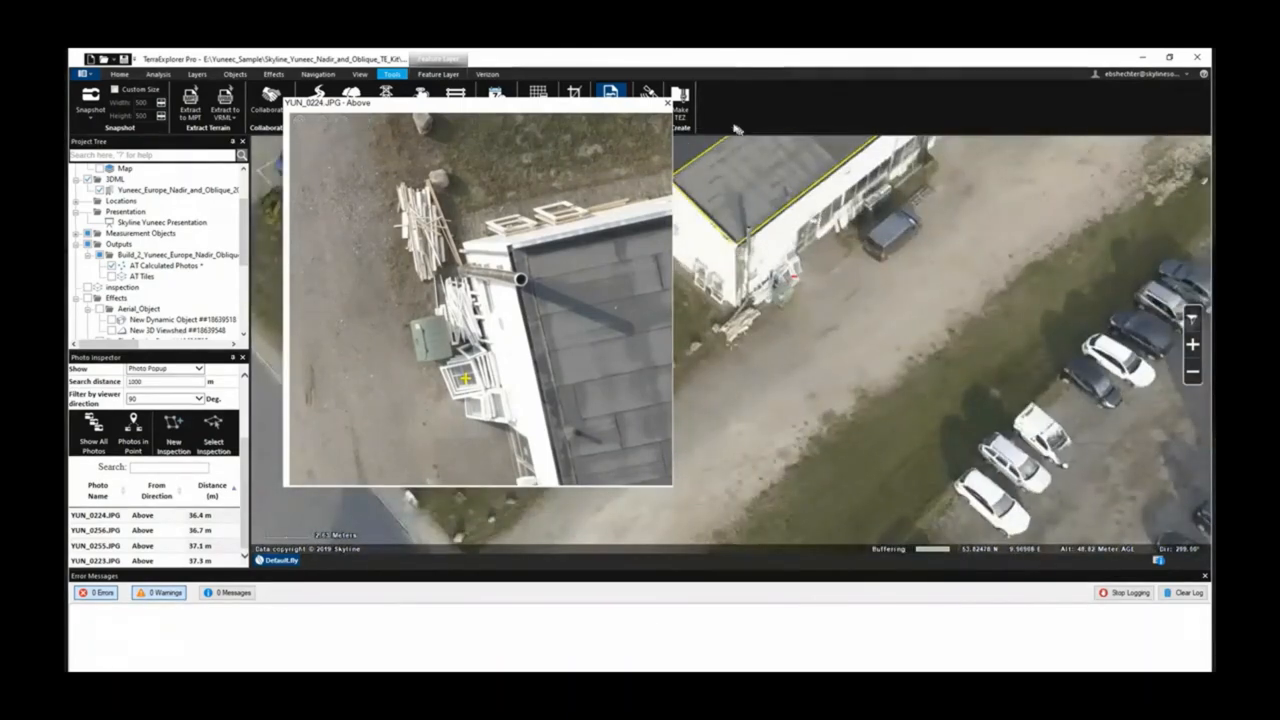
pyautogui.click(667, 104)
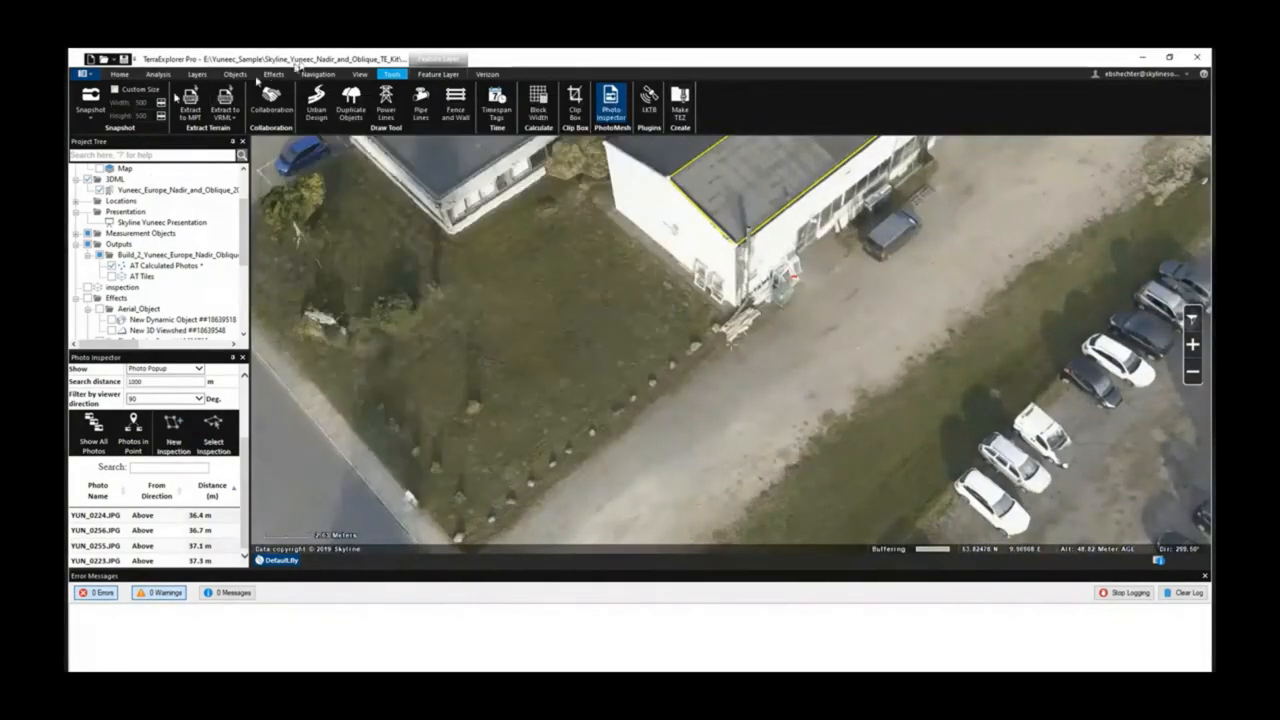
# Step: Move through the Effects, Objects and Layers ribbon tabs over the fountain overview
pyautogui.click(274, 74)
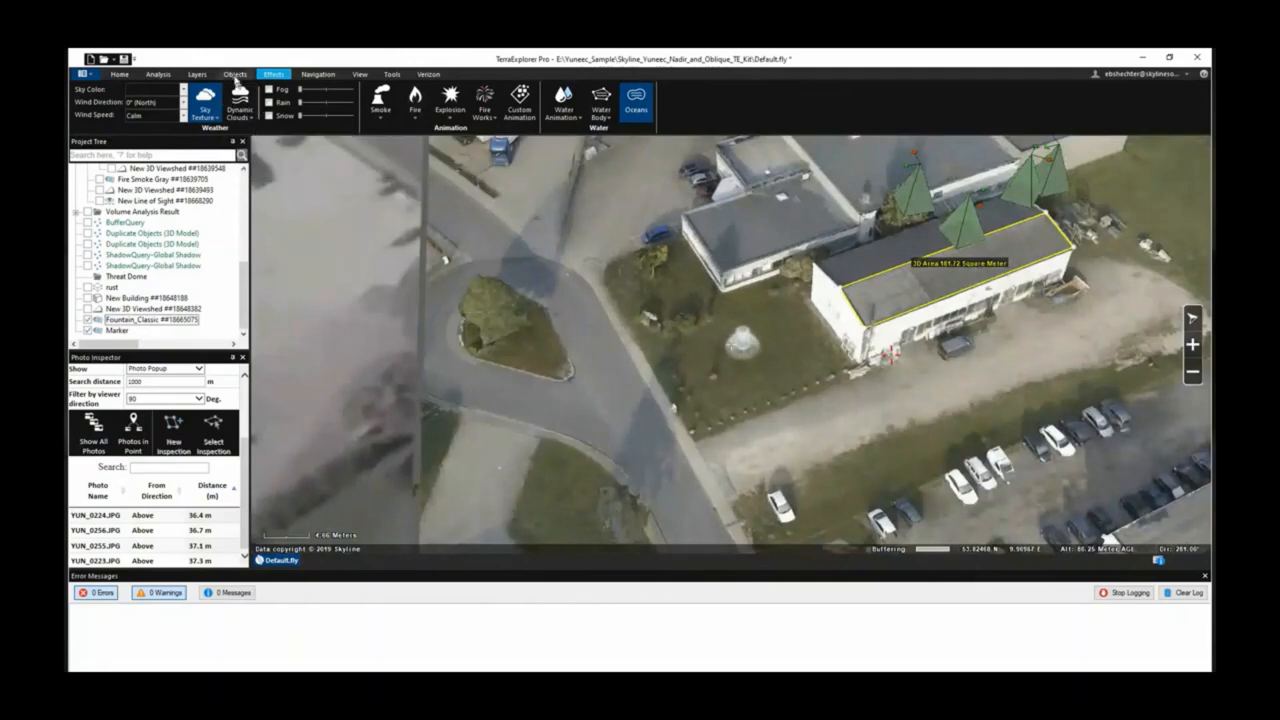
pyautogui.click(234, 74)
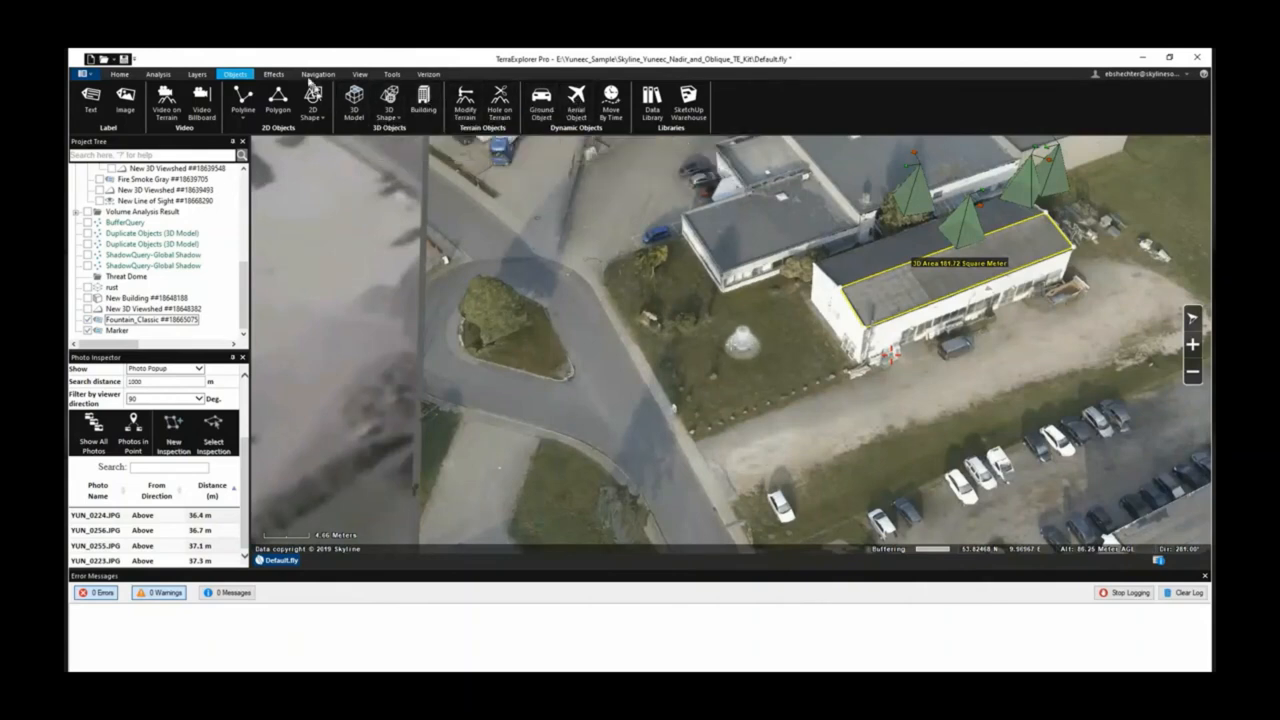
pyautogui.click(197, 74)
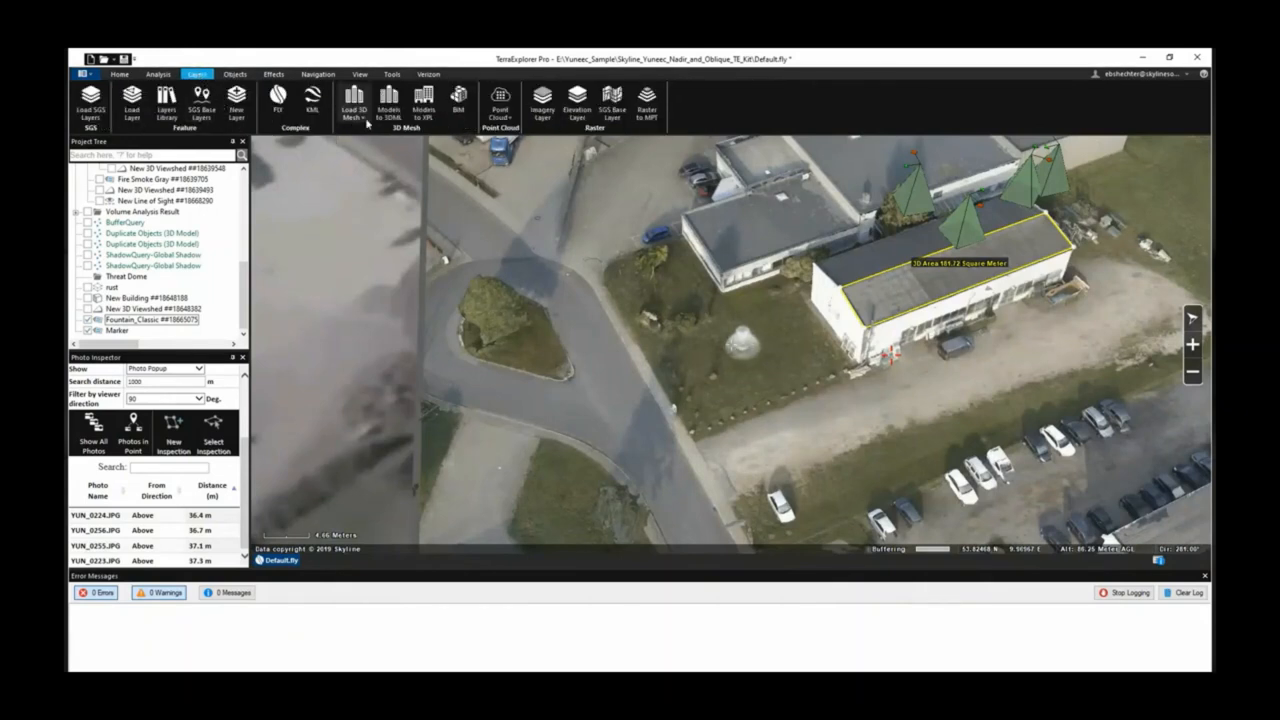
# Step: Open the Load 3D Mesh options for 3DML, SkylineGlobe Server and 3DTiles sources
pyautogui.click(353, 107)
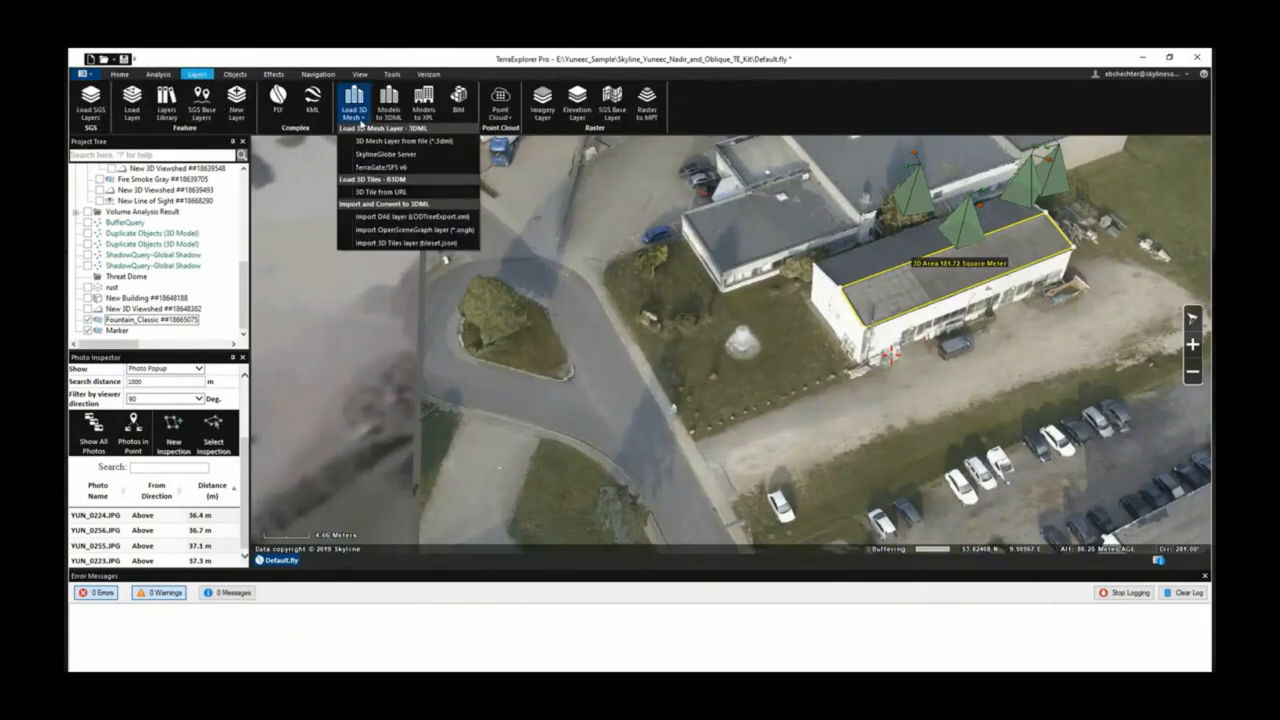
pyautogui.moveTo(395, 242)
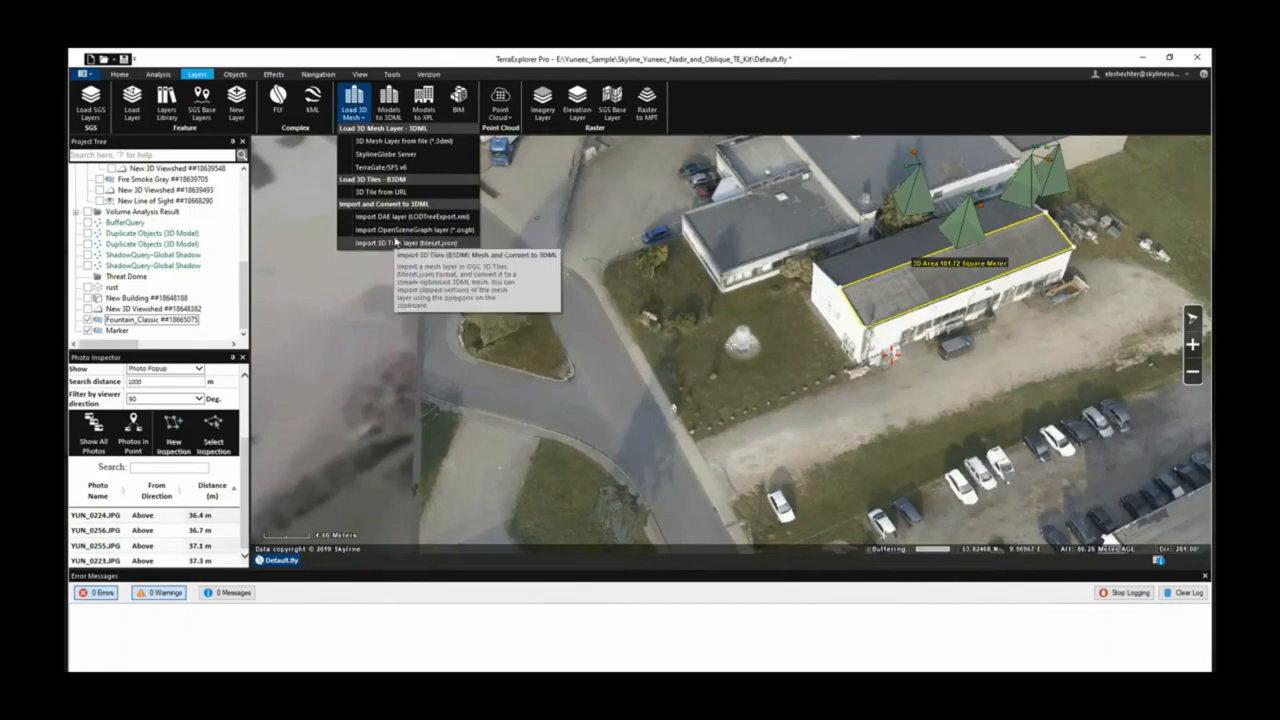
pyautogui.moveTo(382, 167)
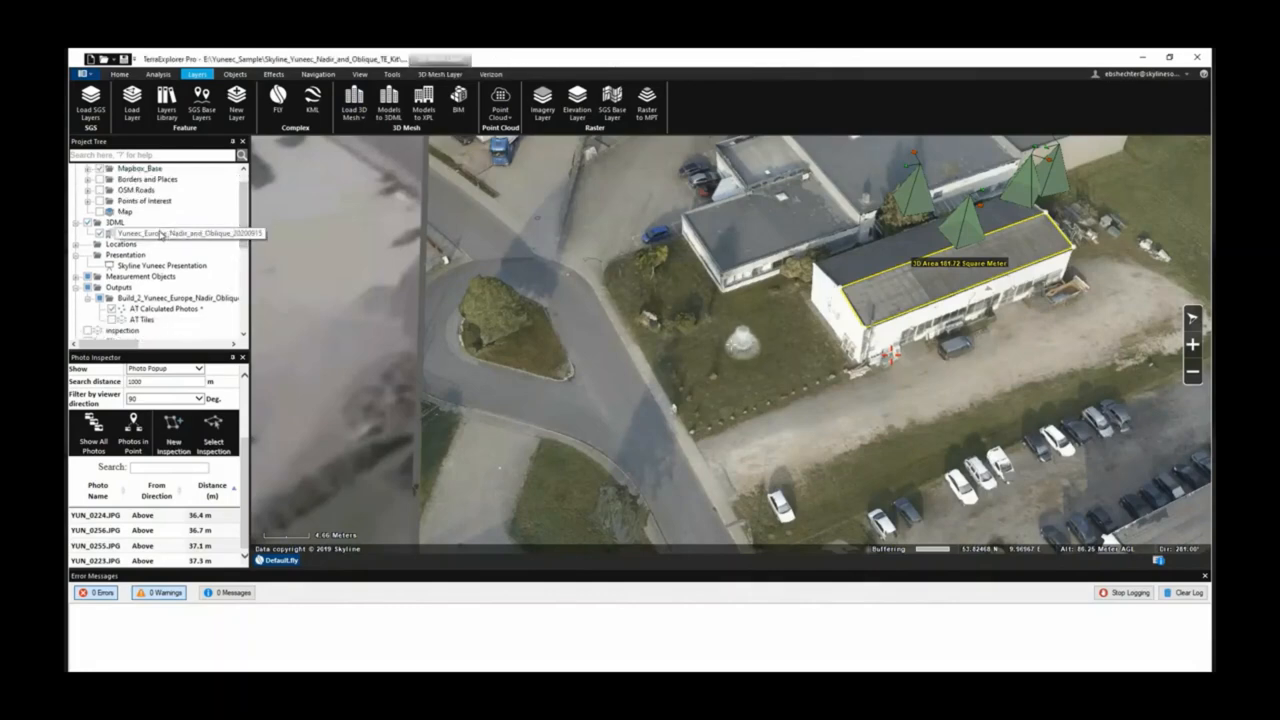
# Step: Add a New Modify Terrain object flattening the mesh beside the buildings
pyautogui.click(180, 233)
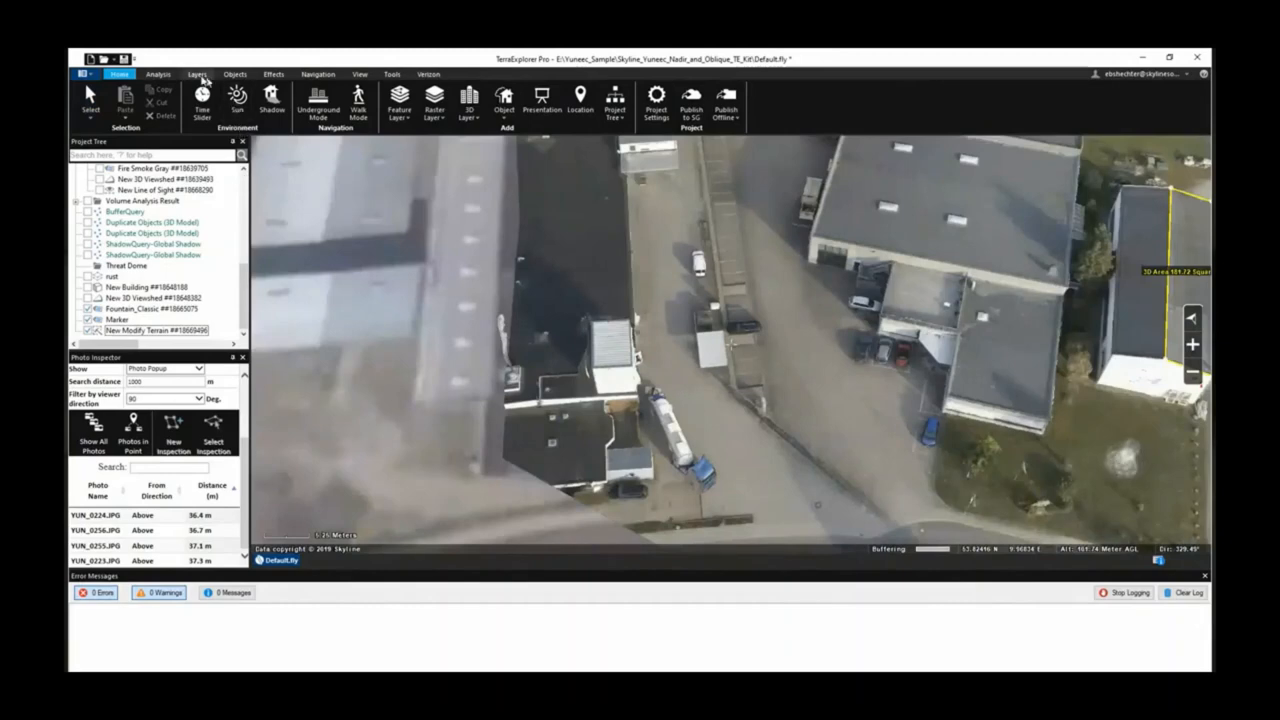
pyautogui.click(158, 74)
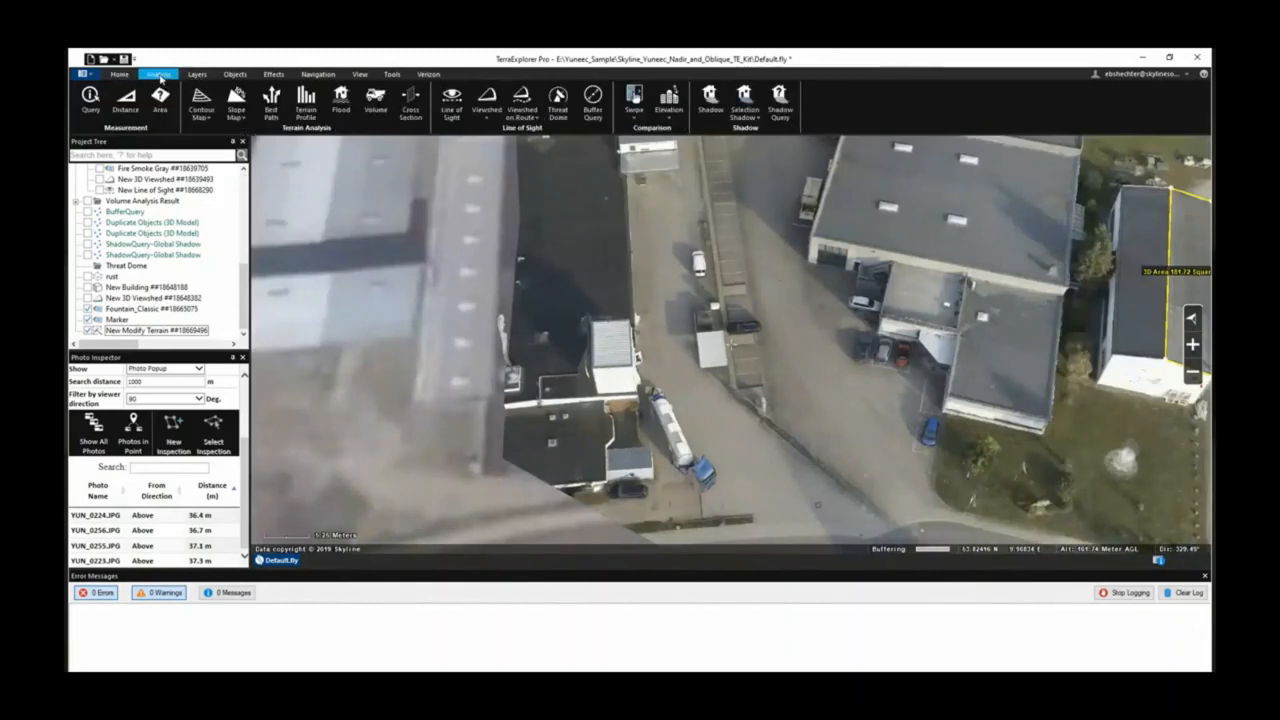
pyautogui.click(119, 74)
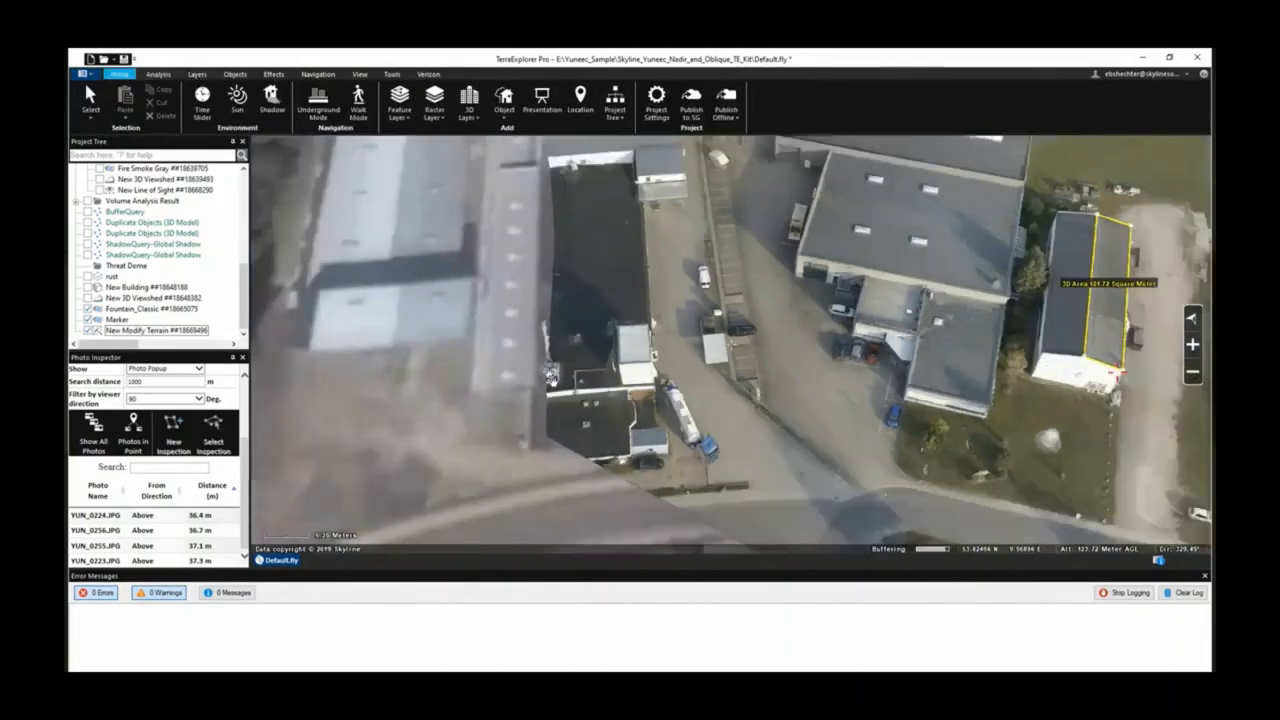